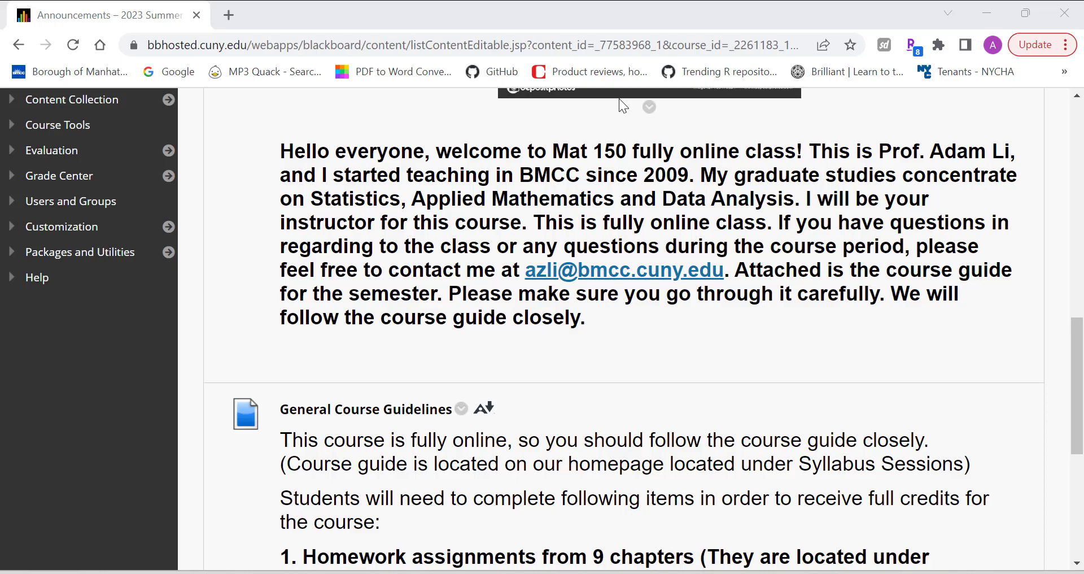
- Scroll around the Blackboard Learn course page and browse its content
scroll(up, 3)
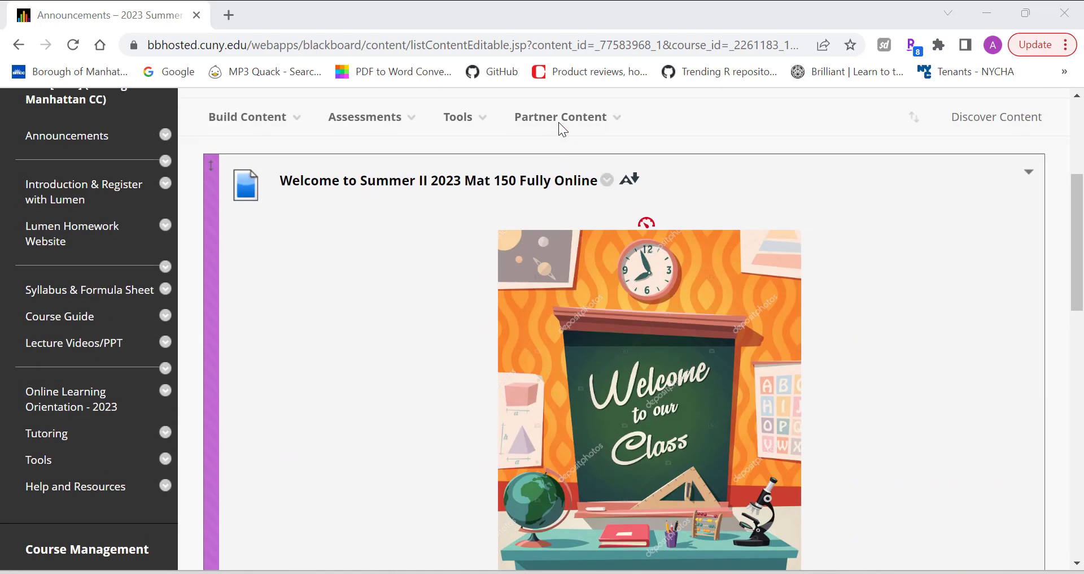
scroll(up, 3)
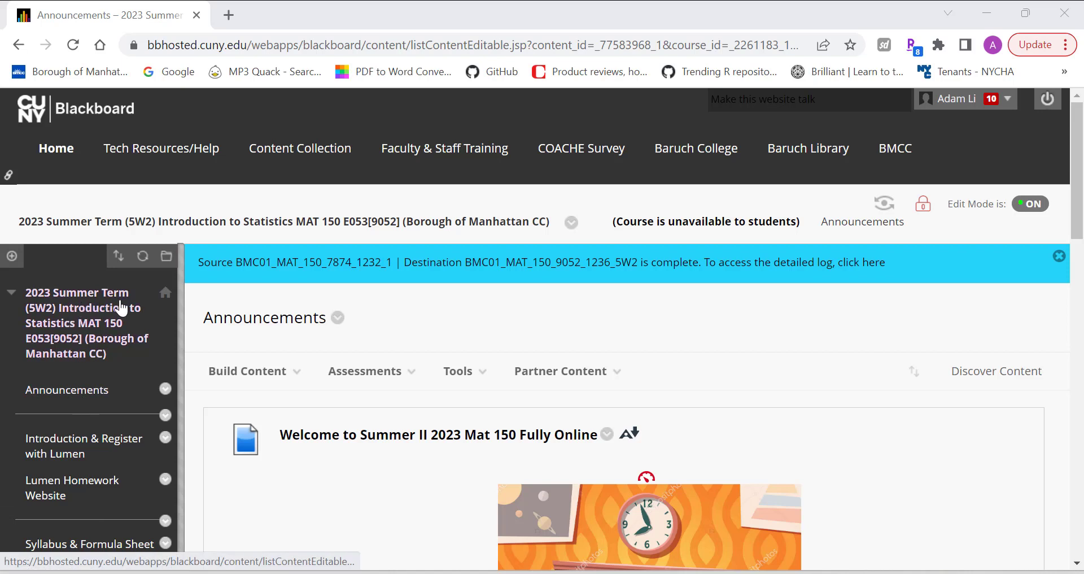
mouse_move(145, 339)
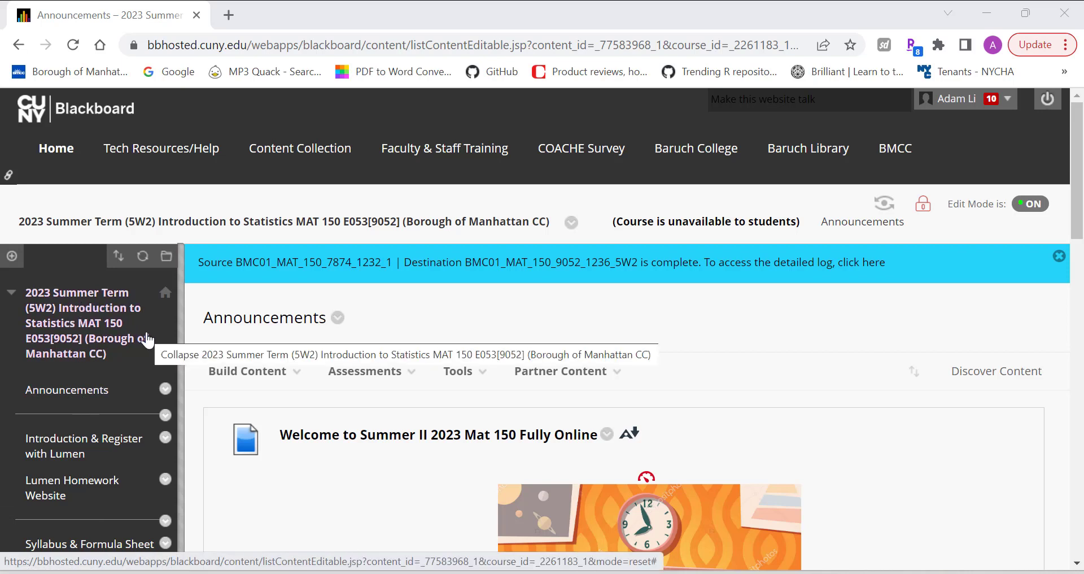
mouse_move(261, 345)
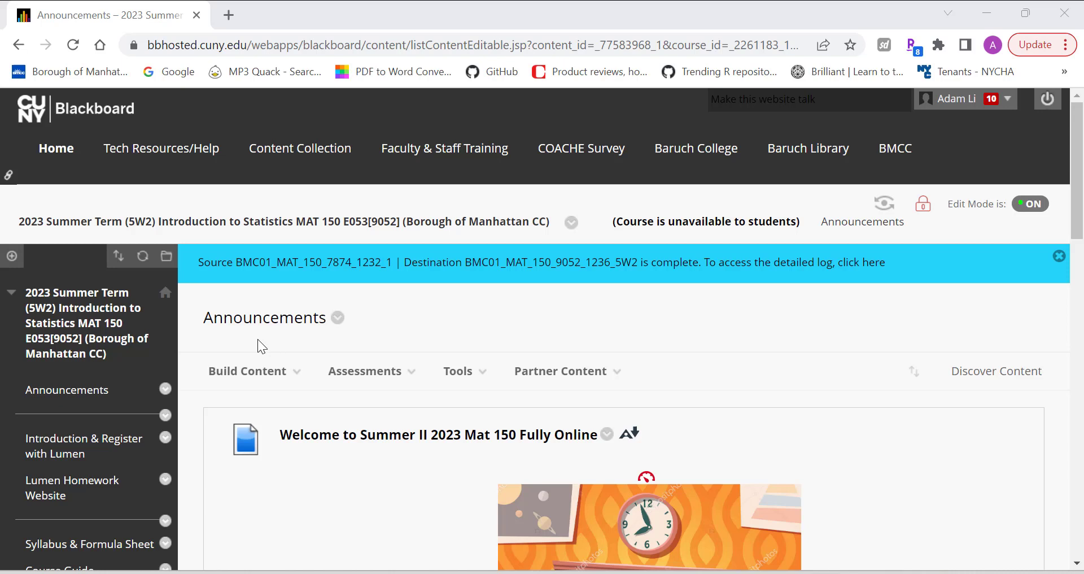
click(365, 370)
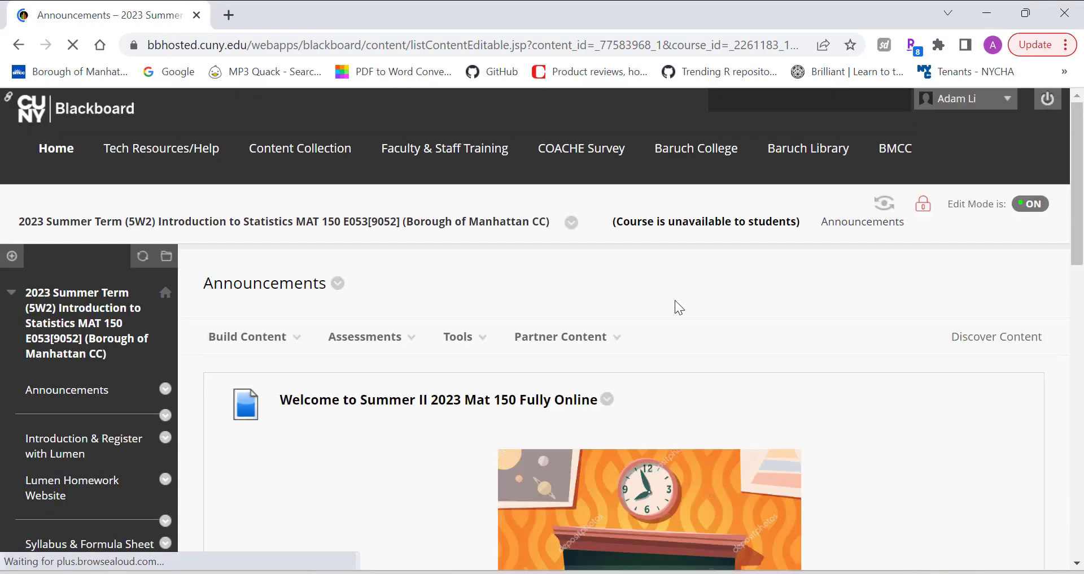
scroll(down, 3)
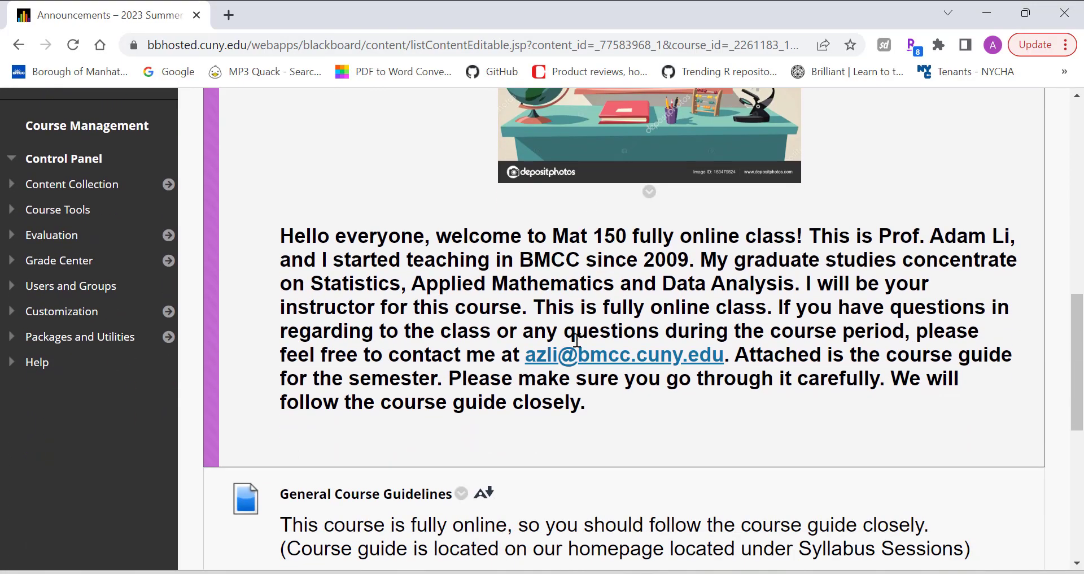
scroll(down, 3)
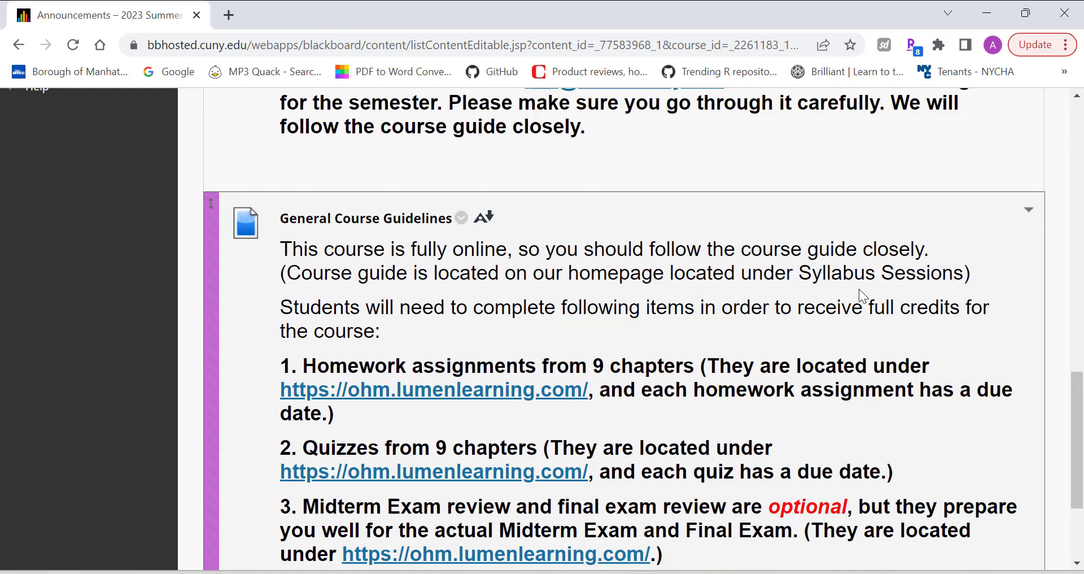
mouse_move(439, 338)
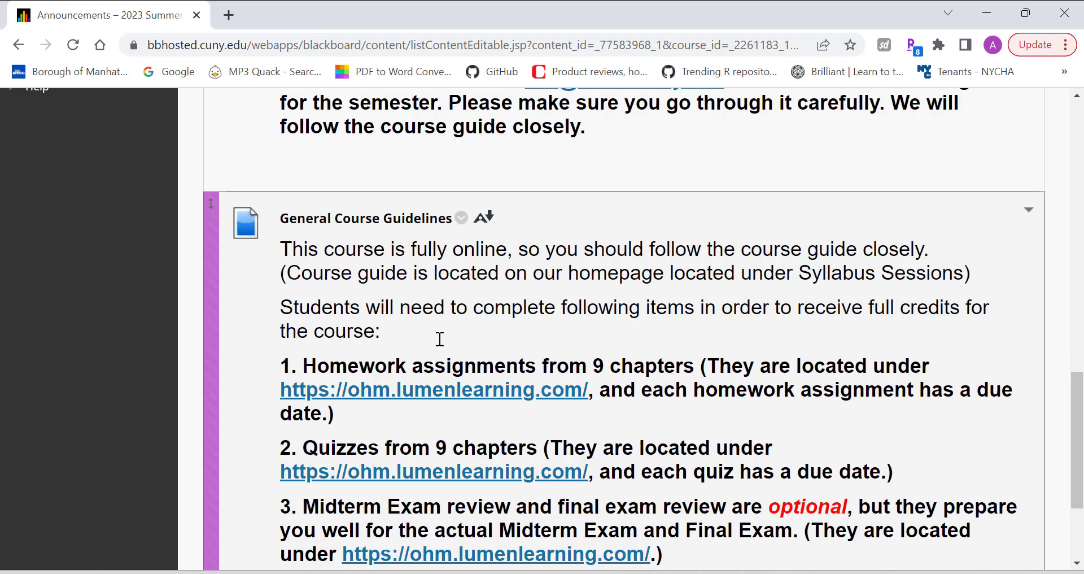
mouse_move(681, 332)
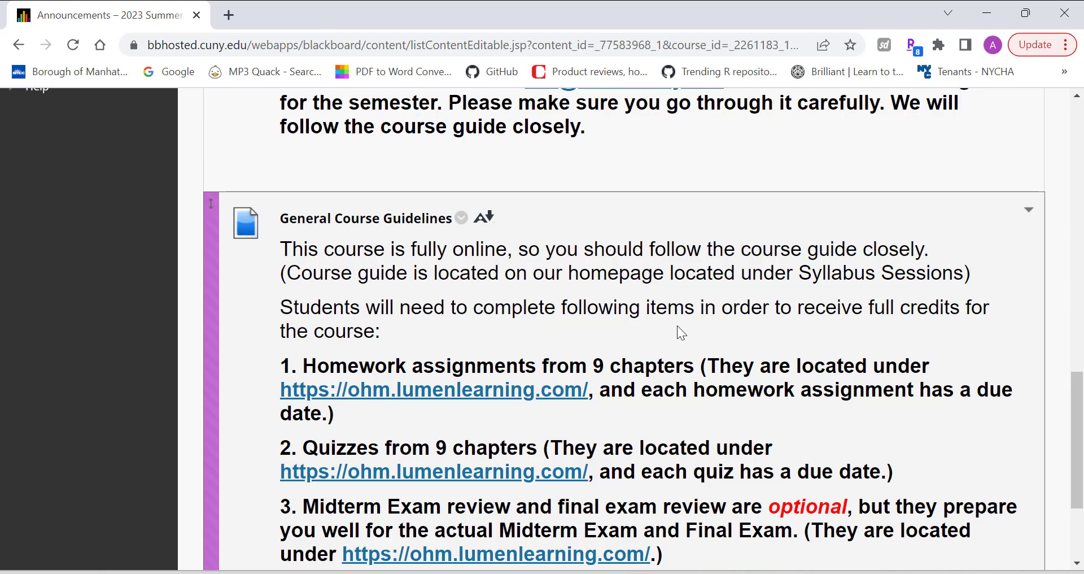
scroll(down, 3)
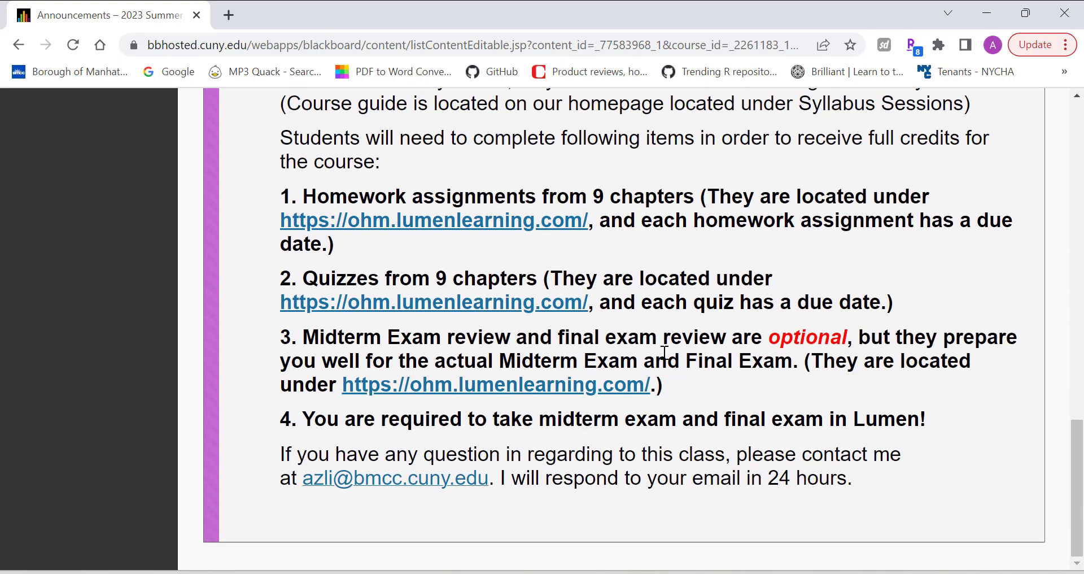
scroll(up, 3)
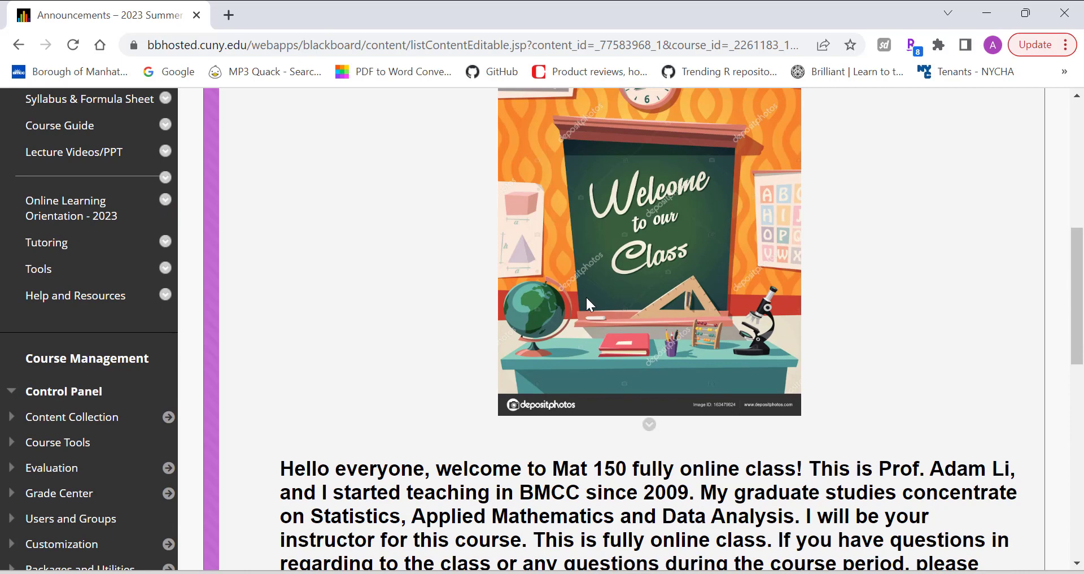
scroll(up, 3)
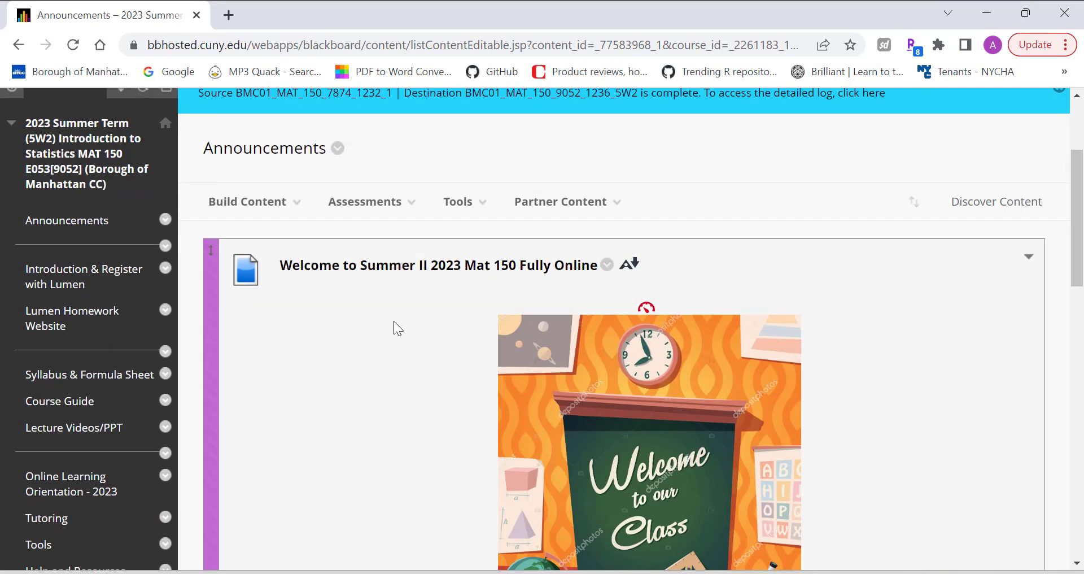
mouse_move(72, 318)
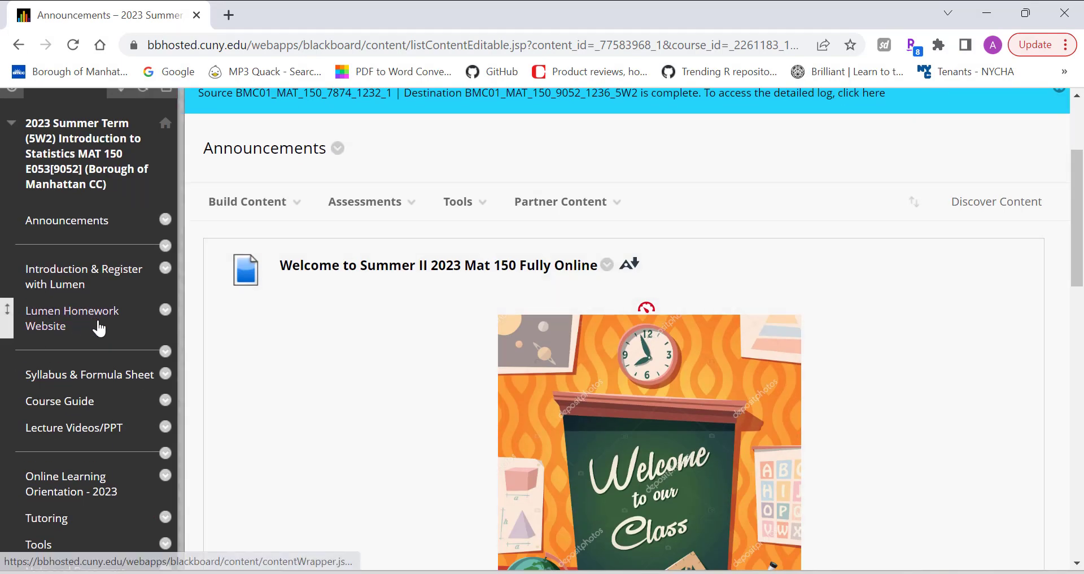
mouse_move(89, 374)
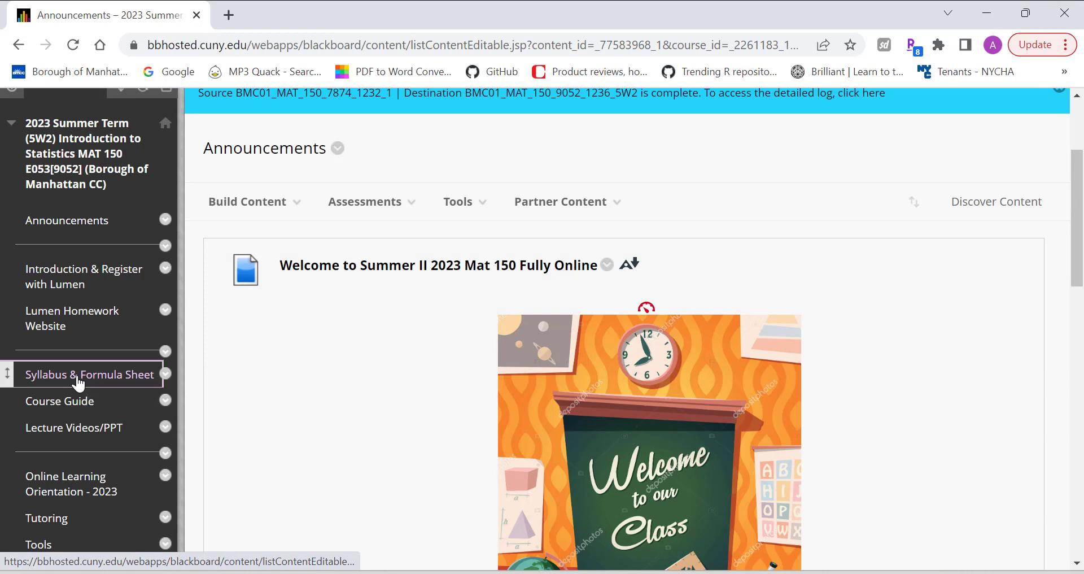
- Open the syllabus PDF from Syllabus & Formula Sheet and select Course ID 73516
click(89, 373)
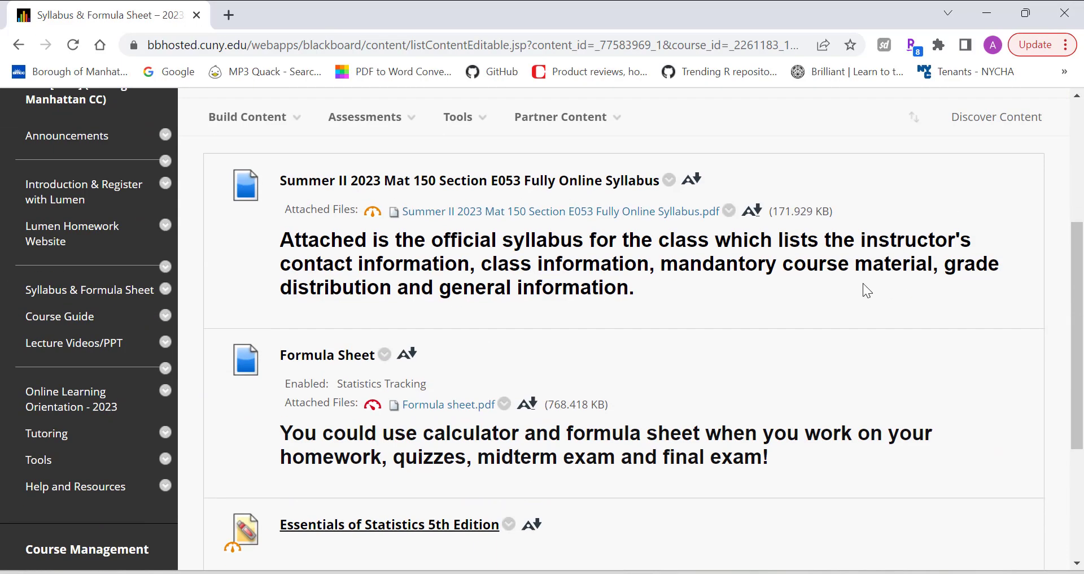
click(560, 211)
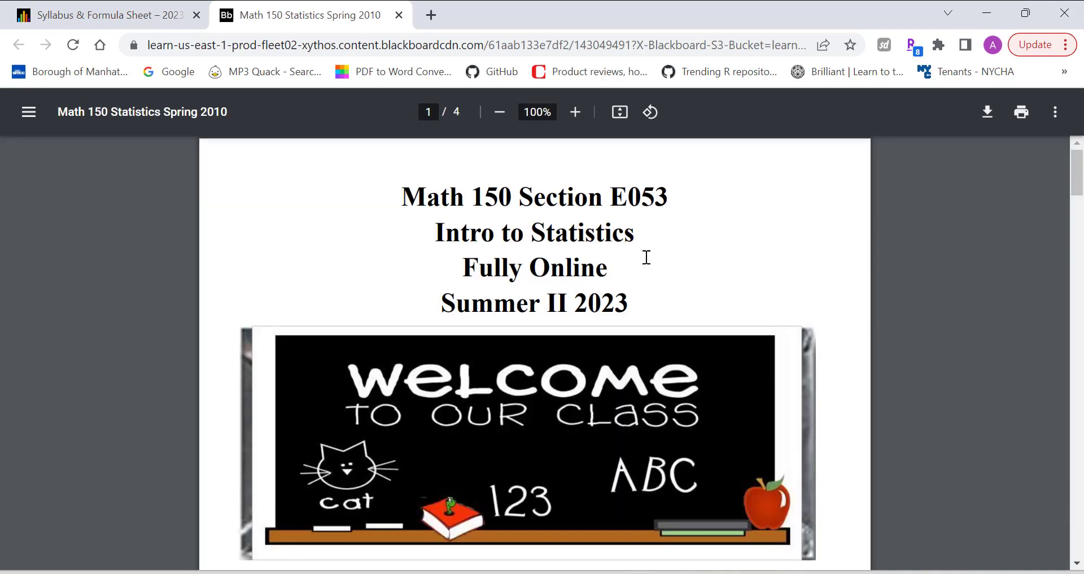
scroll(down, 3)
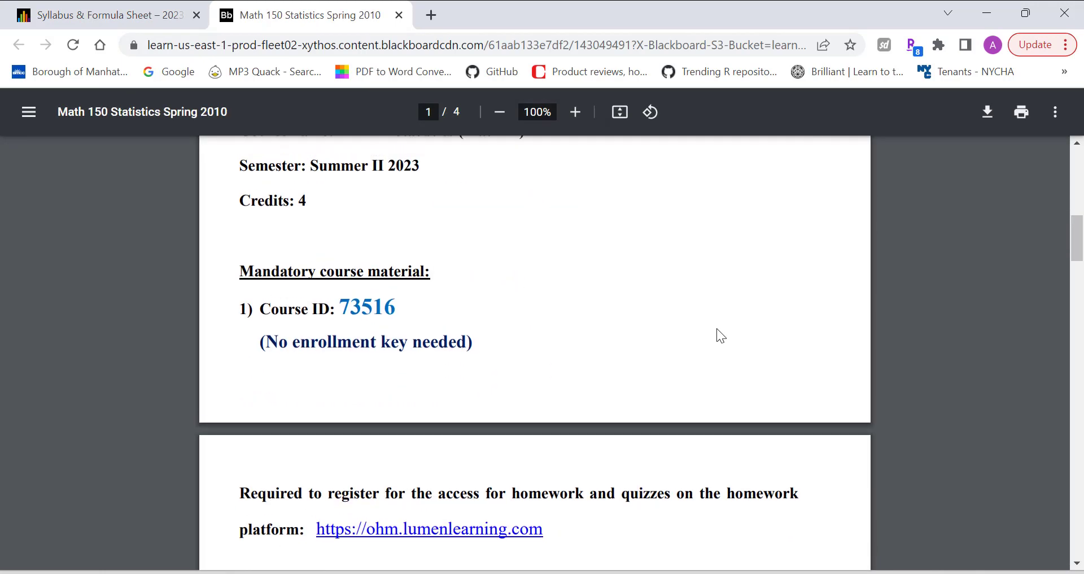
scroll(up, 3)
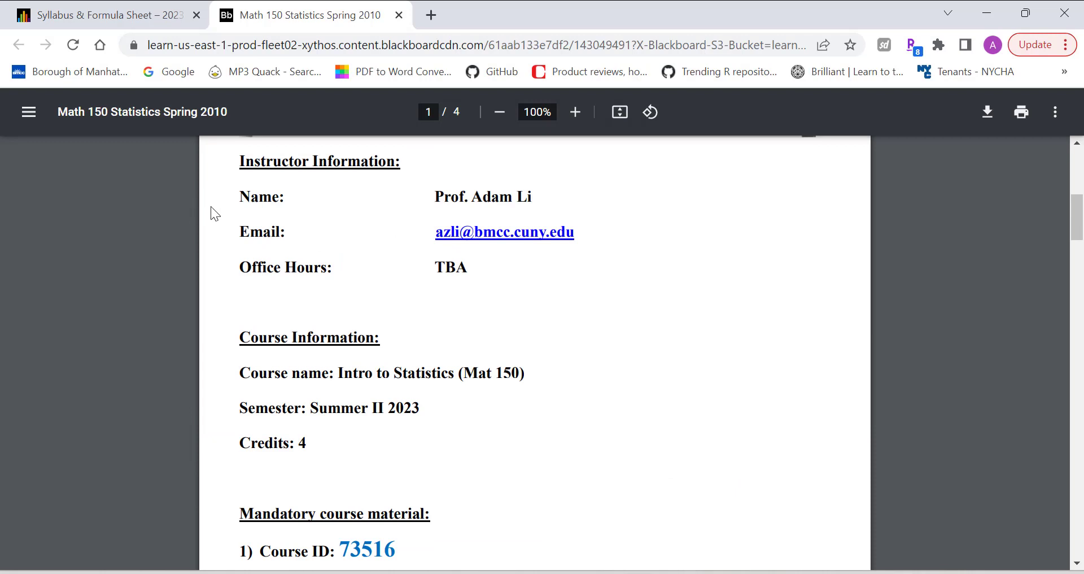
mouse_move(722, 290)
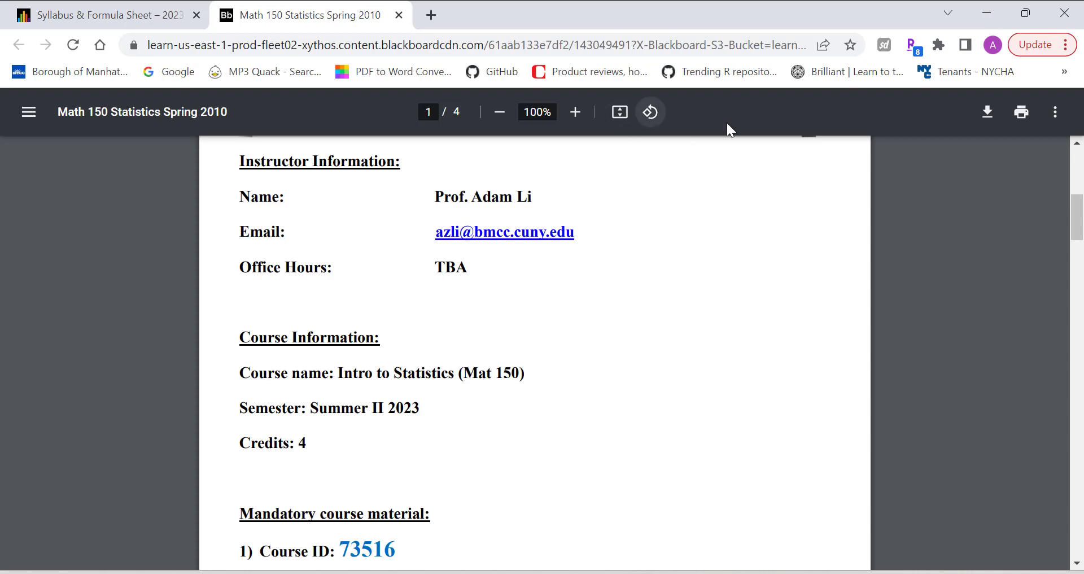
mouse_move(771, 238)
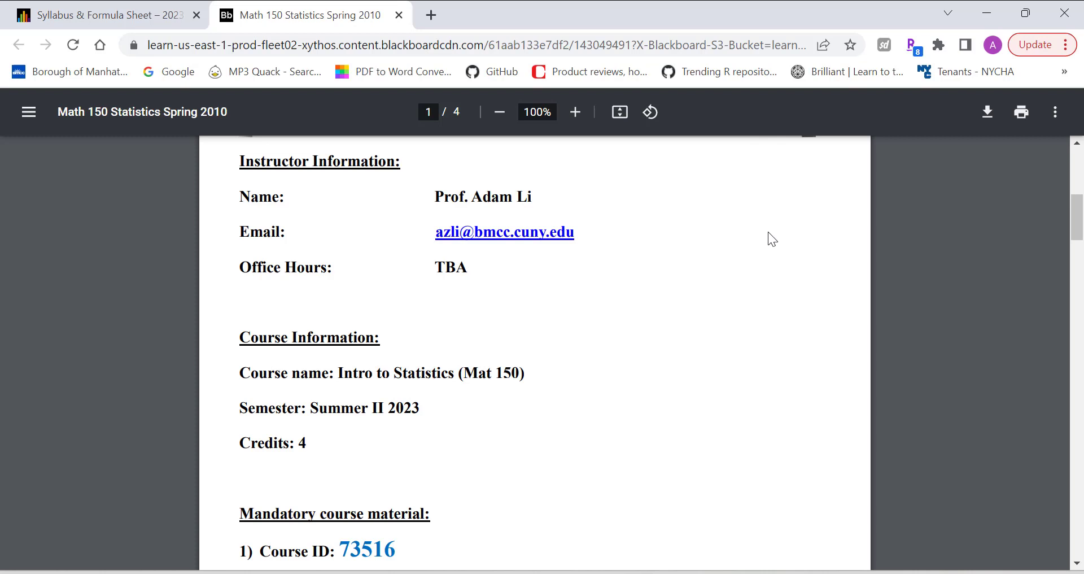
scroll(down, 3)
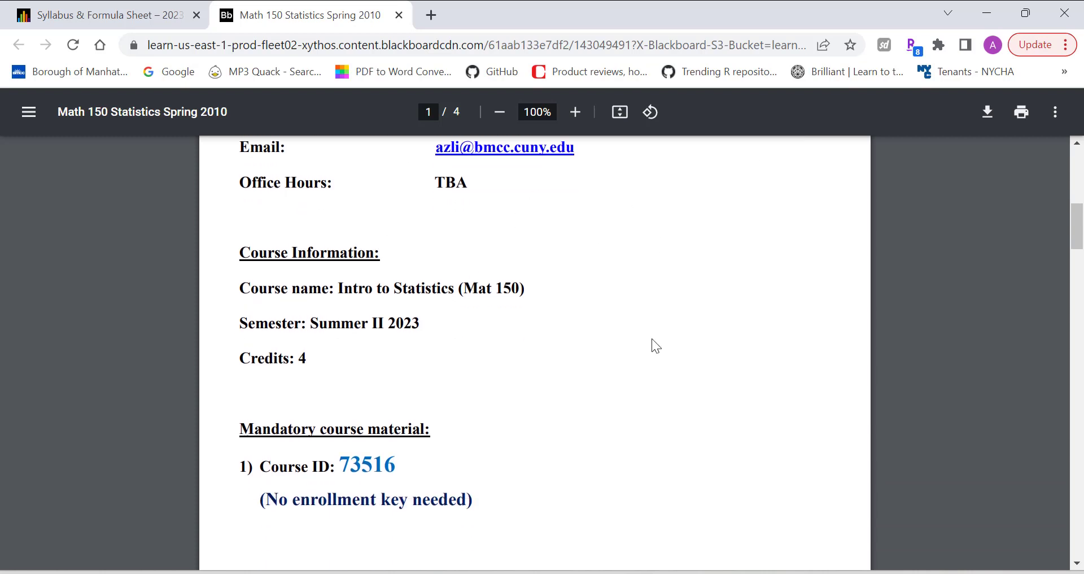
scroll(down, 3)
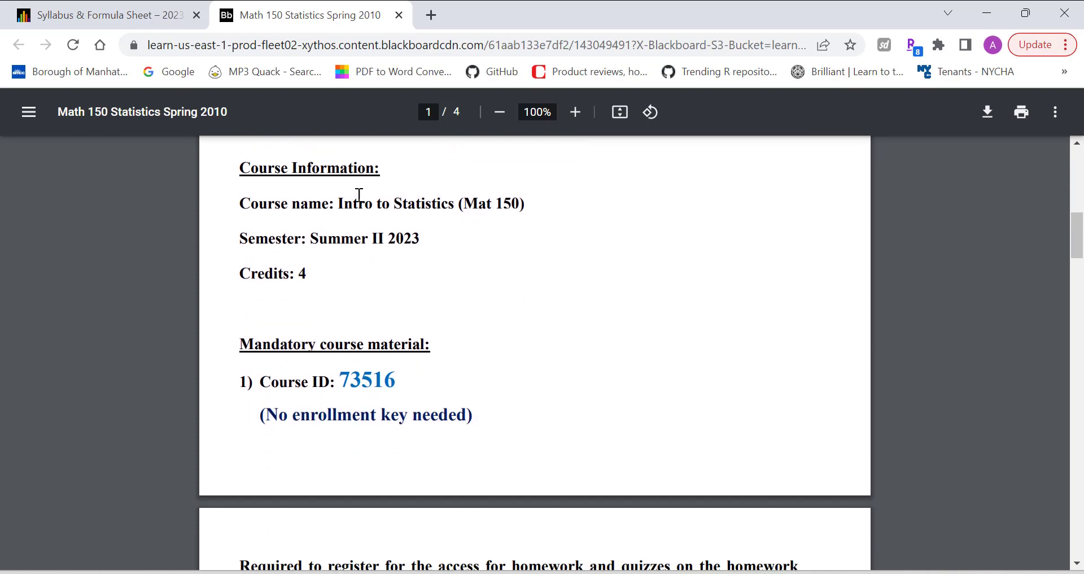
mouse_move(404, 209)
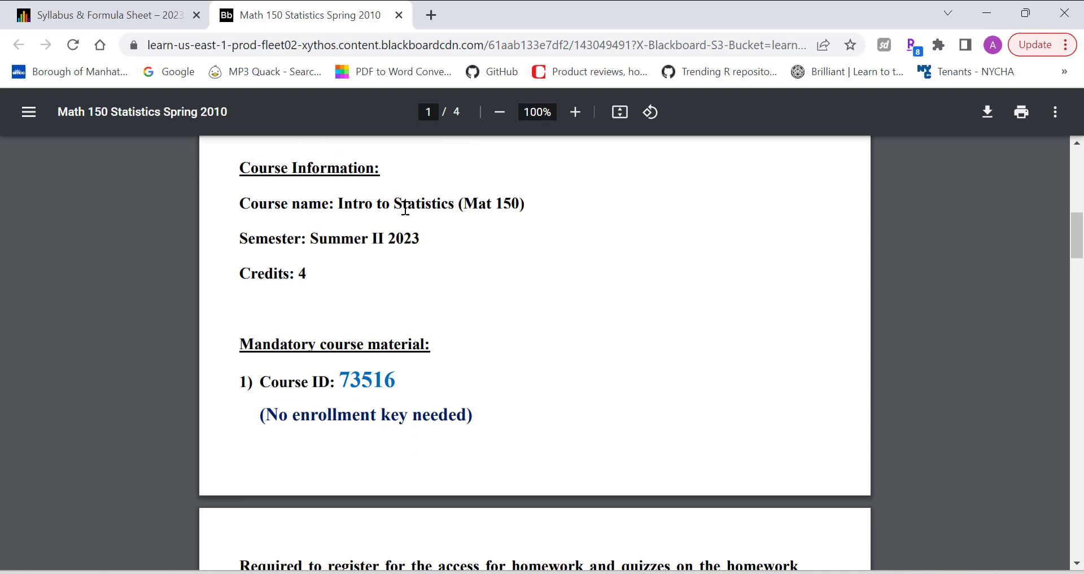
mouse_move(395, 243)
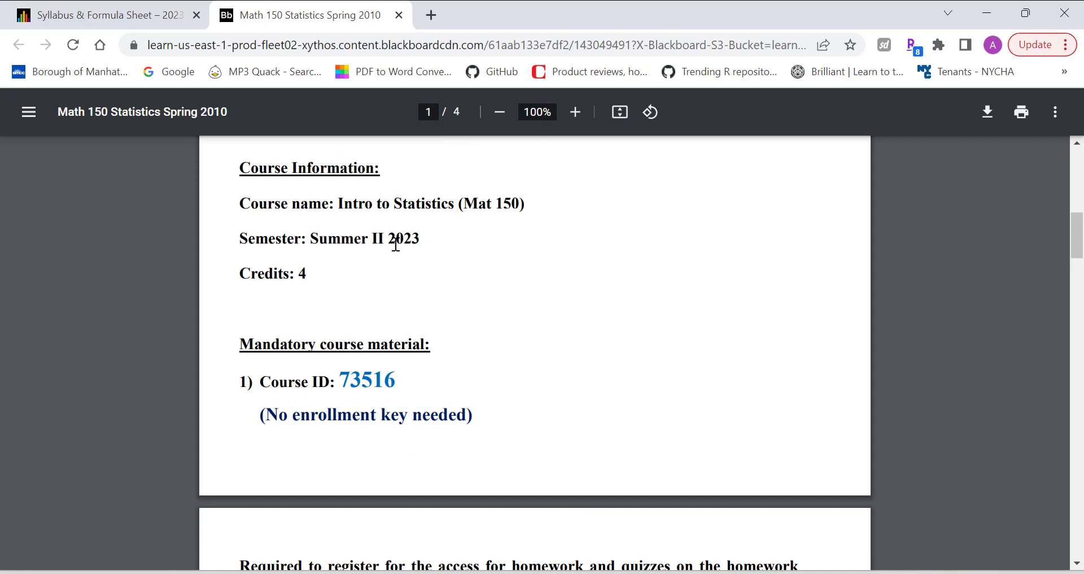
mouse_move(324, 290)
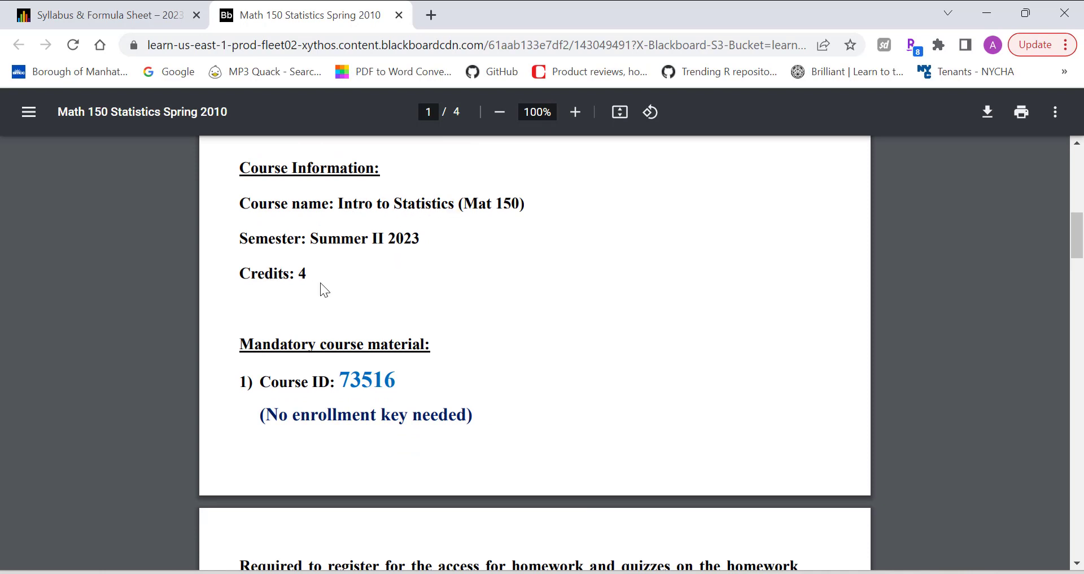
mouse_move(567, 275)
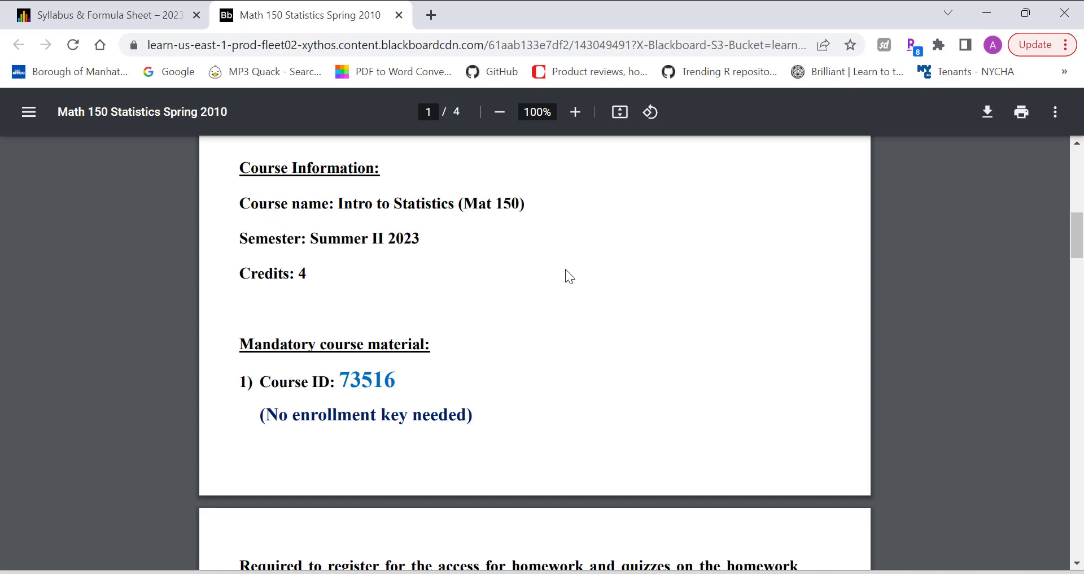
mouse_move(538, 358)
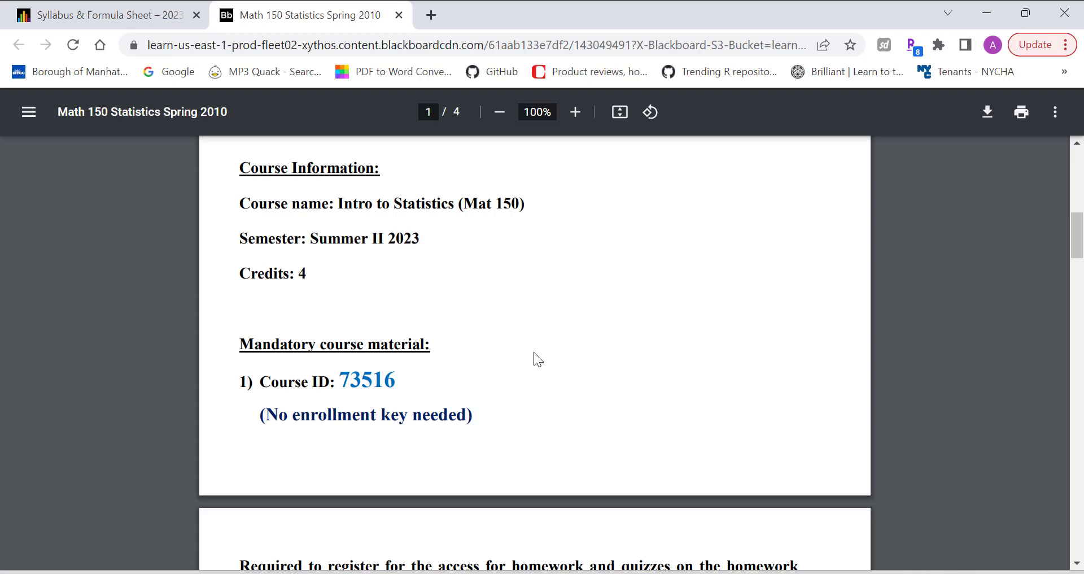
scroll(down, 3)
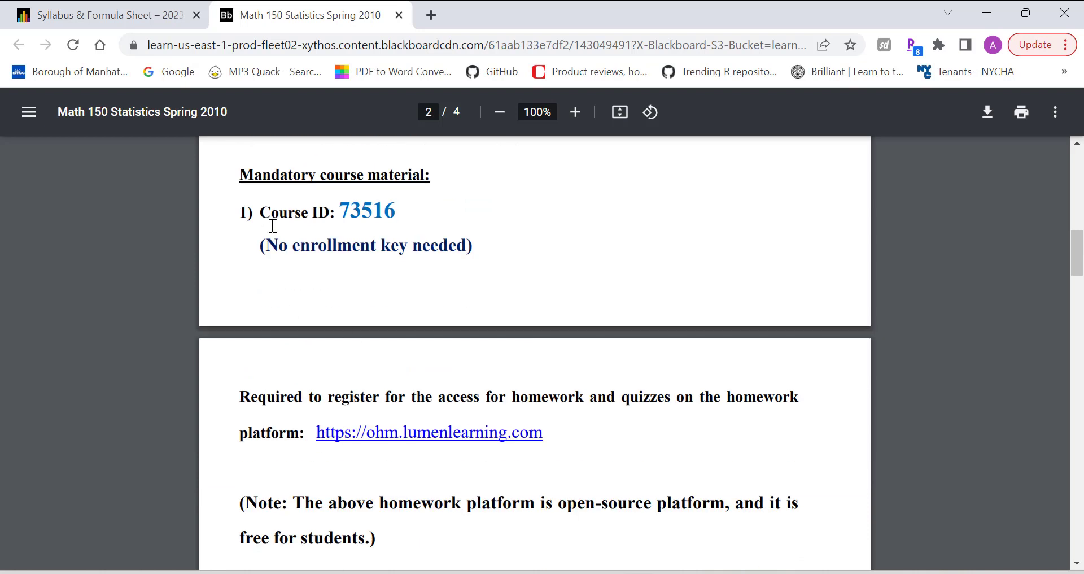
mouse_move(413, 372)
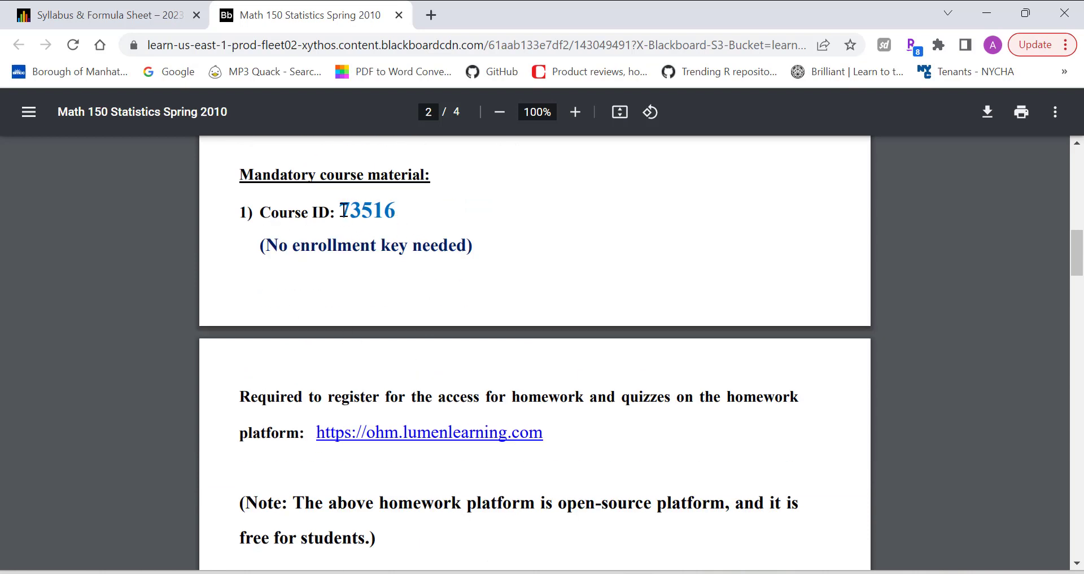
double_click(366, 211)
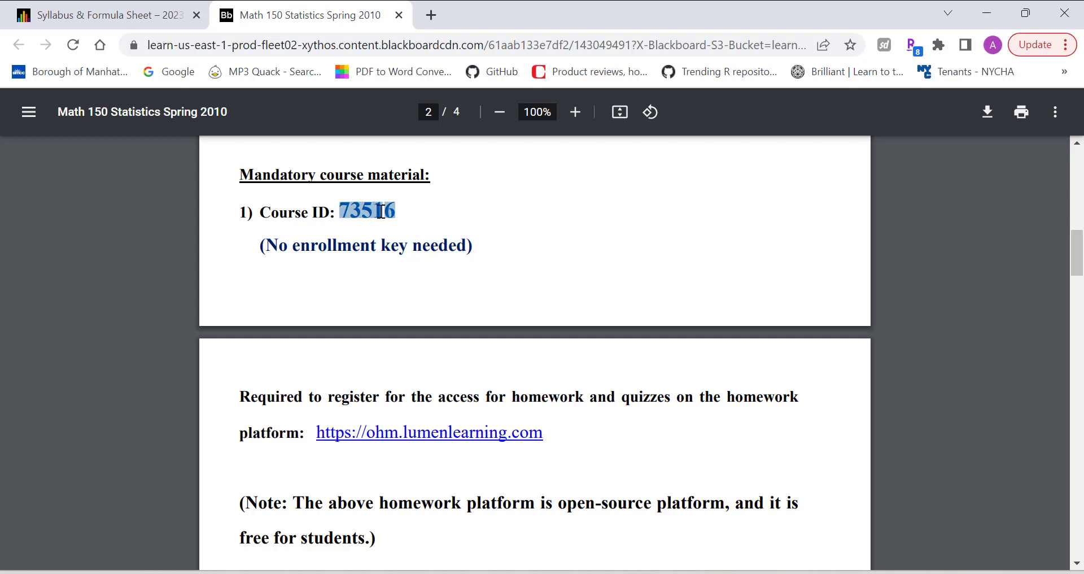
mouse_move(416, 452)
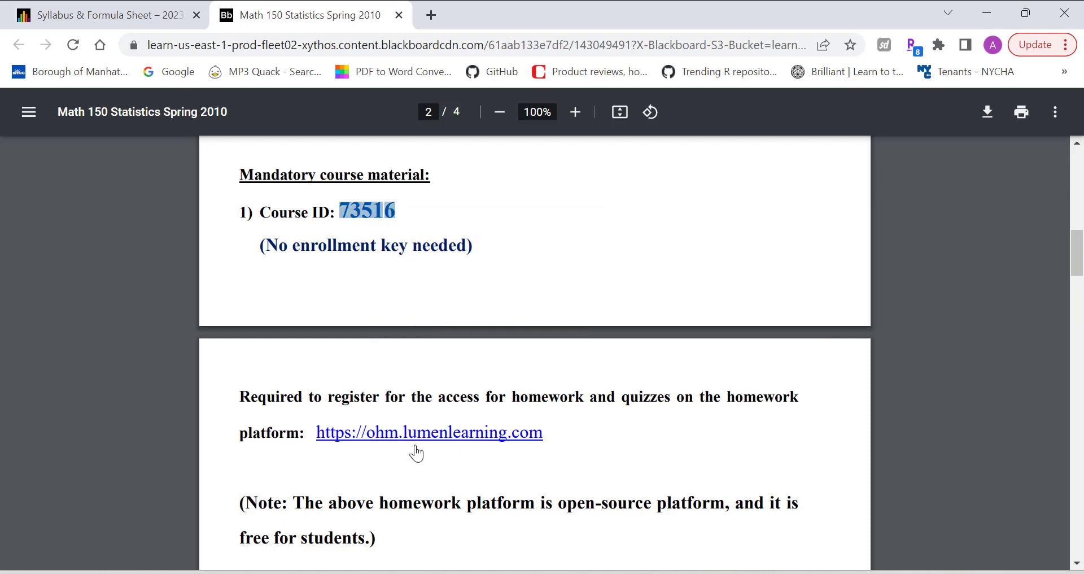
- On Lumen OHM, submit Course ID 73516 with a blank enrollment key
click(429, 432)
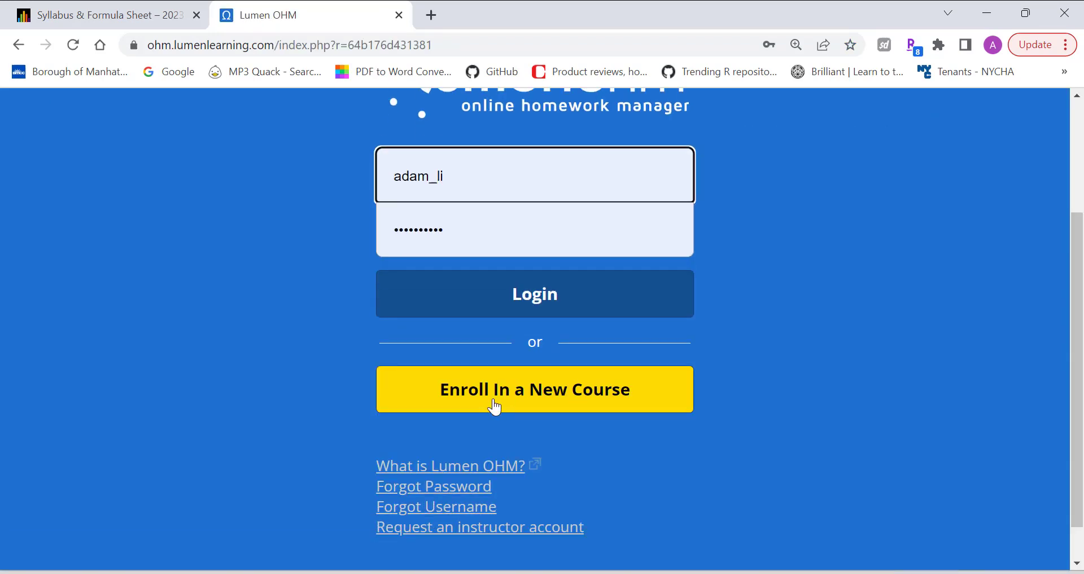
click(535, 389)
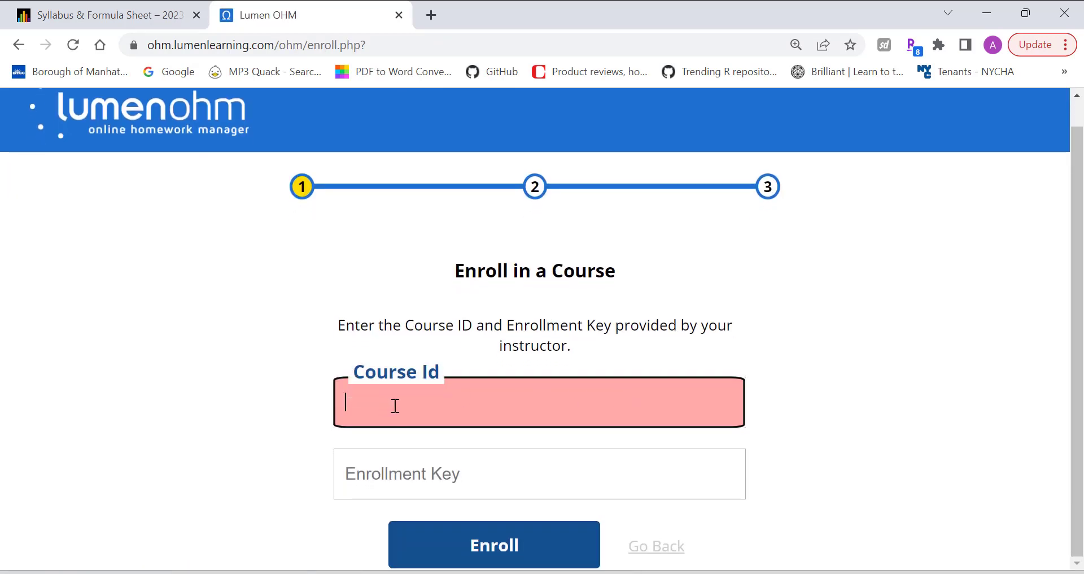
text(73516)
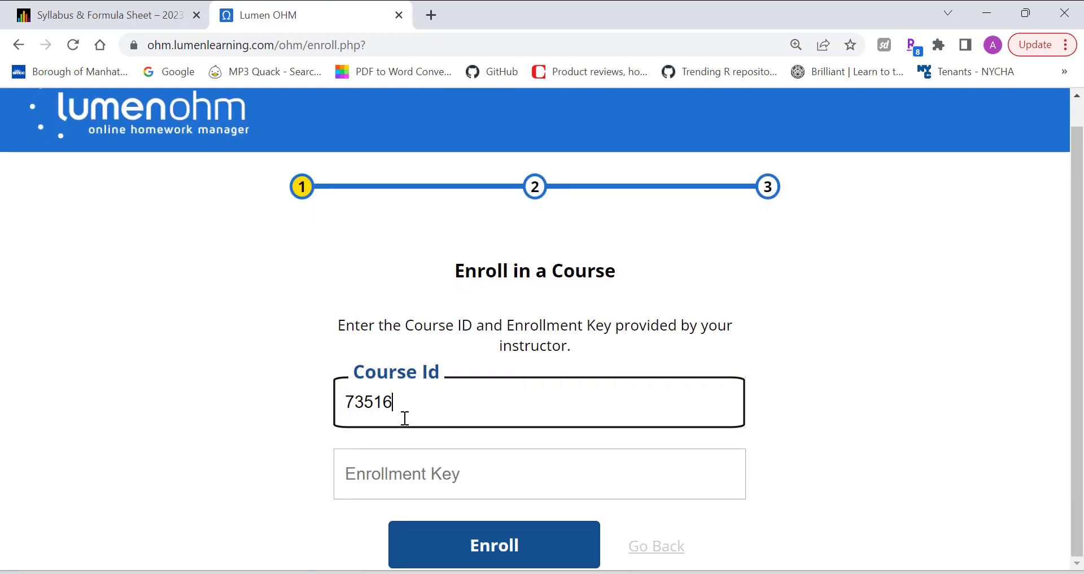
click(539, 474)
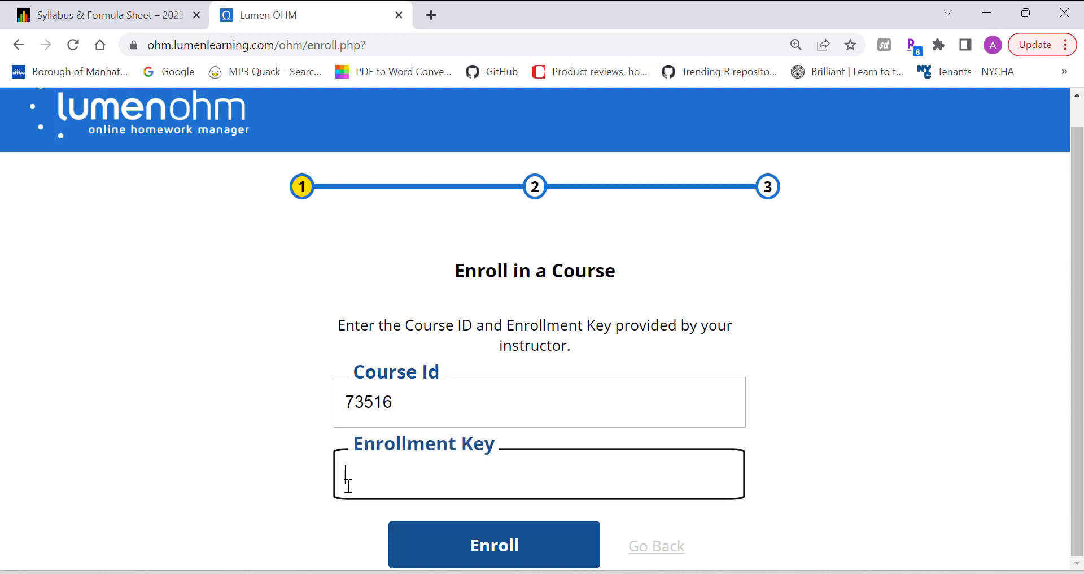
mouse_move(634, 453)
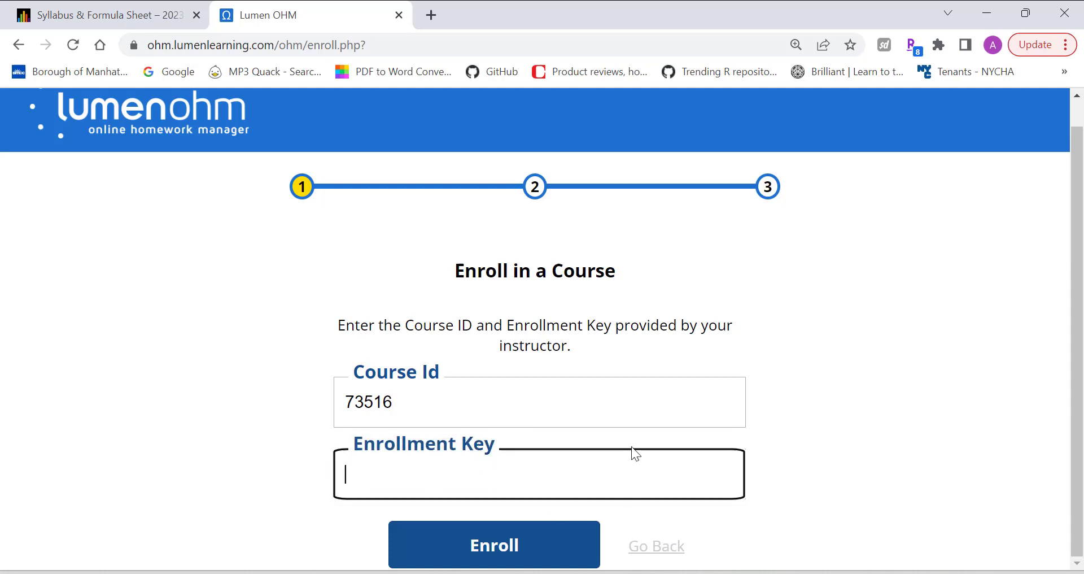
mouse_move(494, 544)
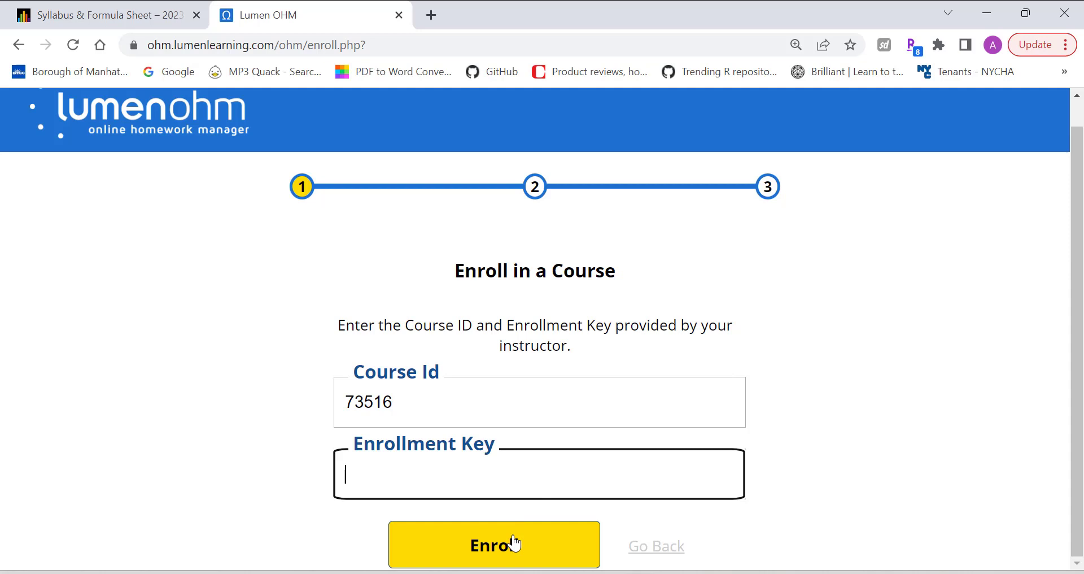
click(493, 544)
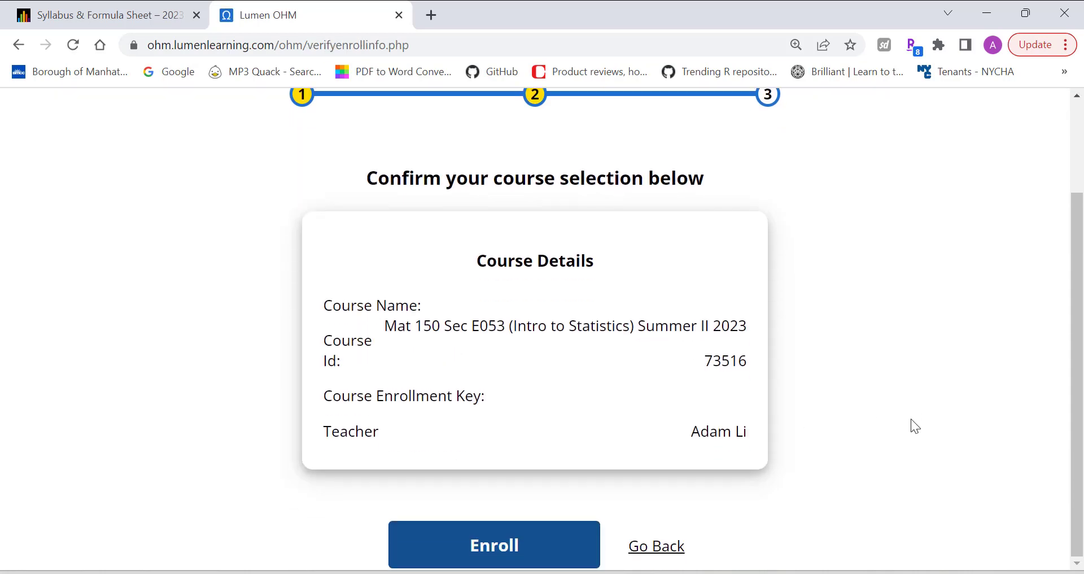
mouse_move(419, 332)
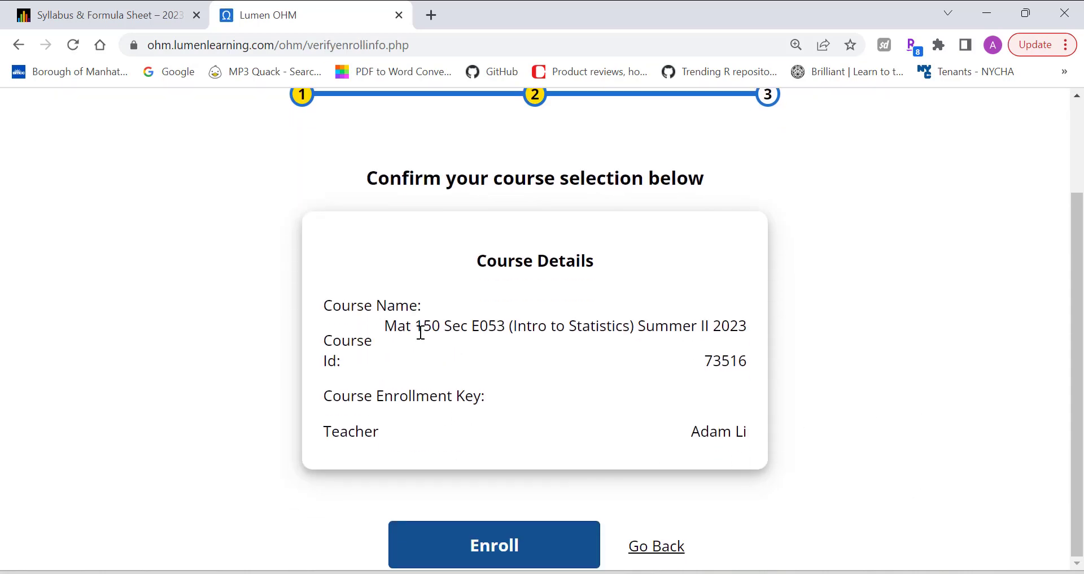
mouse_move(496, 331)
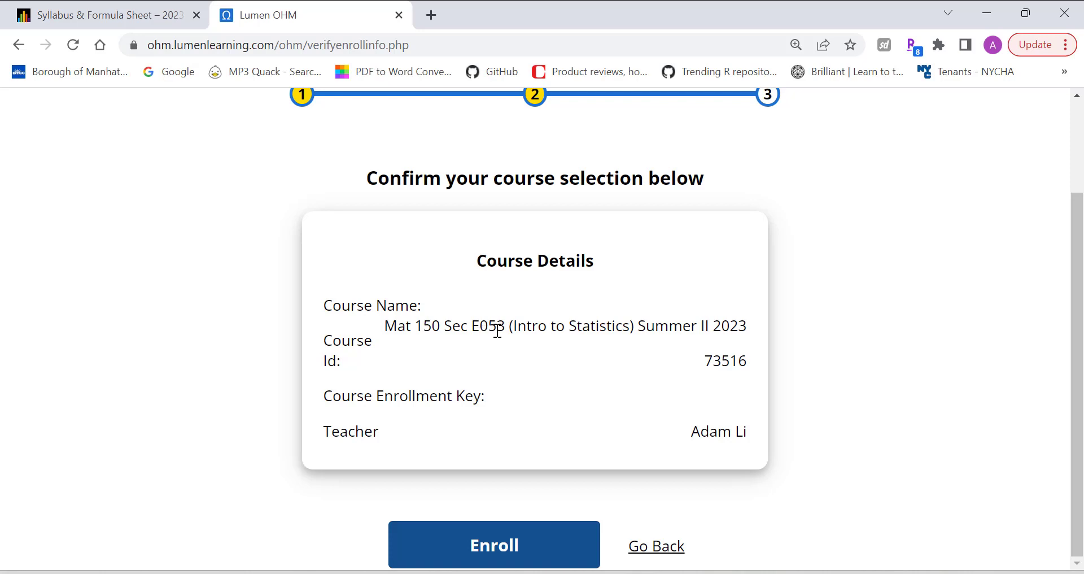
mouse_move(689, 414)
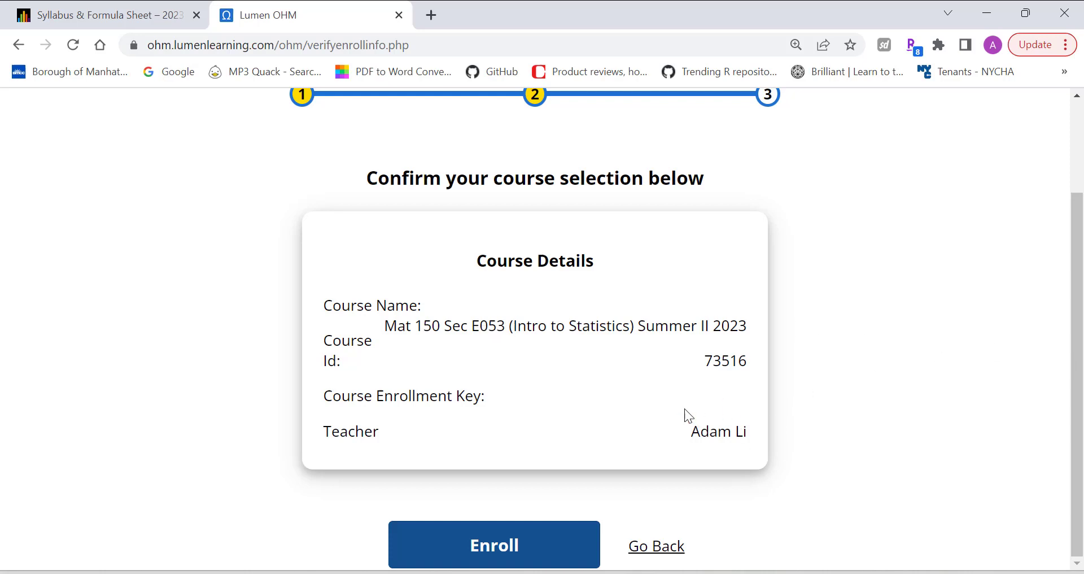
mouse_move(1008, 430)
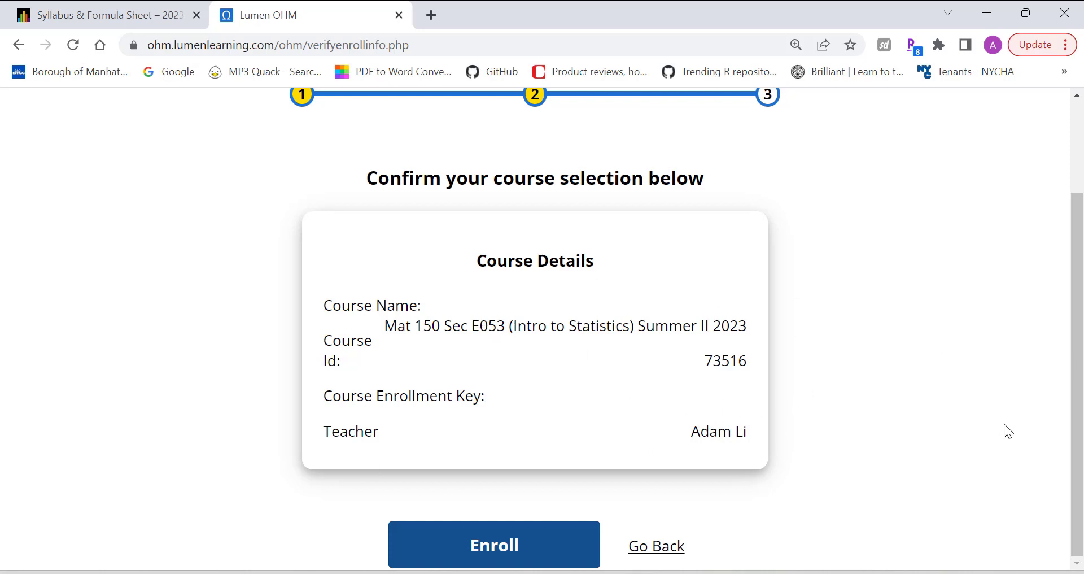
mouse_move(997, 499)
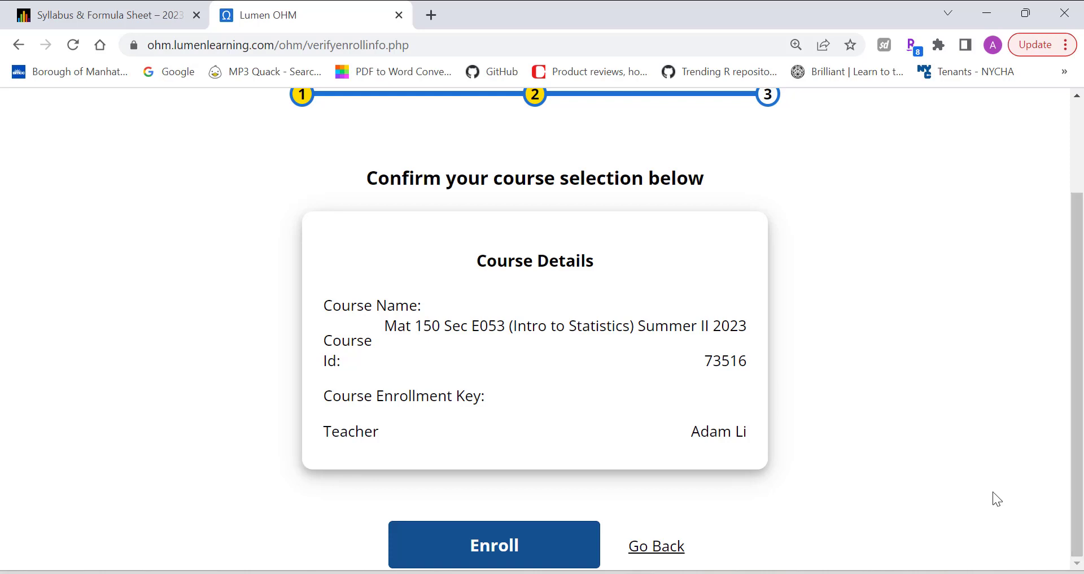
- Confirm the Mat 150 Sec E053 Intro to Statistics Summer II 2023 enrollment
click(493, 545)
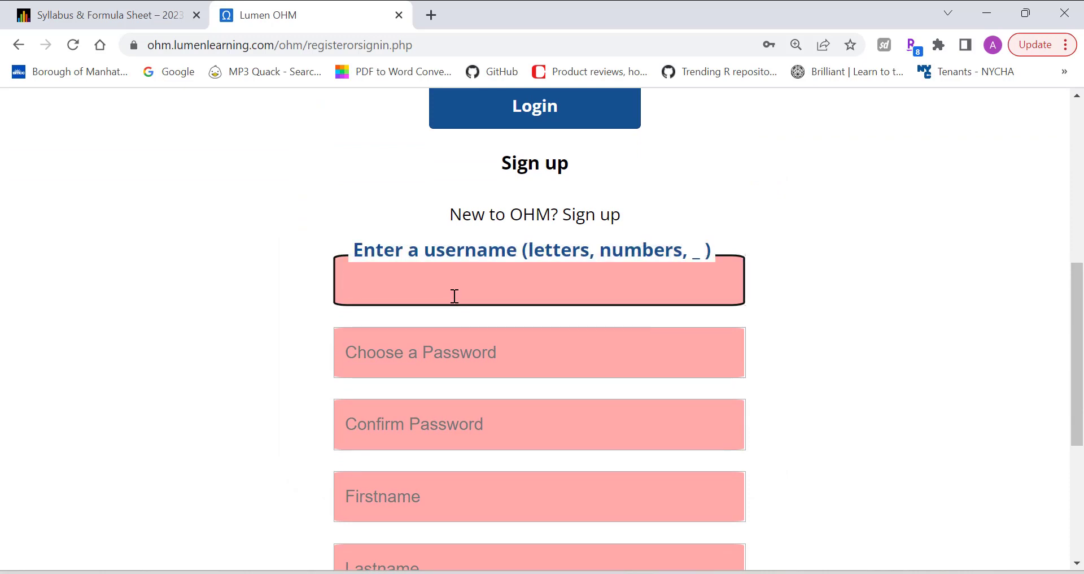
- Go through the Firstname and Email sign-up fields, then reach the Sign In form
scroll(down, 3)
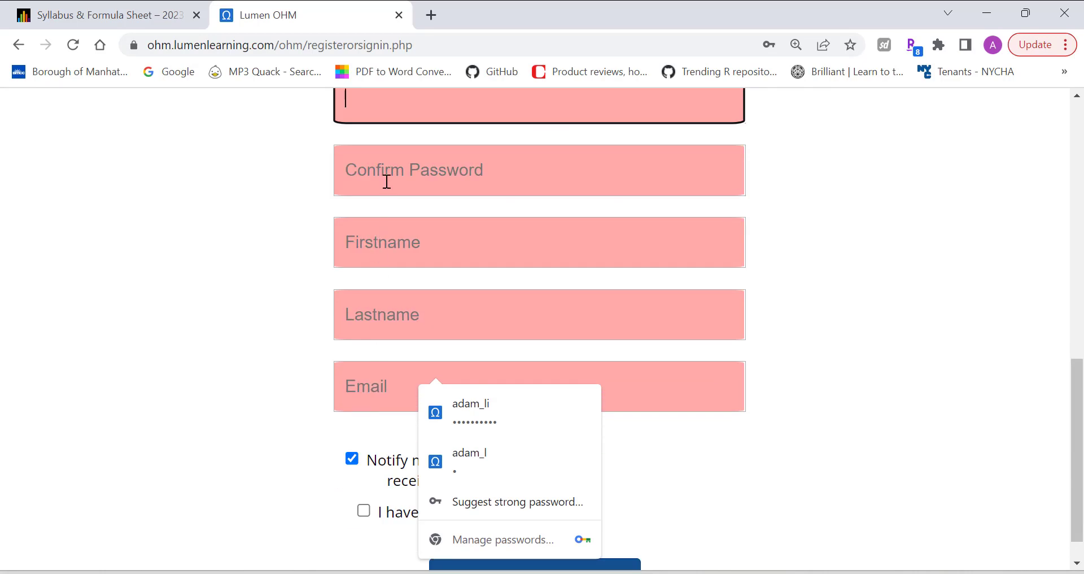
click(539, 241)
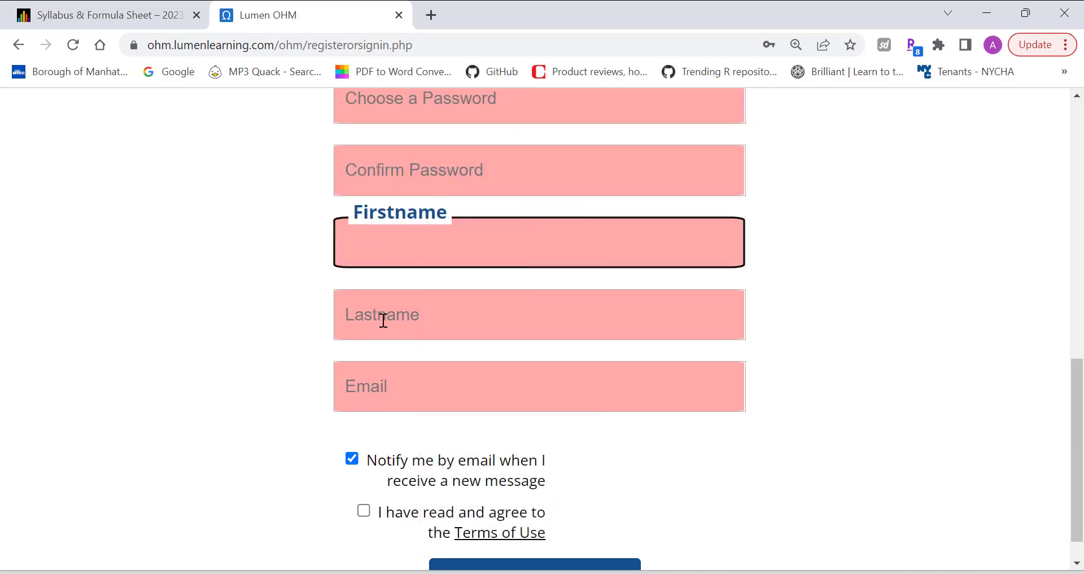
click(539, 386)
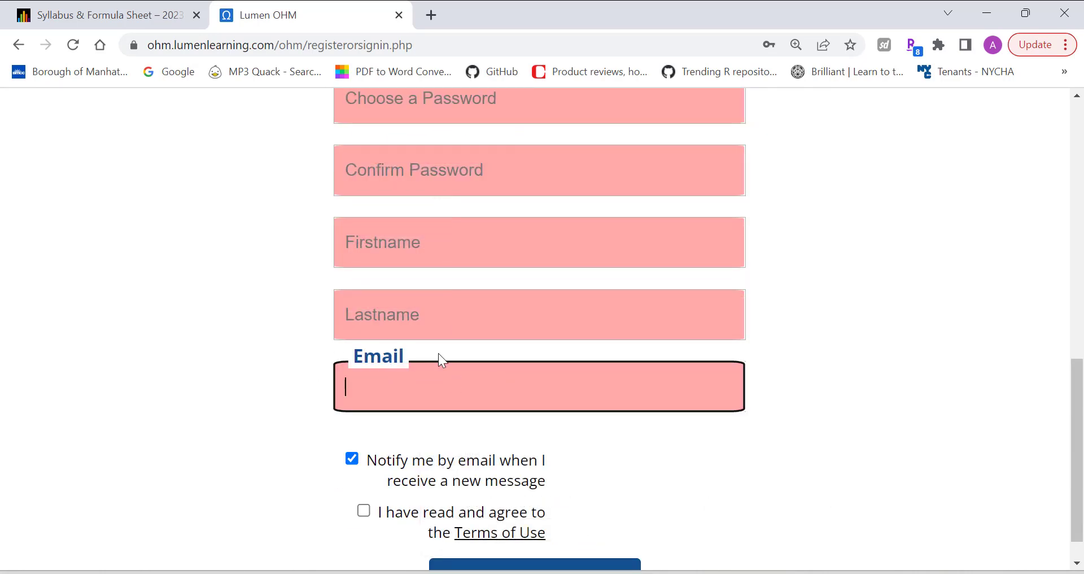
scroll(down, 3)
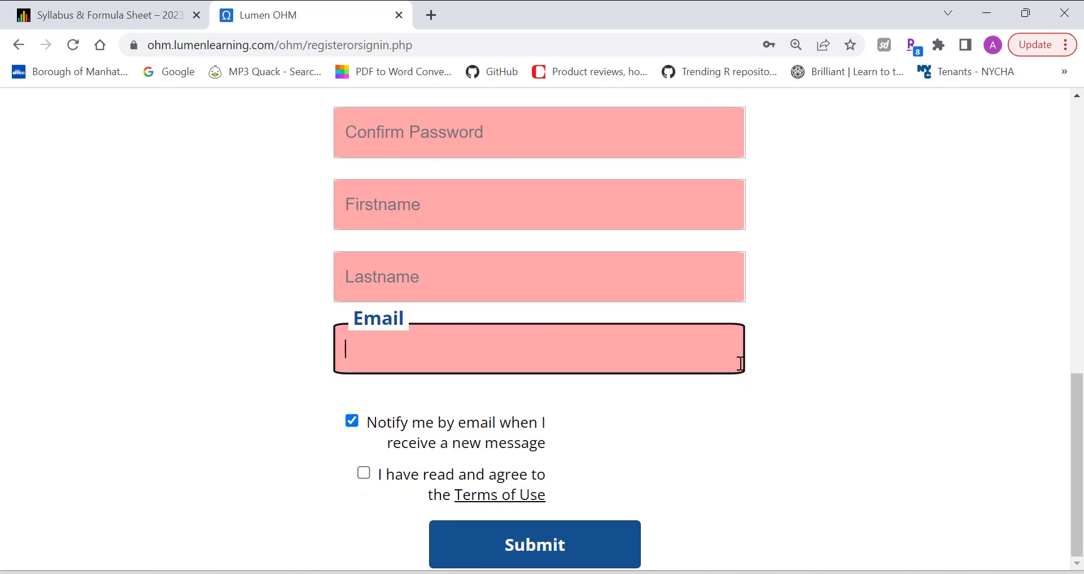
click(363, 472)
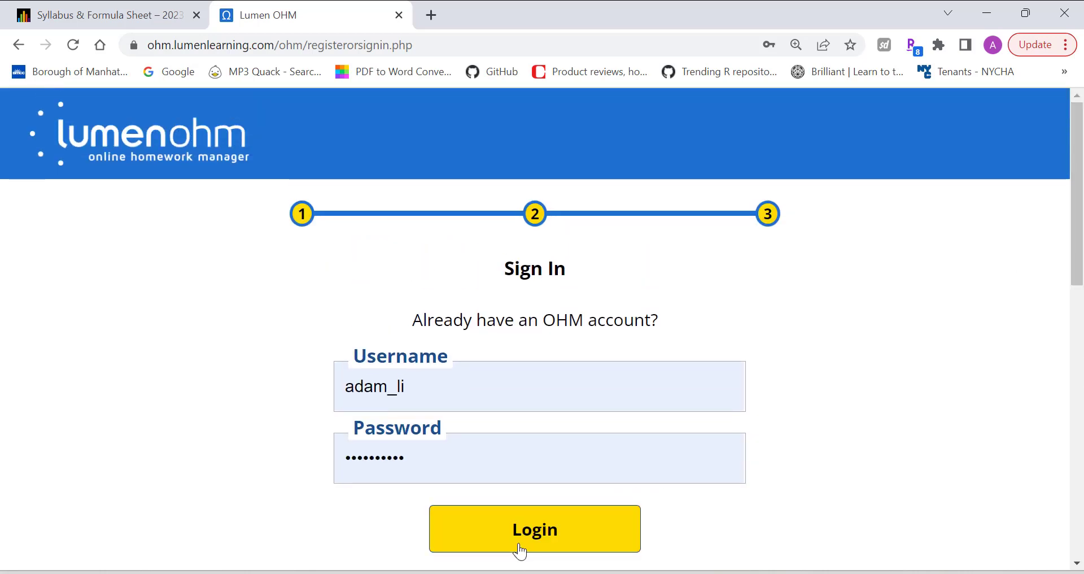
- Log in, go to the main page, and open Mat 150 Sec E053 Summer II 2023
click(535, 528)
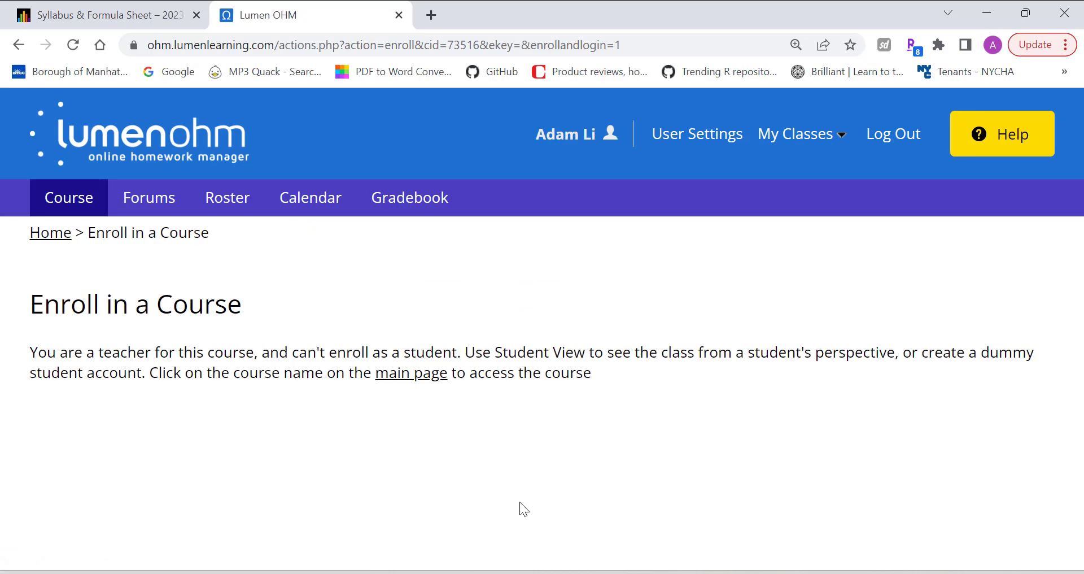
click(50, 232)
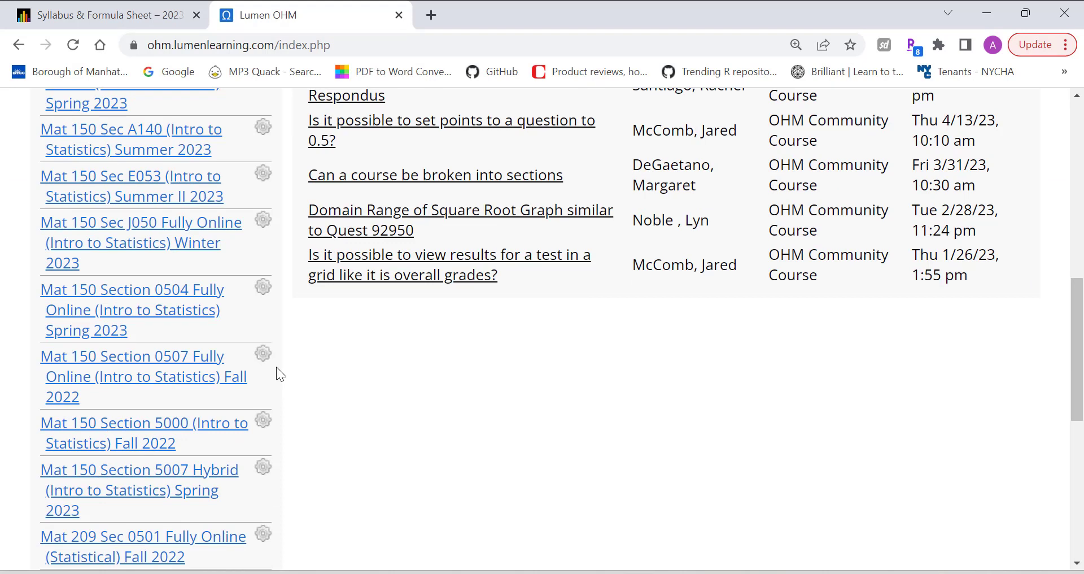
scroll(down, 3)
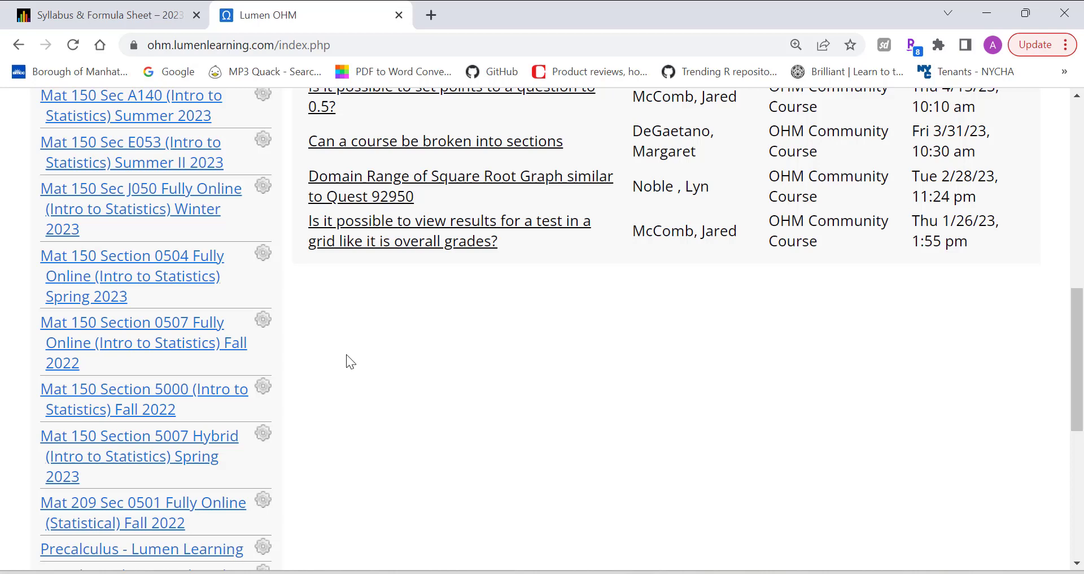
scroll(up, 3)
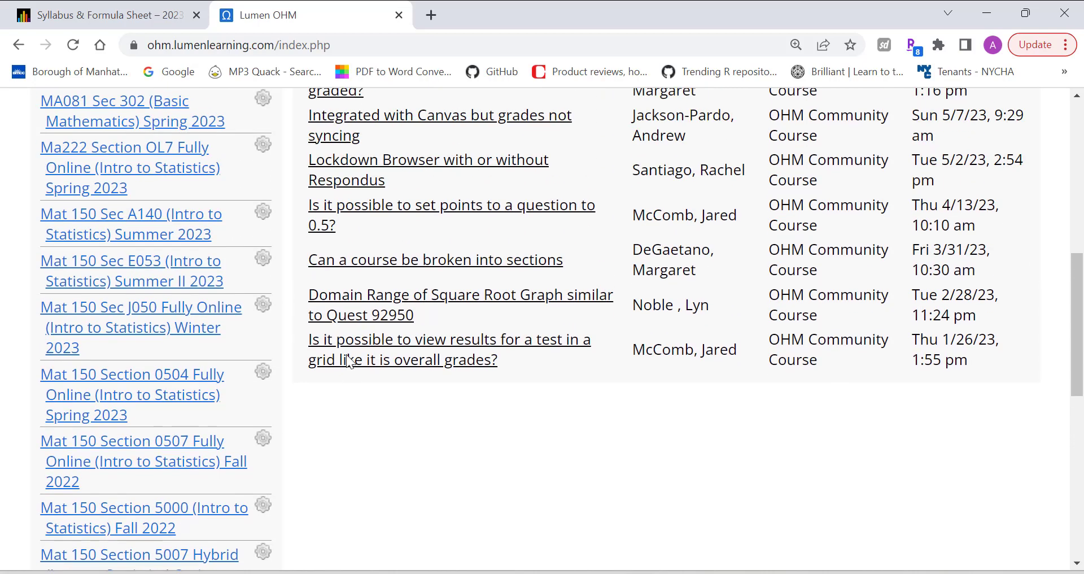
click(460, 294)
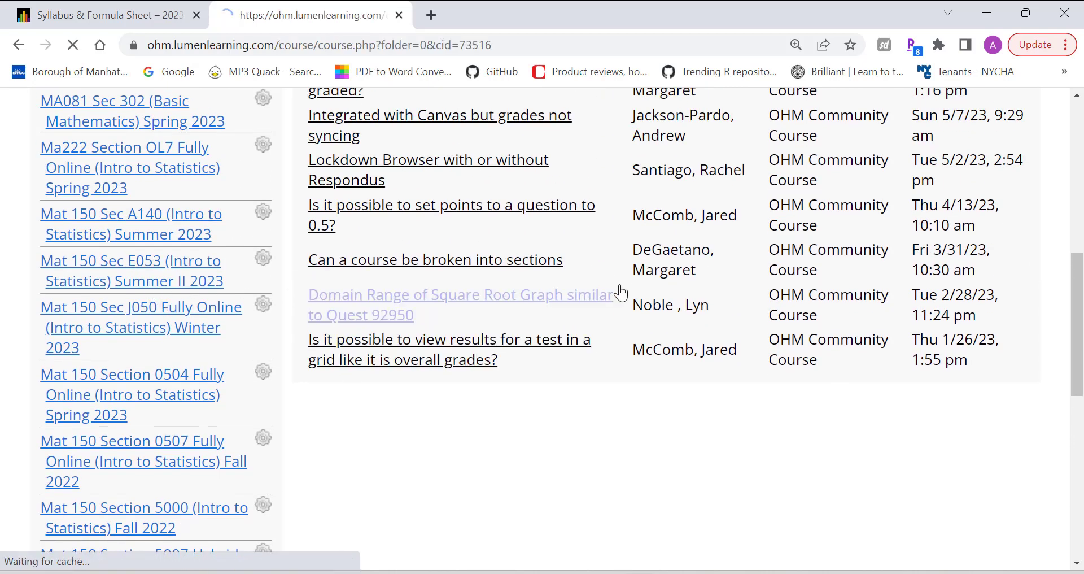
click(130, 270)
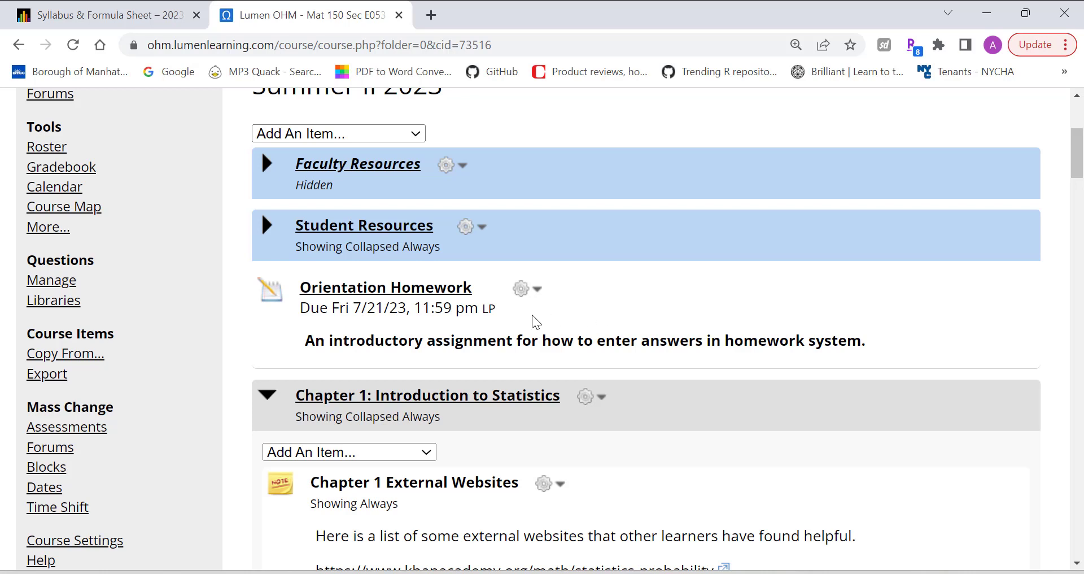
mouse_move(344, 287)
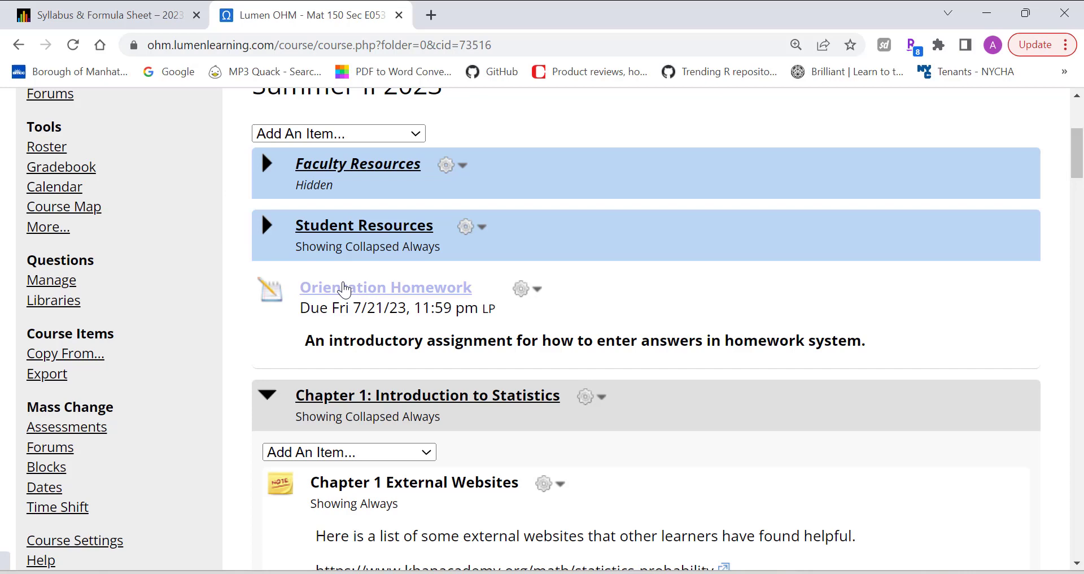
scroll(down, 3)
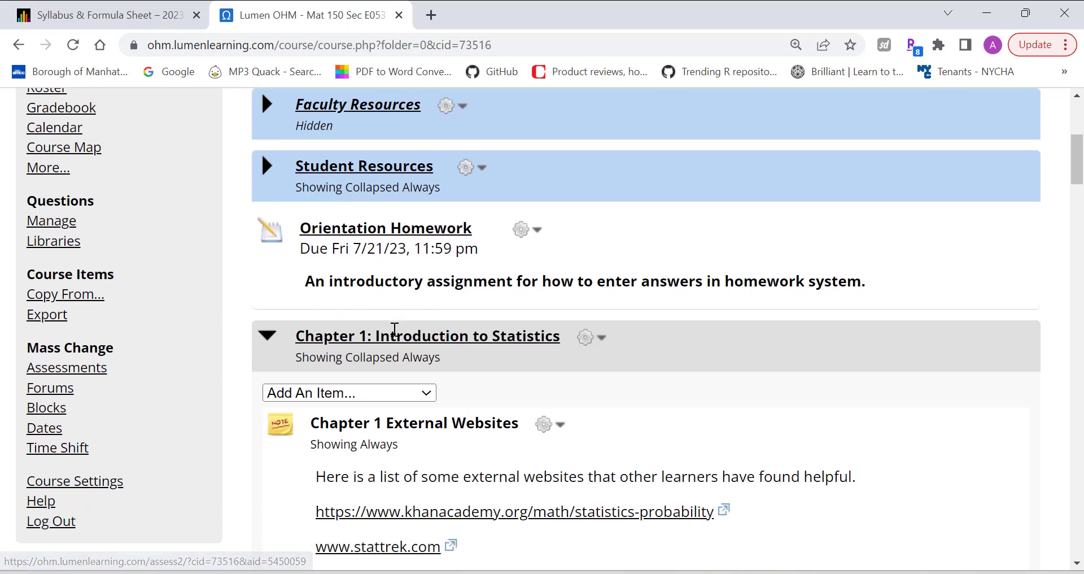
scroll(down, 3)
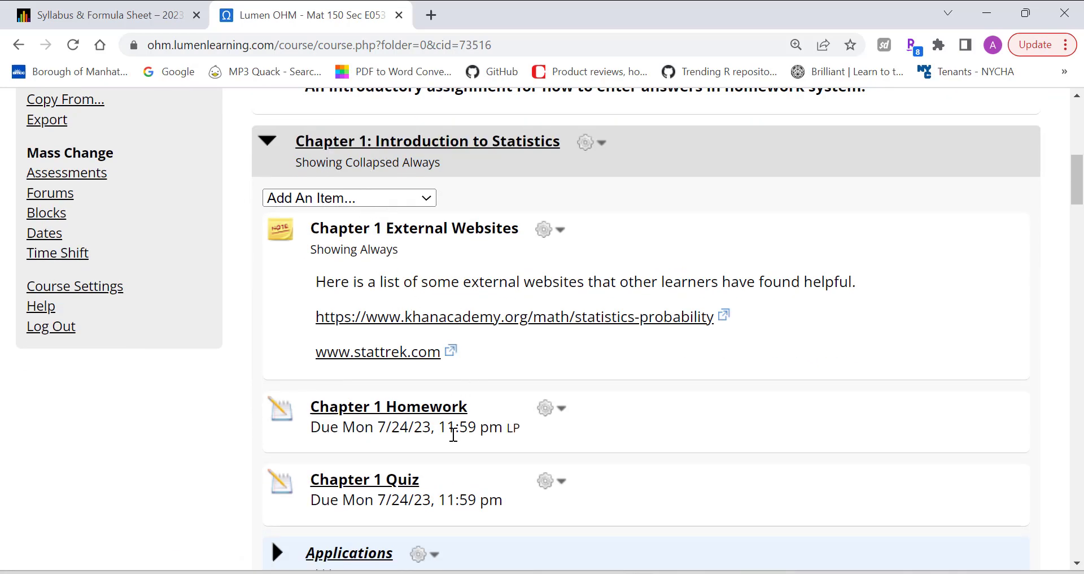
mouse_move(422, 484)
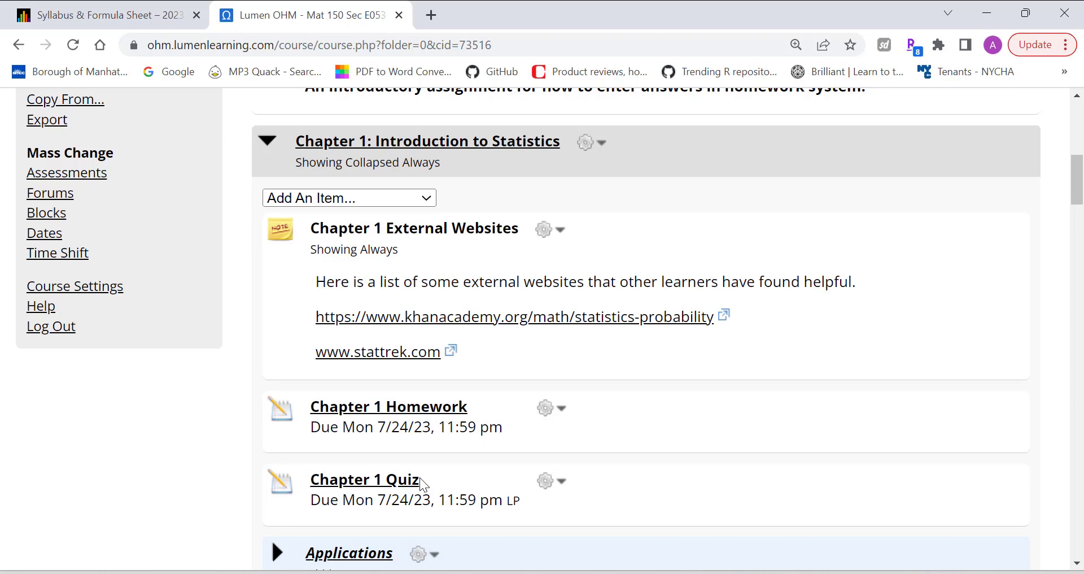
scroll(down, 3)
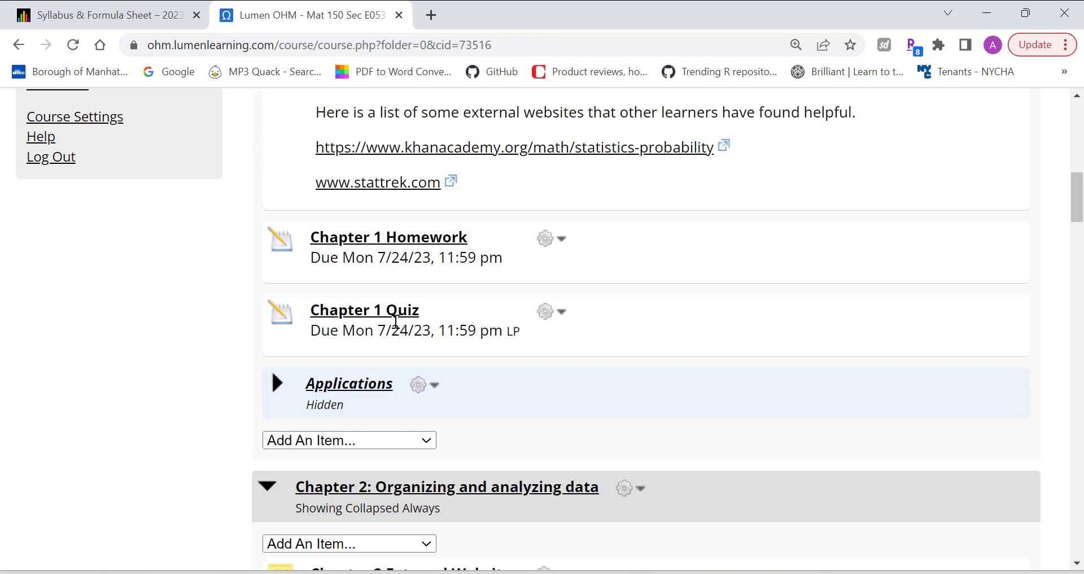
mouse_move(448, 306)
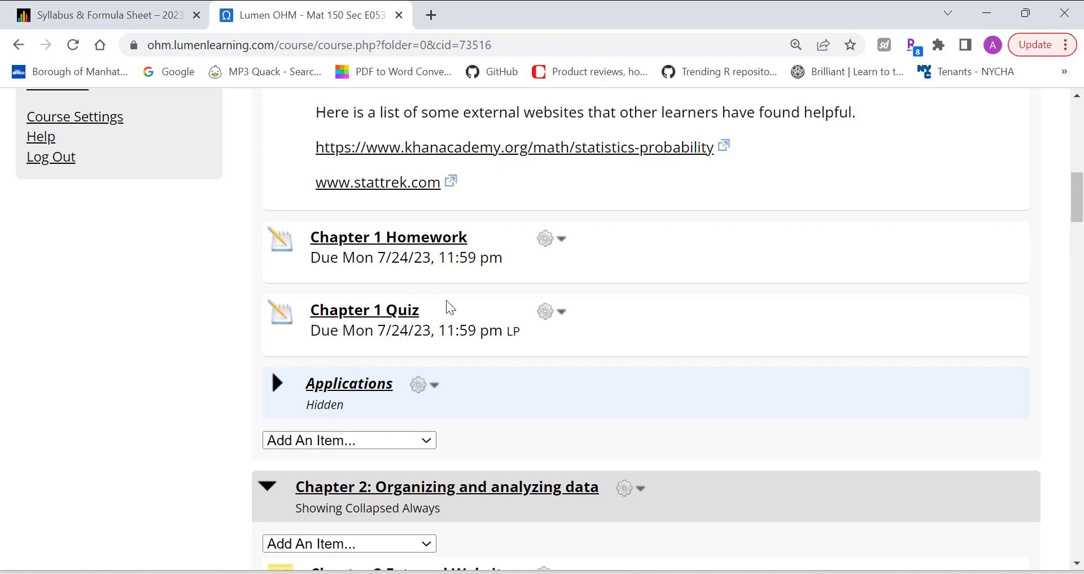
scroll(down, 3)
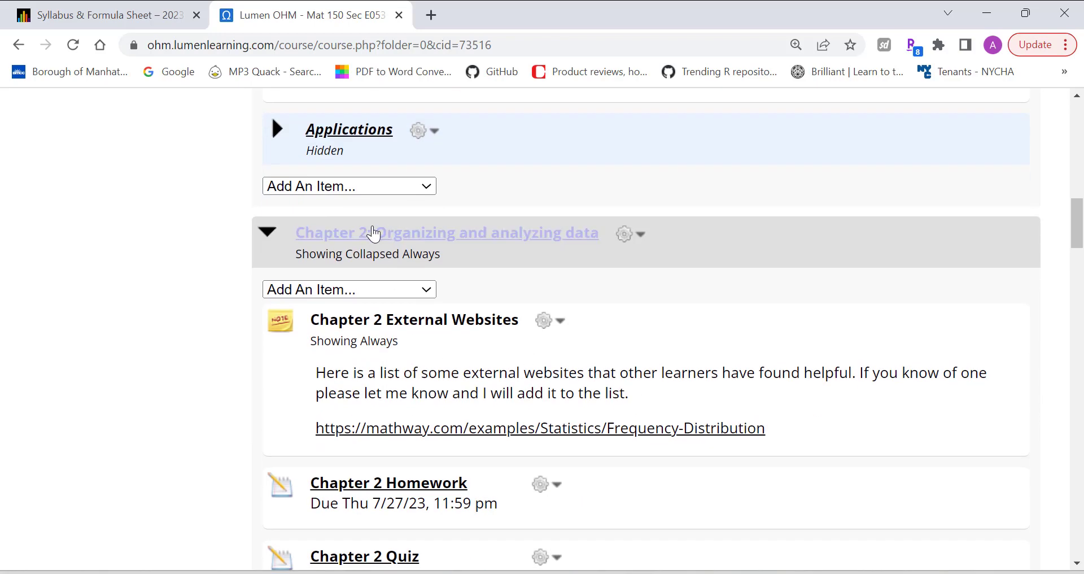
scroll(down, 3)
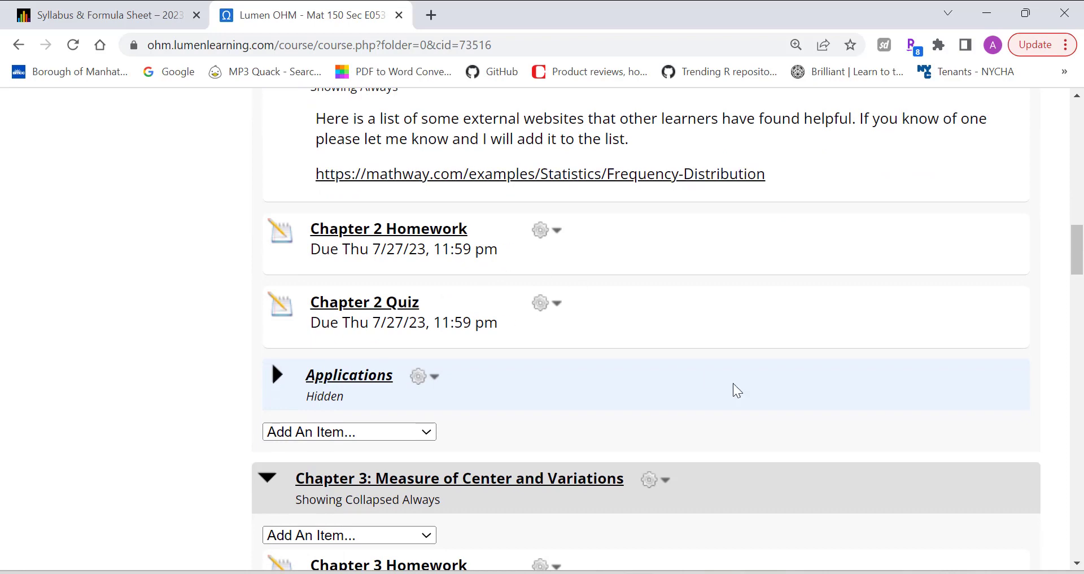
scroll(up, 3)
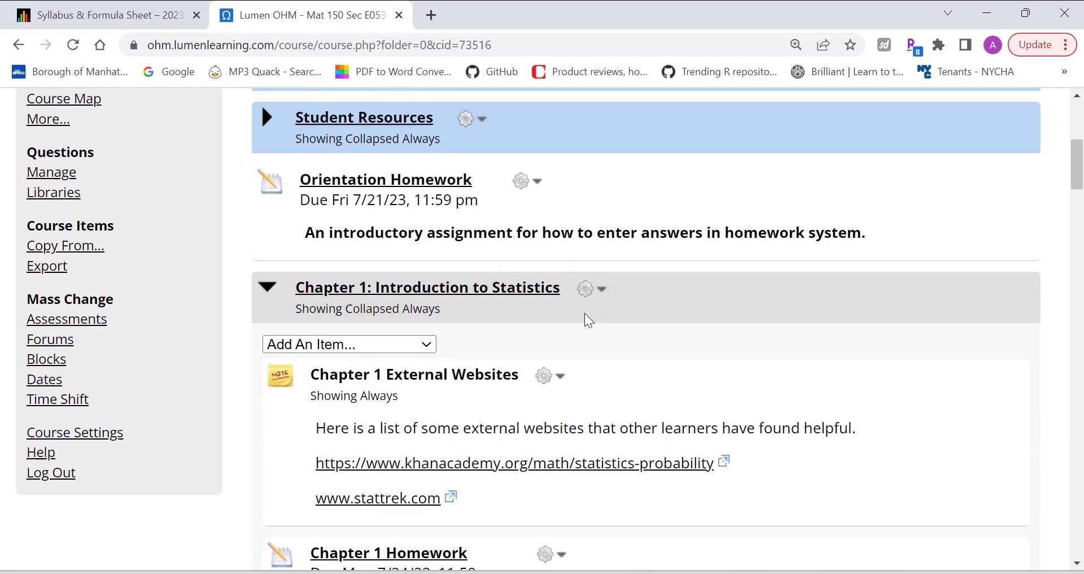
scroll(down, 3)
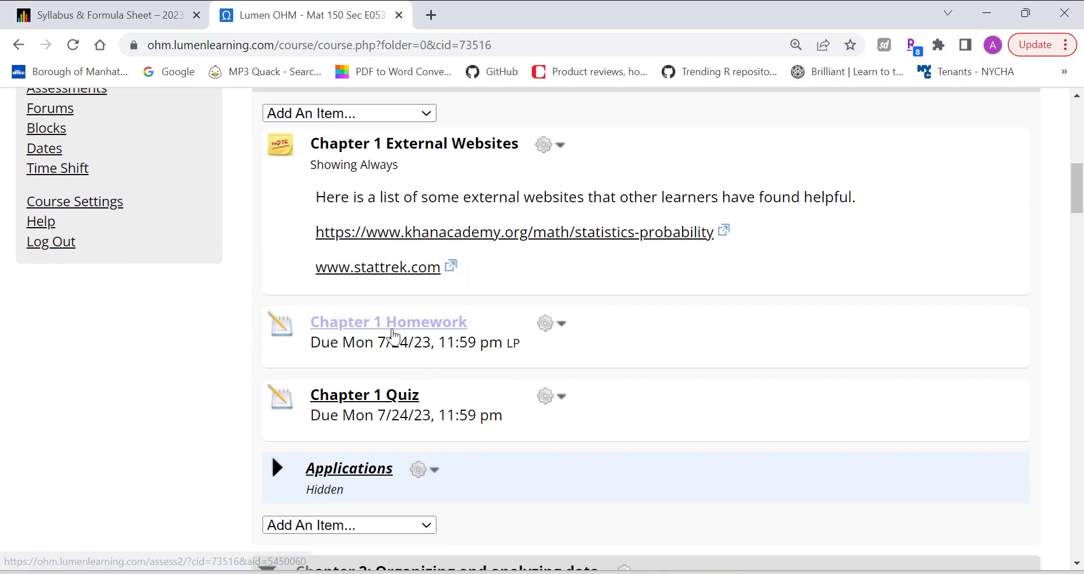
mouse_move(432, 407)
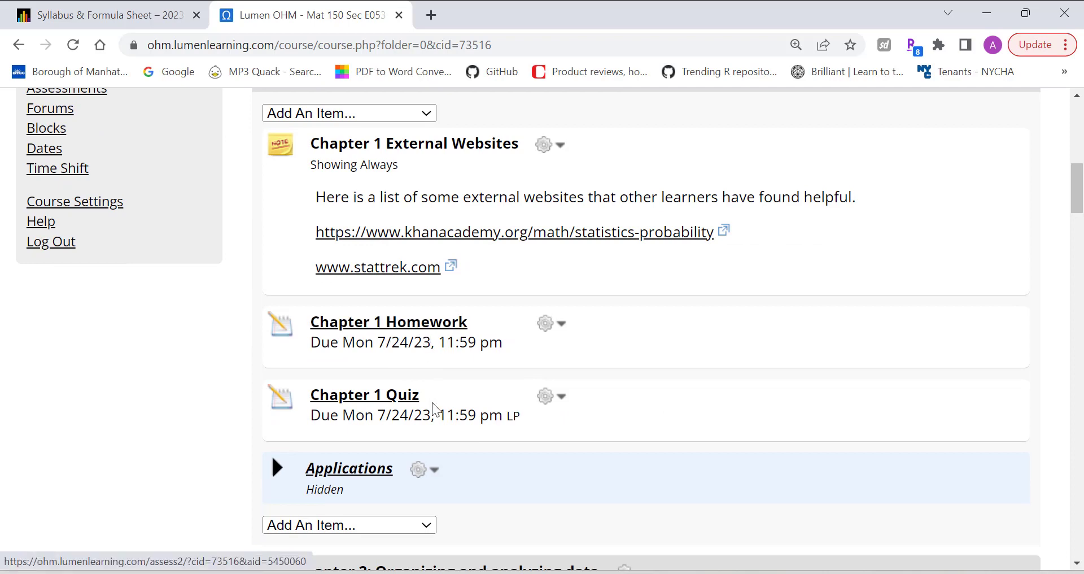
mouse_move(655, 449)
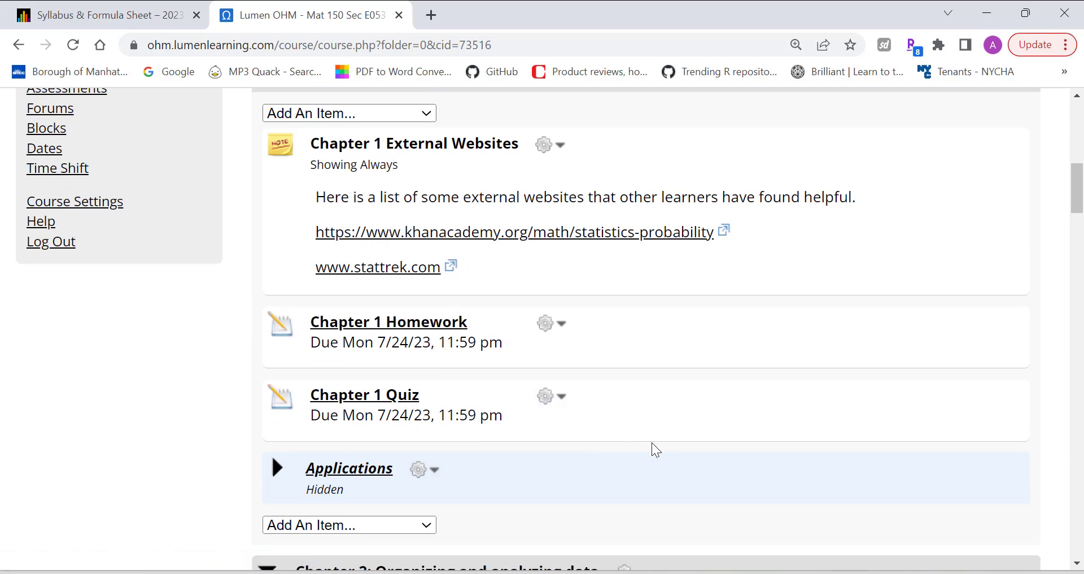
scroll(down, 3)
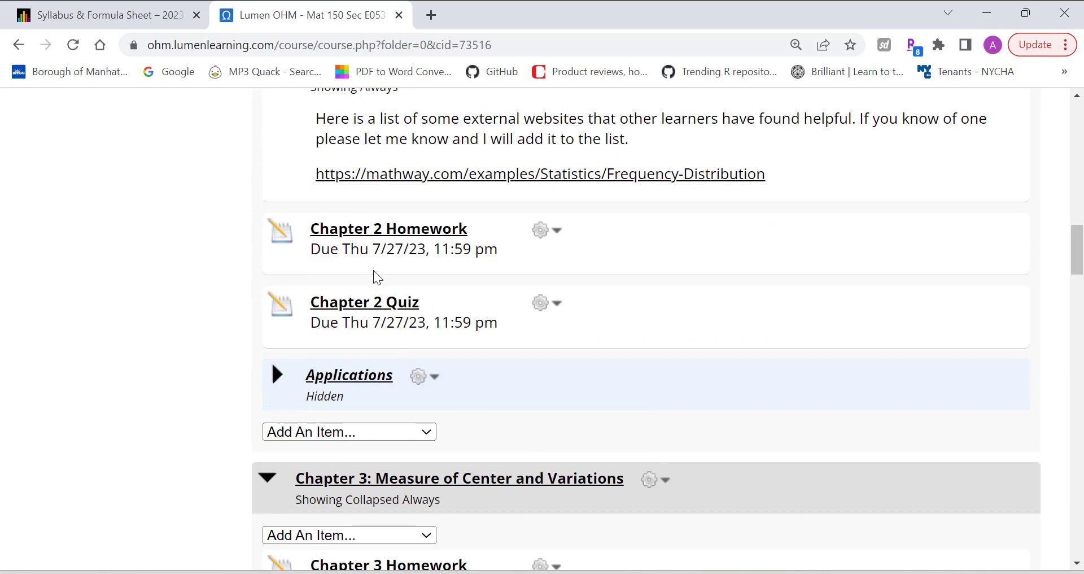
scroll(down, 3)
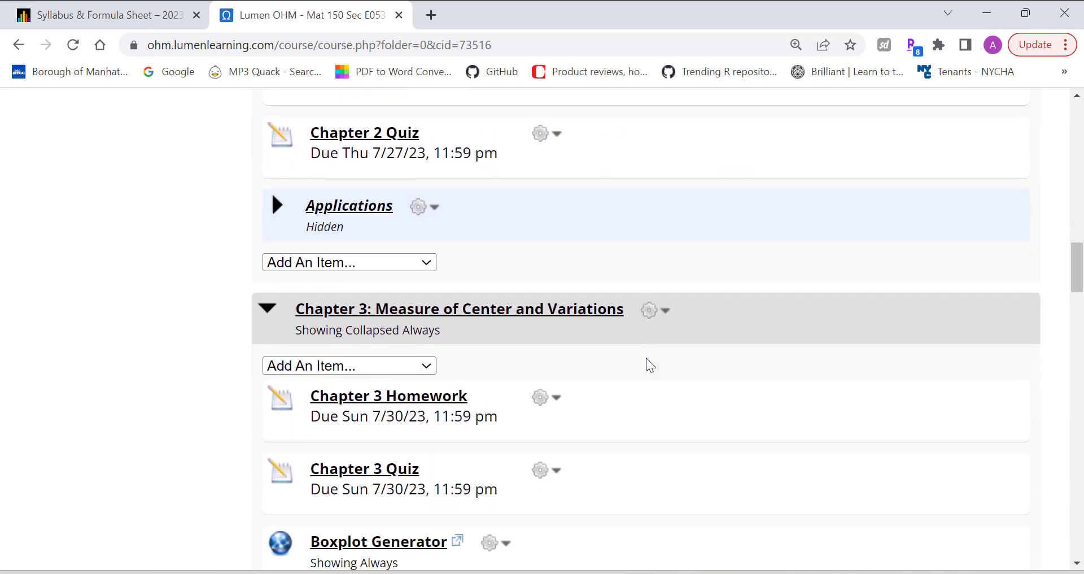
scroll(down, 3)
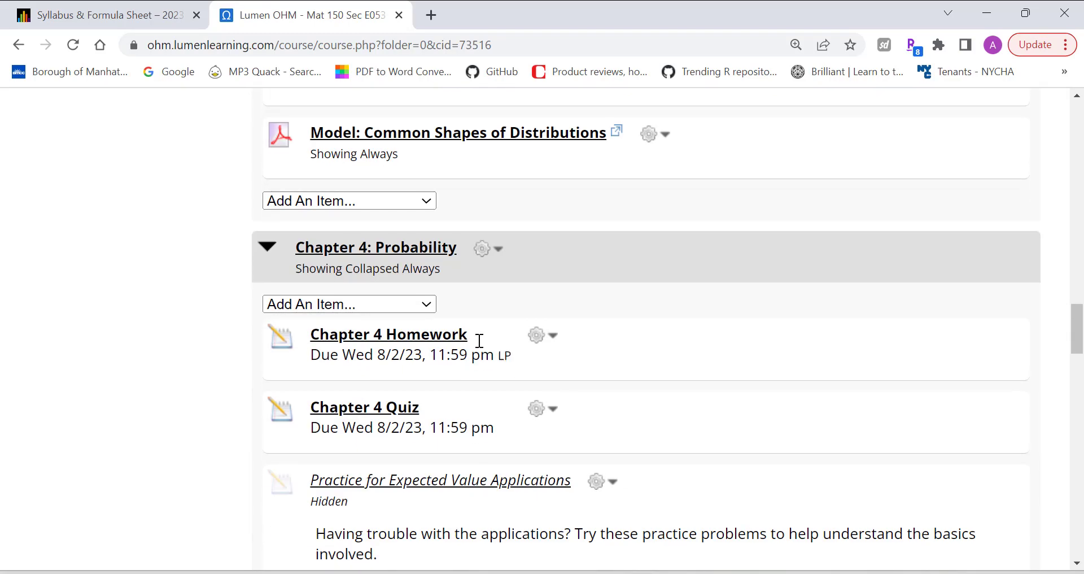
click(266, 246)
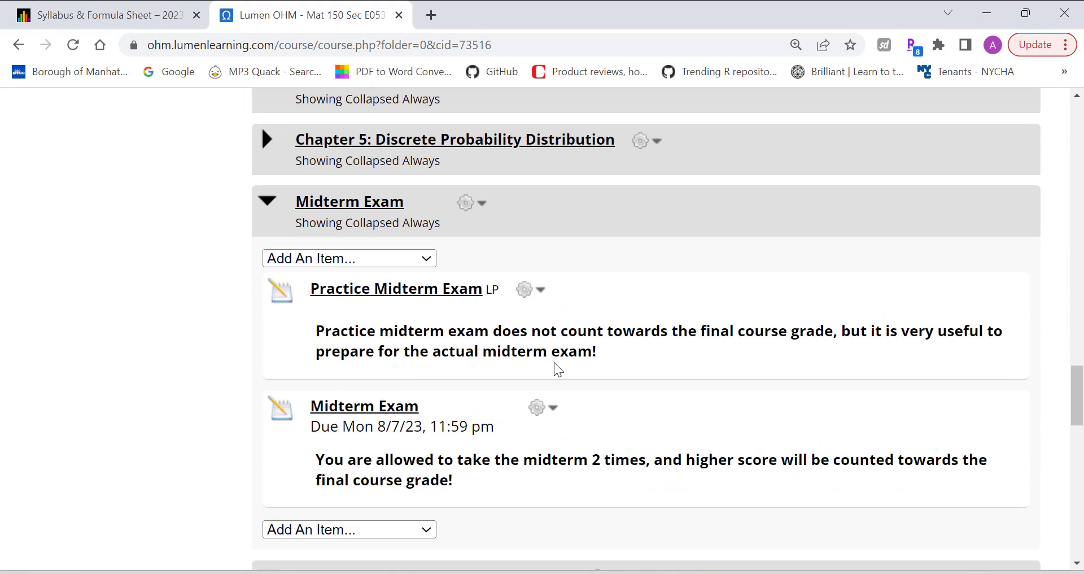
mouse_move(377, 295)
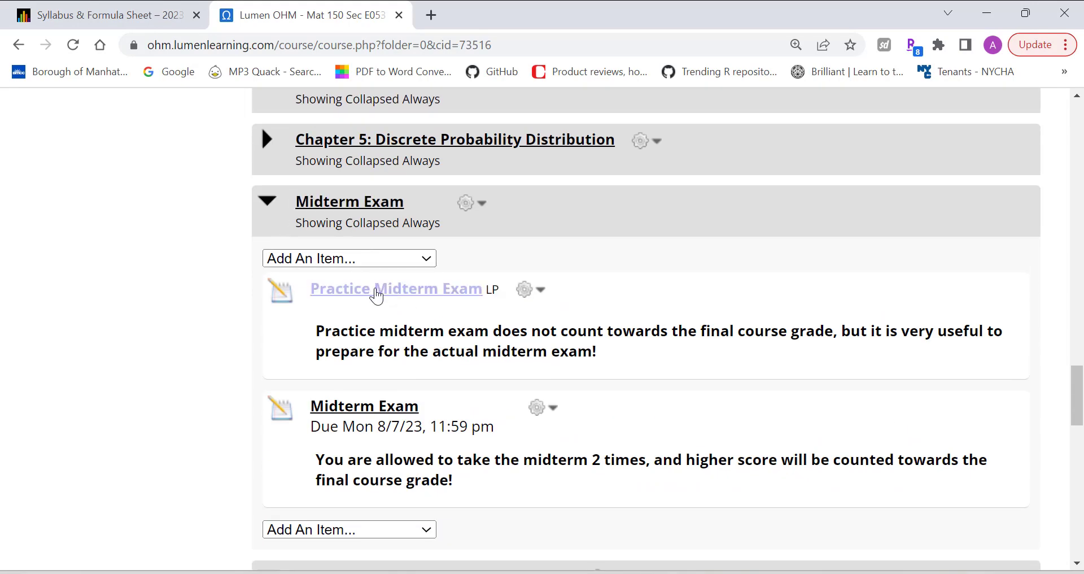
mouse_move(461, 311)
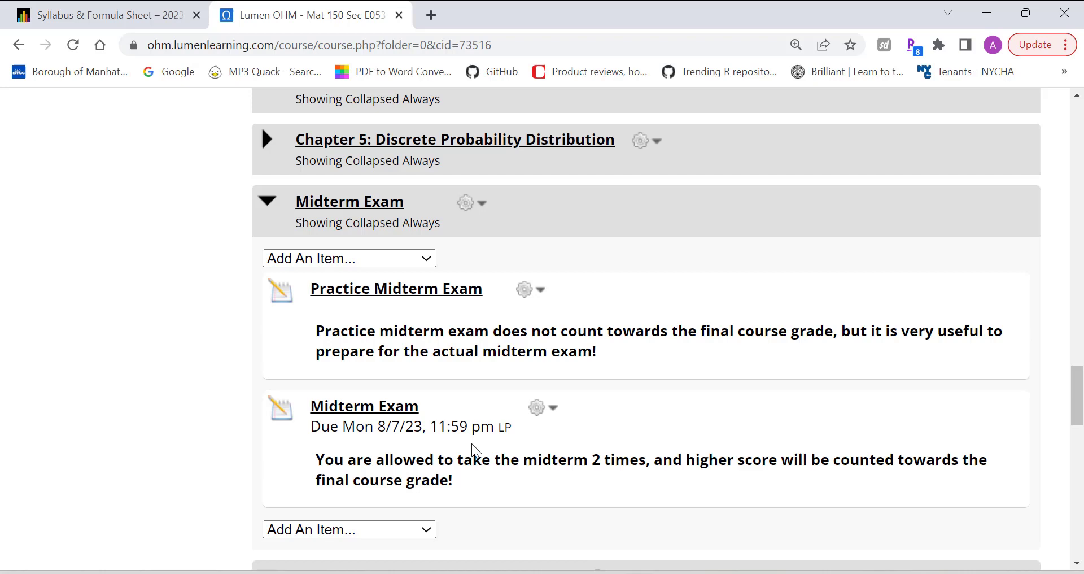
mouse_move(820, 484)
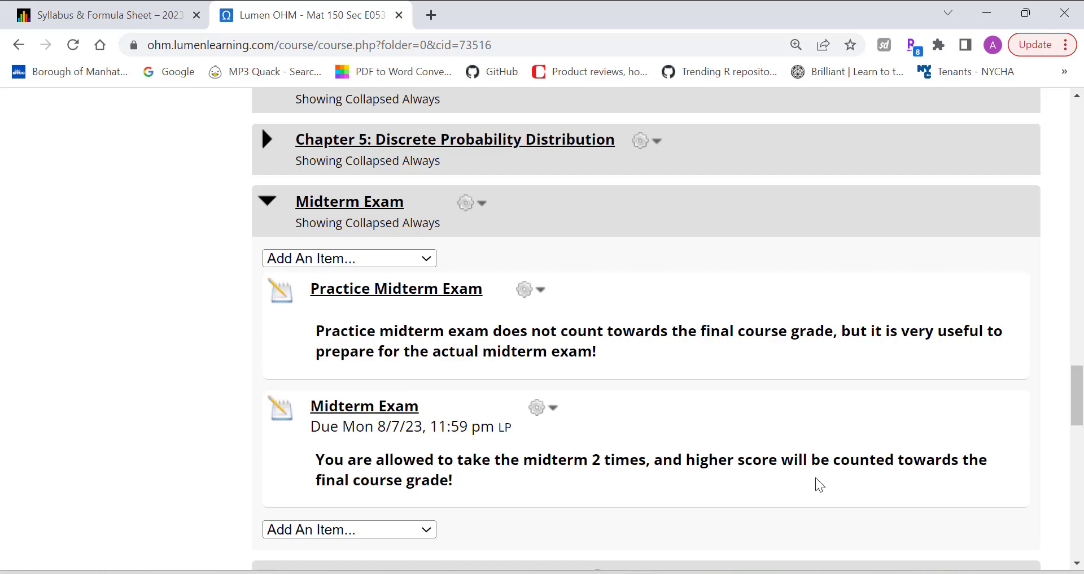
mouse_move(683, 454)
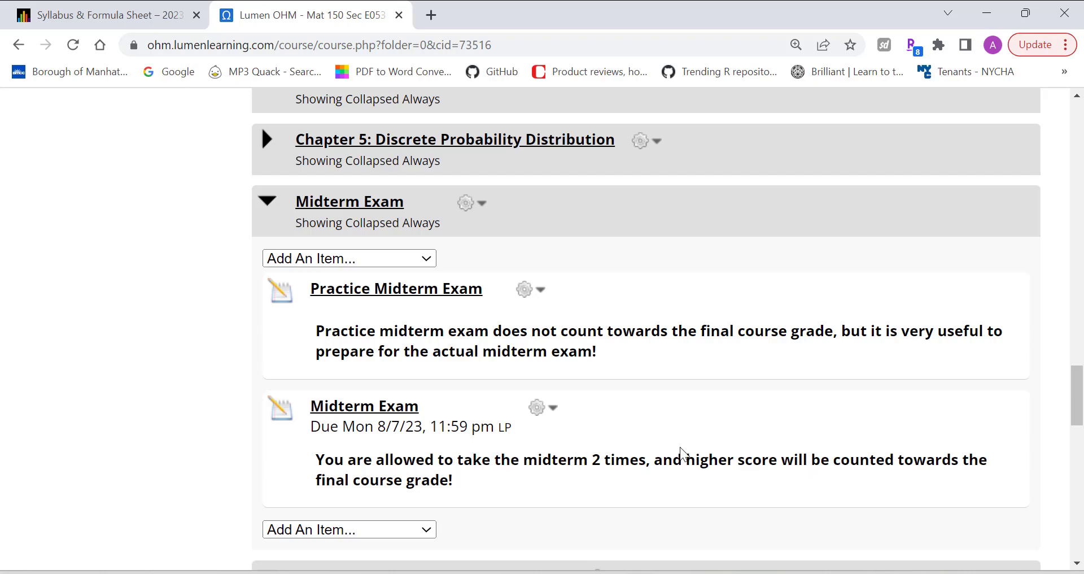
- Expand Chapter 7 Part 1 to show its spreadsheet, homework and quiz
scroll(down, 3)
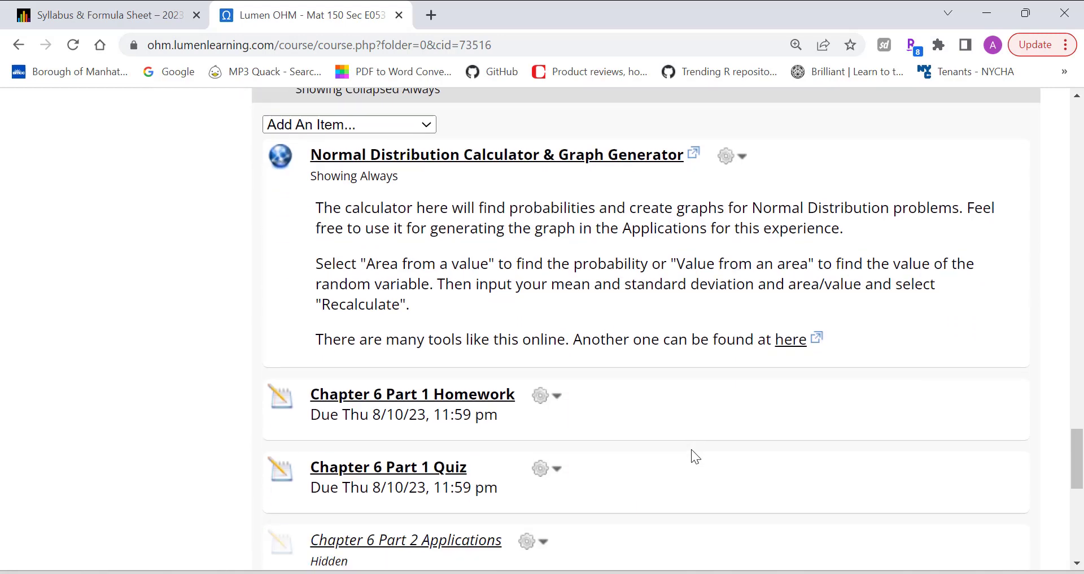
scroll(down, 3)
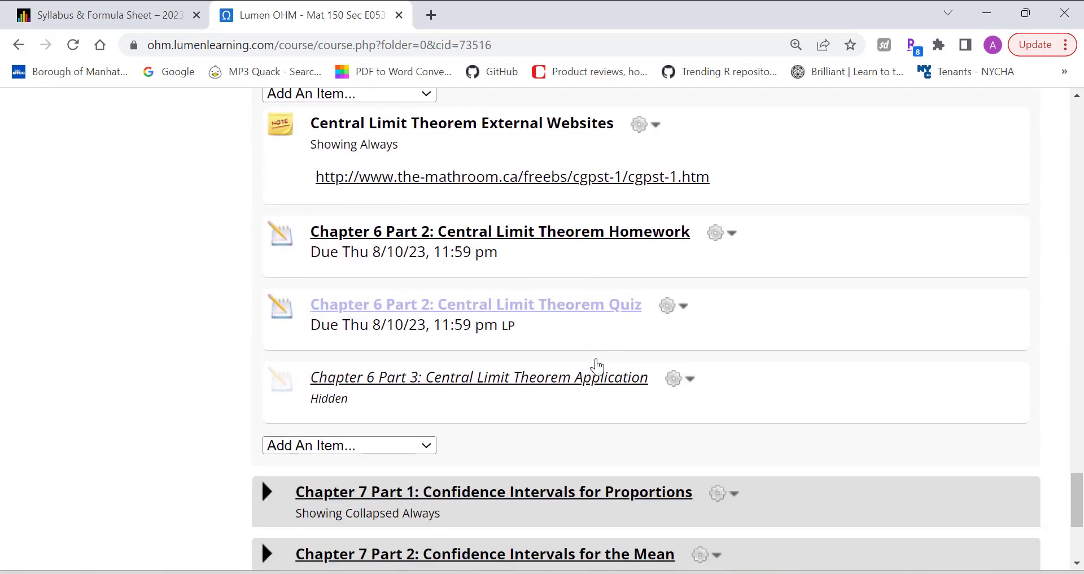
scroll(down, 3)
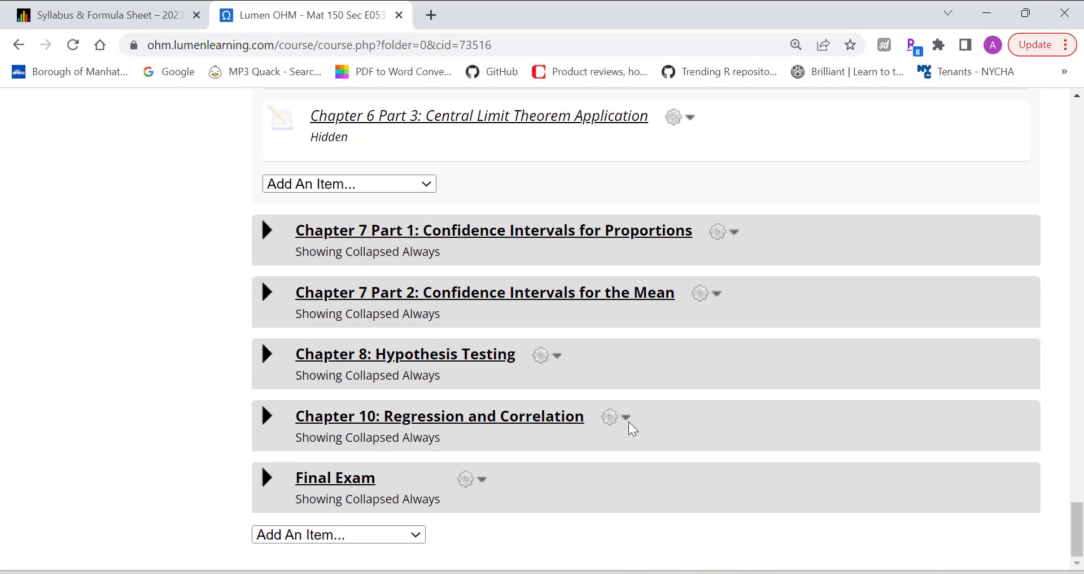
click(265, 229)
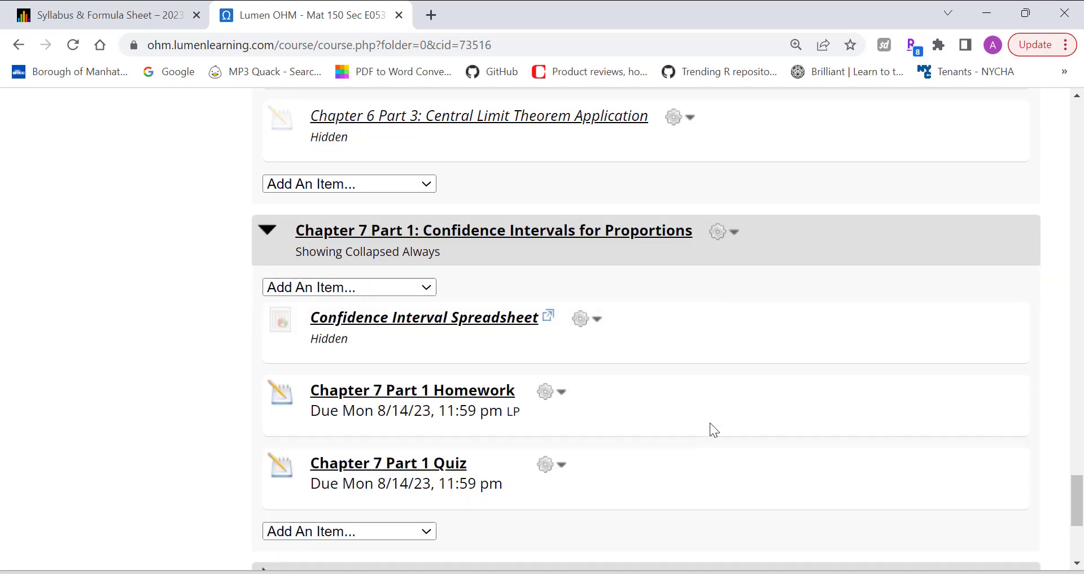
scroll(up, 3)
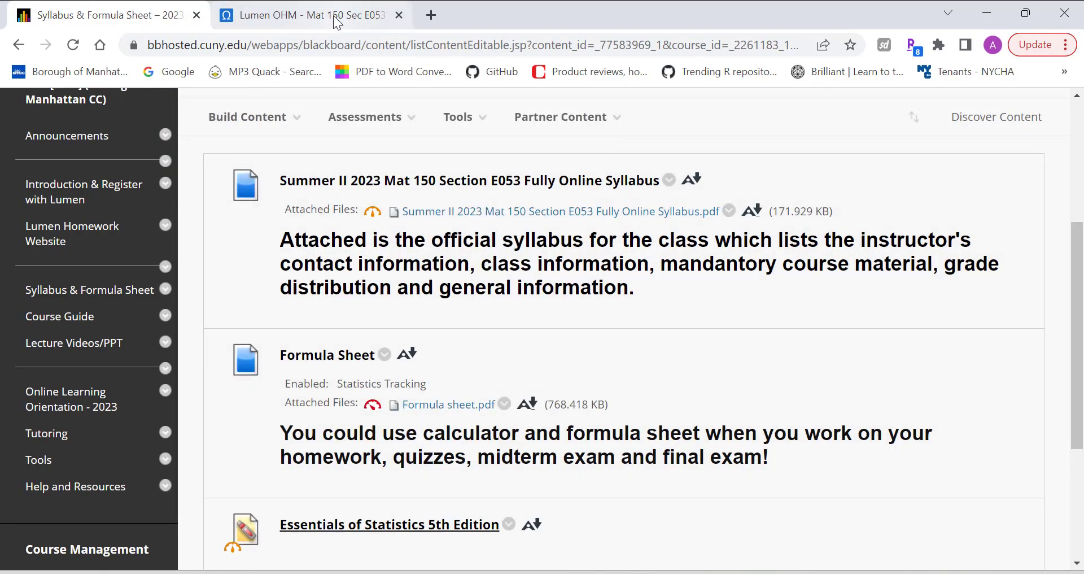
- Switch from the Lumen OHM tab to Blackboard and open the syllabus PDF attachment
click(308, 14)
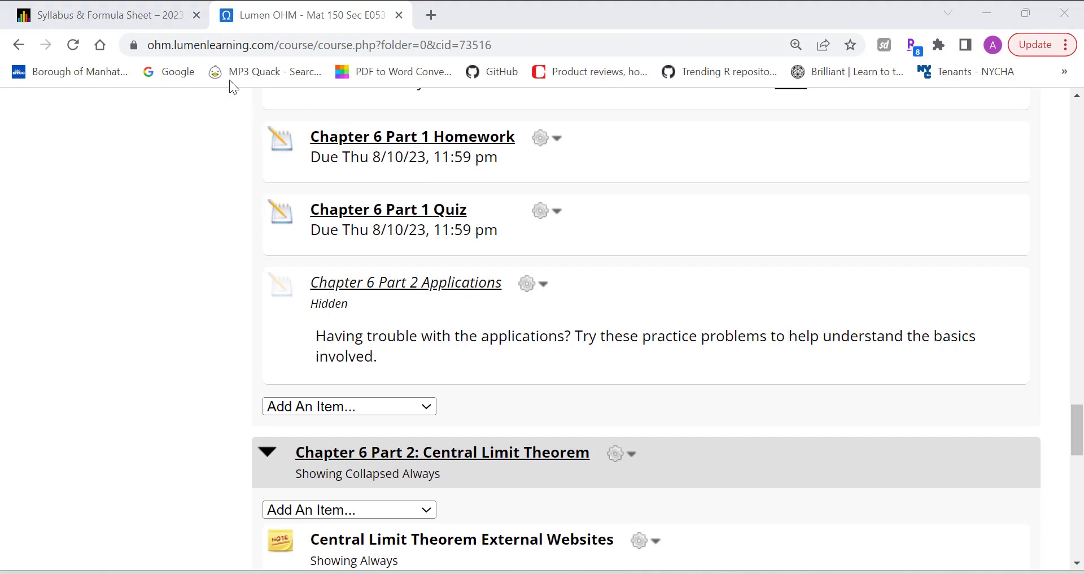
click(104, 15)
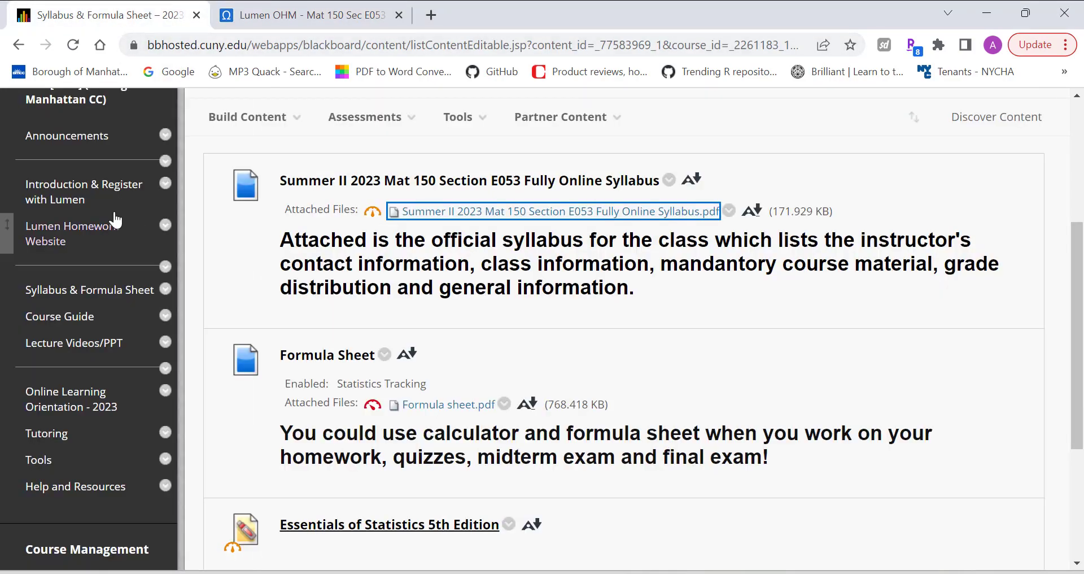
click(552, 211)
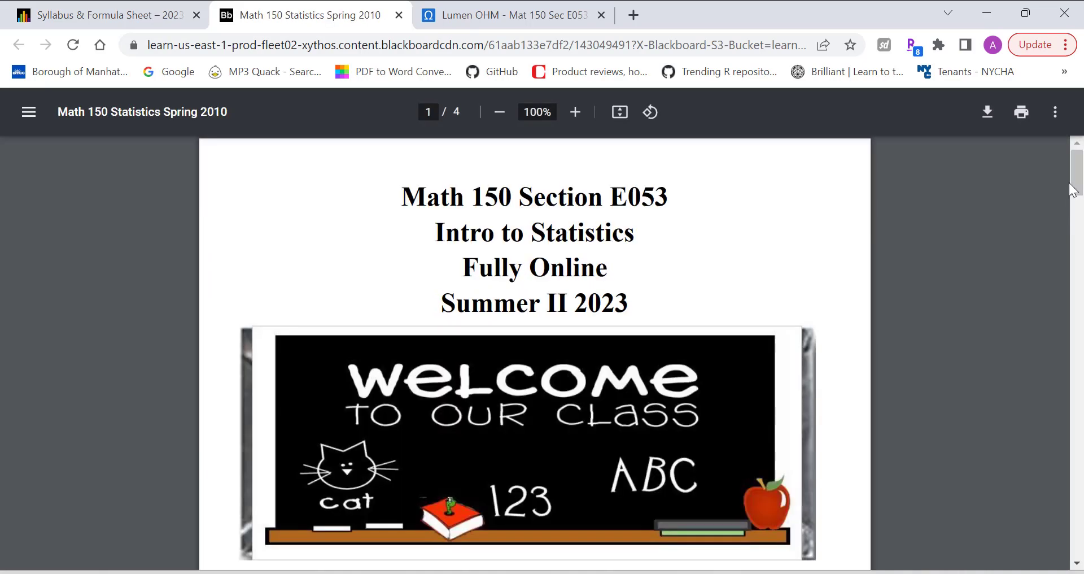
- Read the syllabus homework platform and Book sections, then return to Syllabus & Formula Sheet
scroll(down, 3)
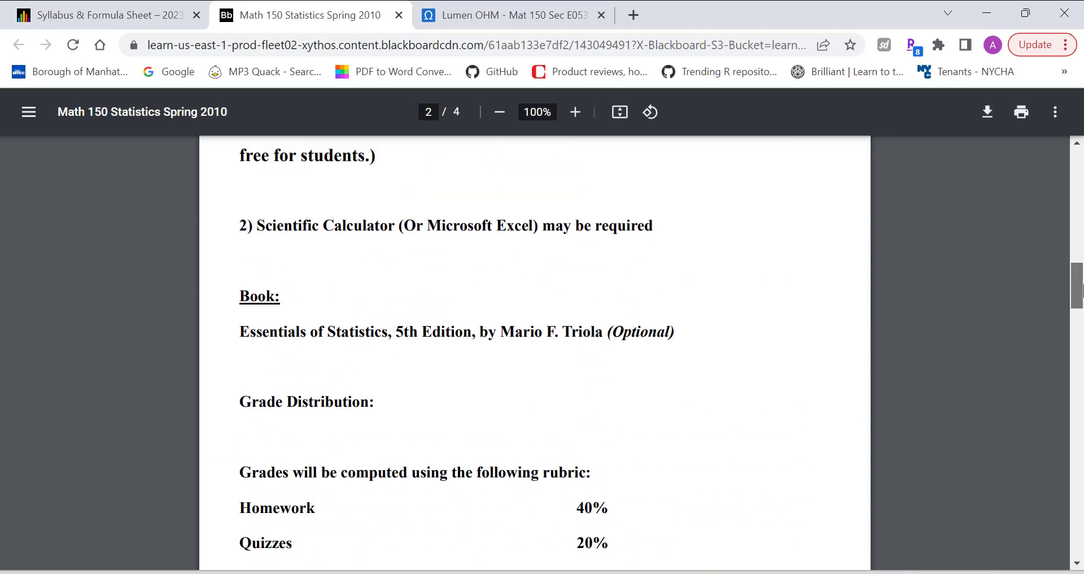
scroll(up, 3)
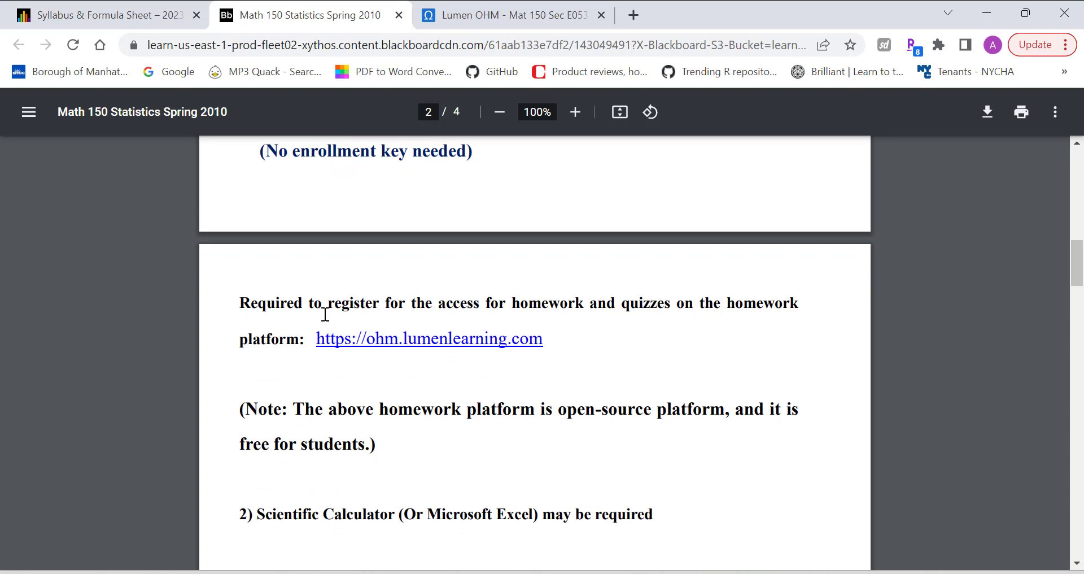
scroll(down, 3)
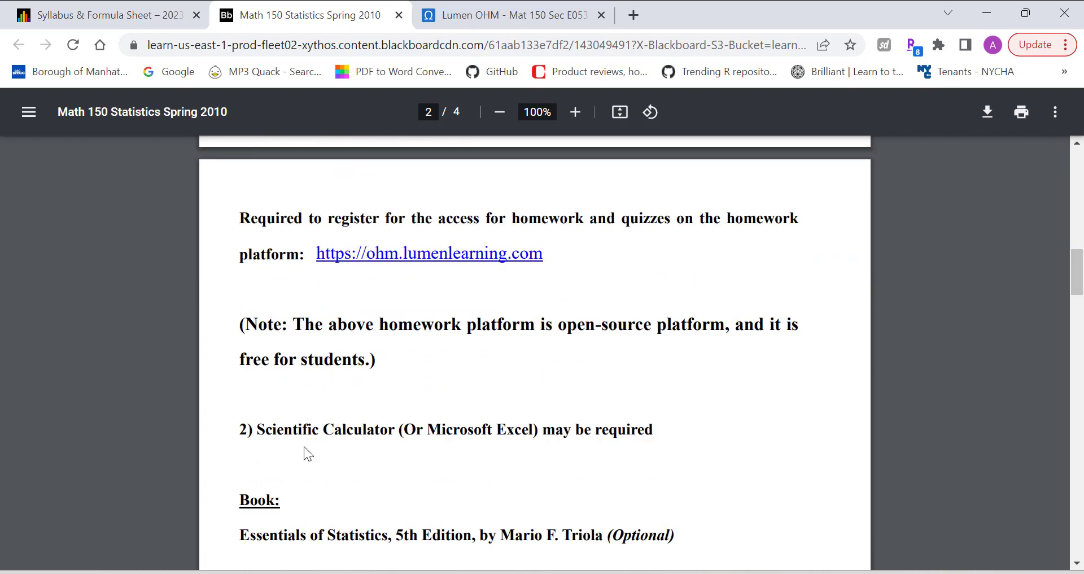
scroll(down, 3)
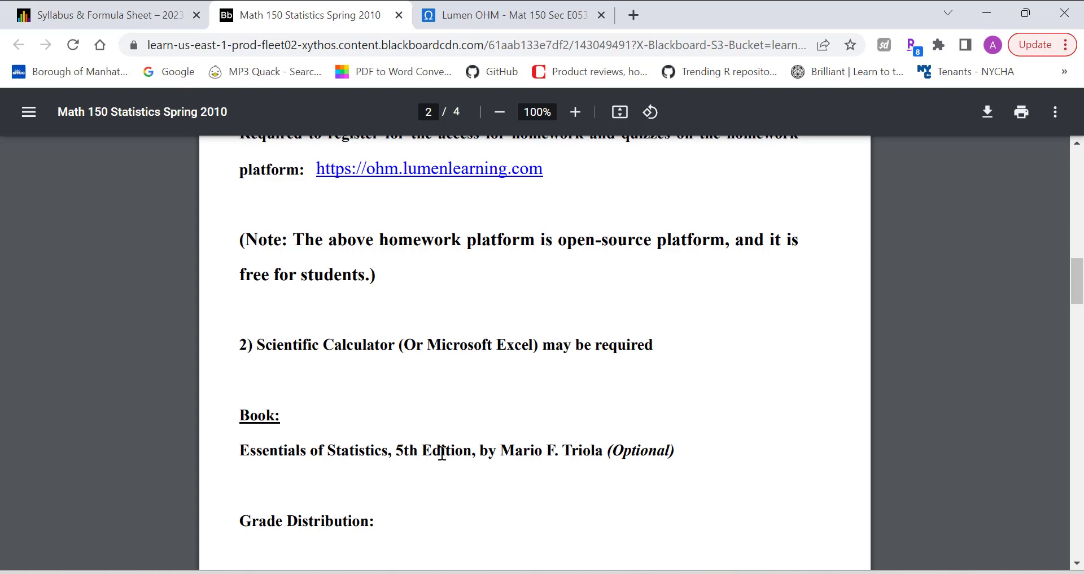
mouse_move(603, 450)
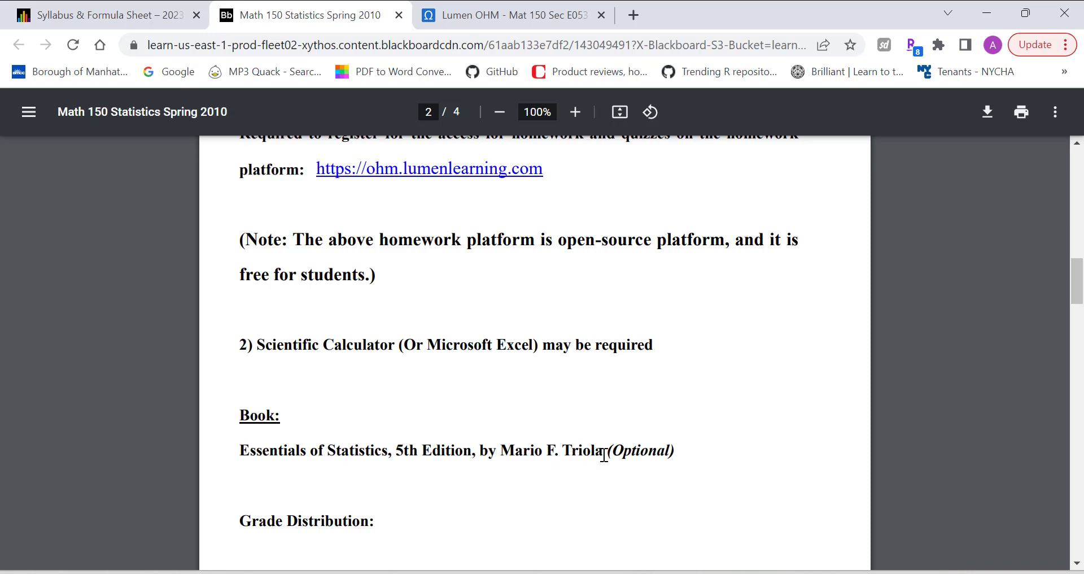
click(103, 15)
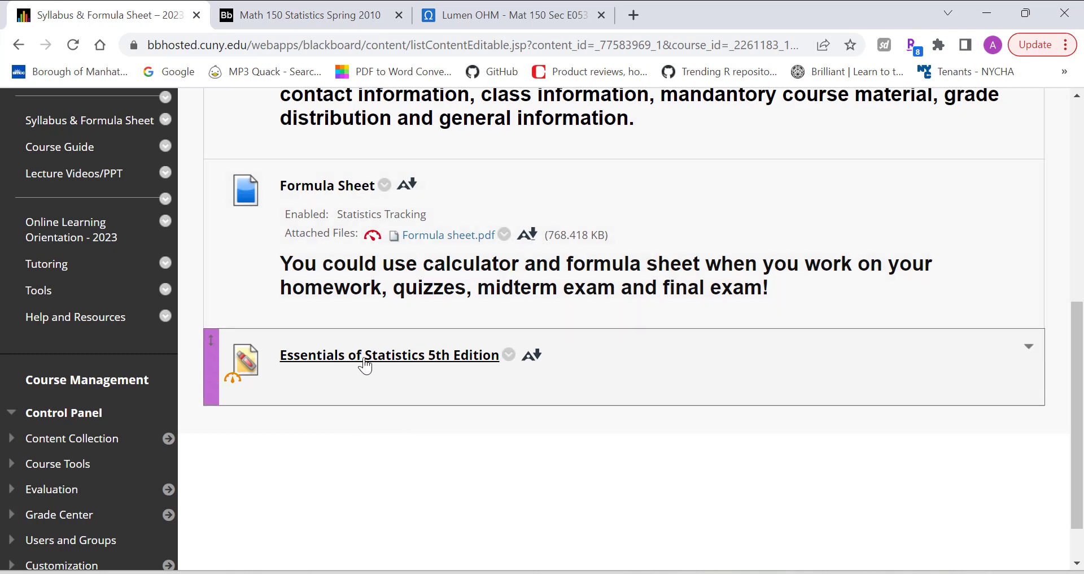
- Open the Essentials of Statistics 5th Edition item in a new tab
click(448, 235)
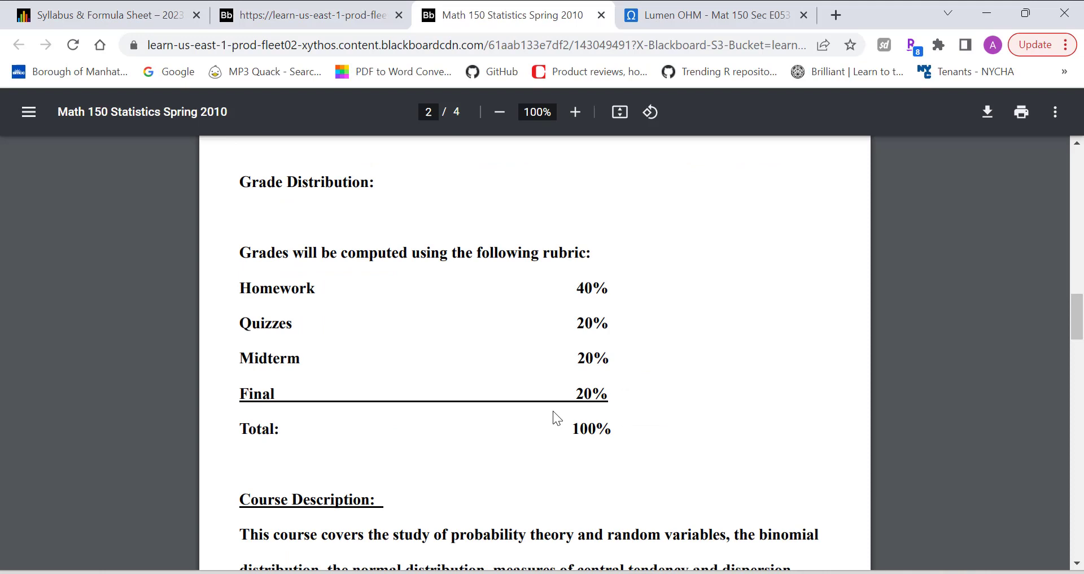
- Scroll past Grade Distribution and Course Description to page 3's Academic Adjustments
scroll(up, 3)
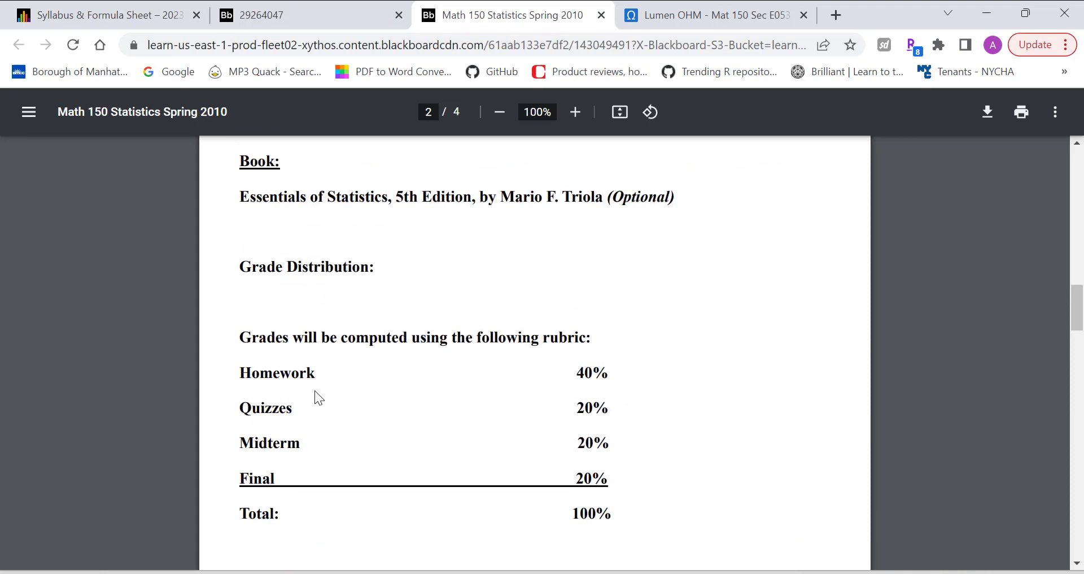
mouse_move(252, 380)
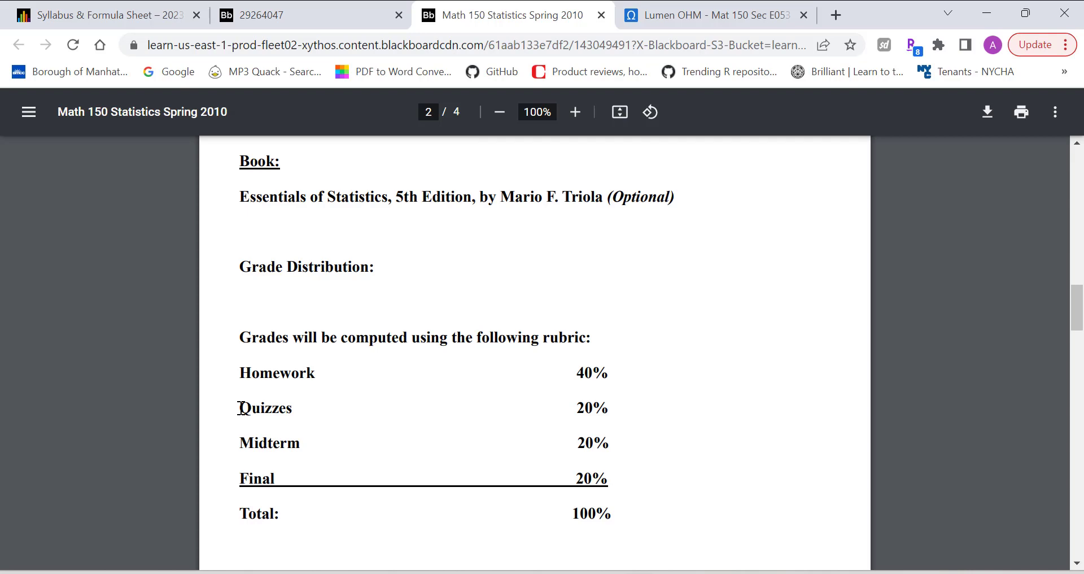
mouse_move(287, 434)
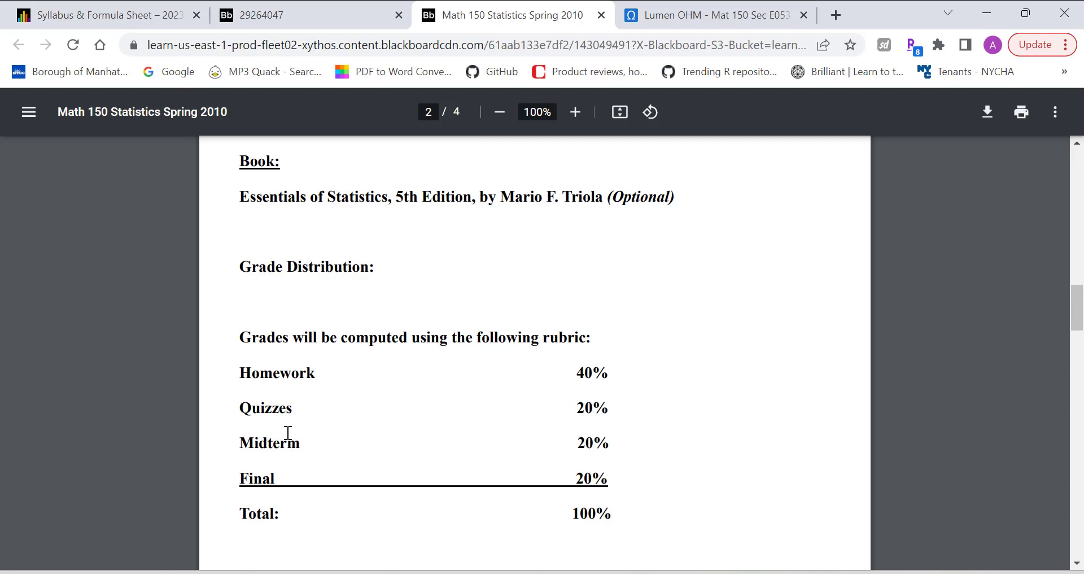
scroll(down, 3)
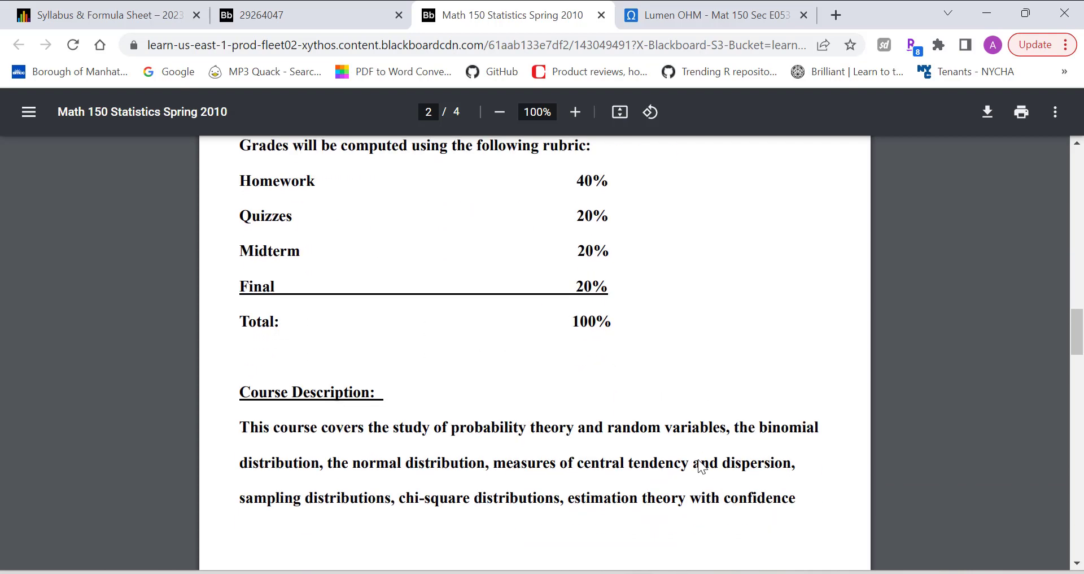
scroll(down, 3)
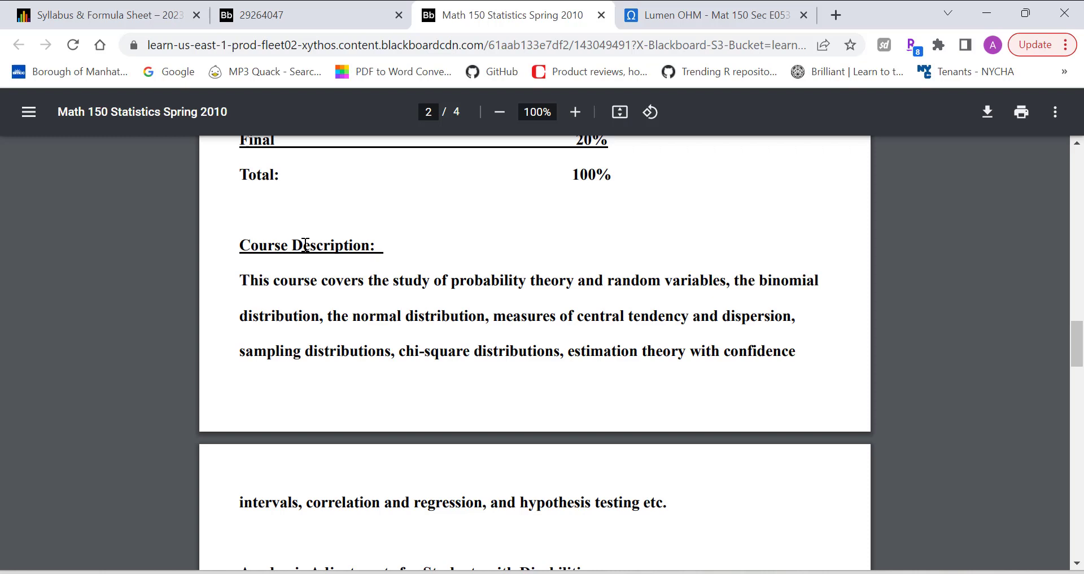
mouse_move(561, 271)
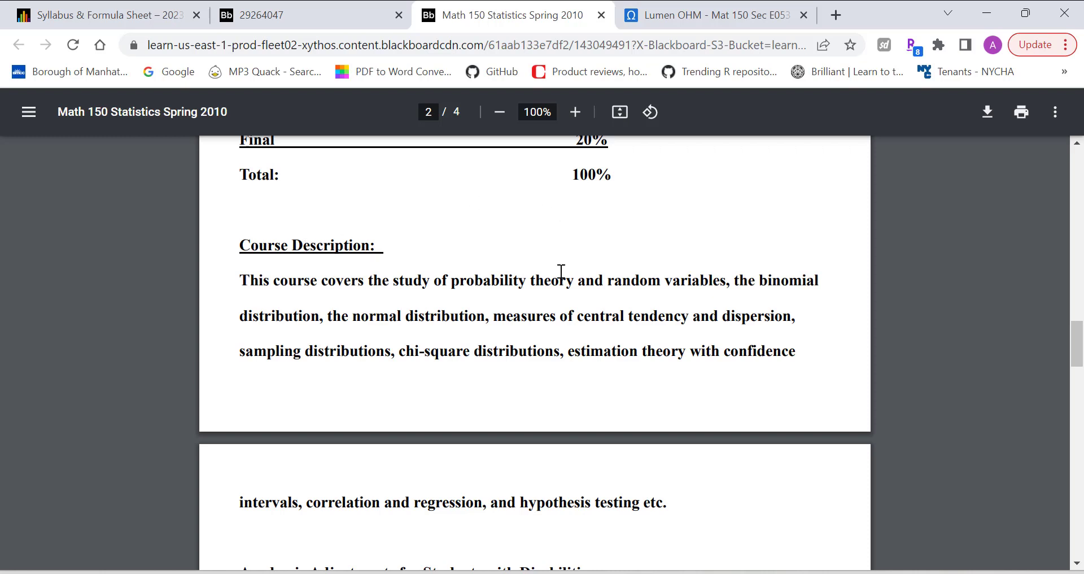
mouse_move(695, 283)
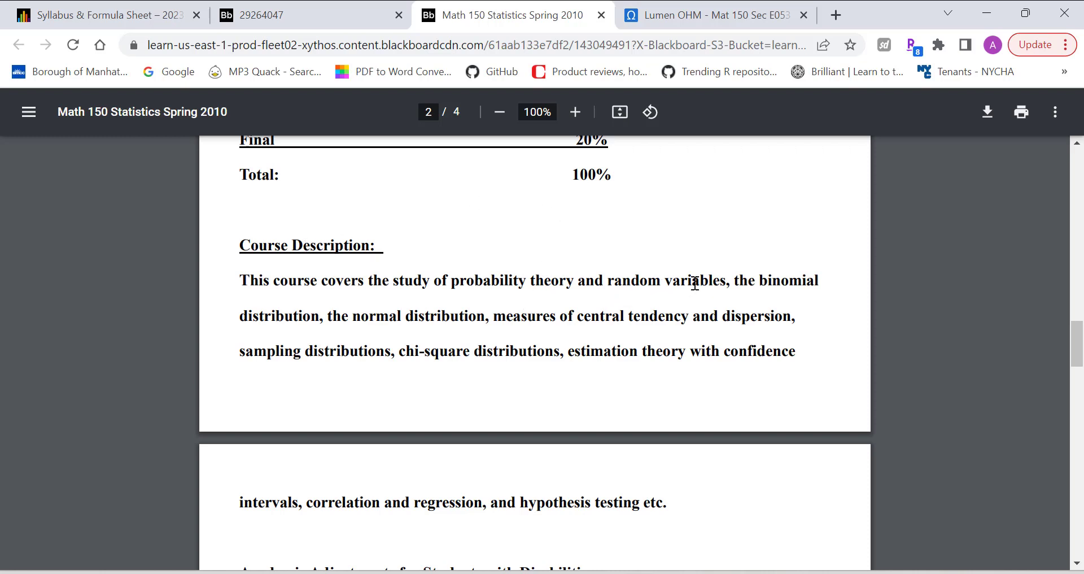
mouse_move(757, 259)
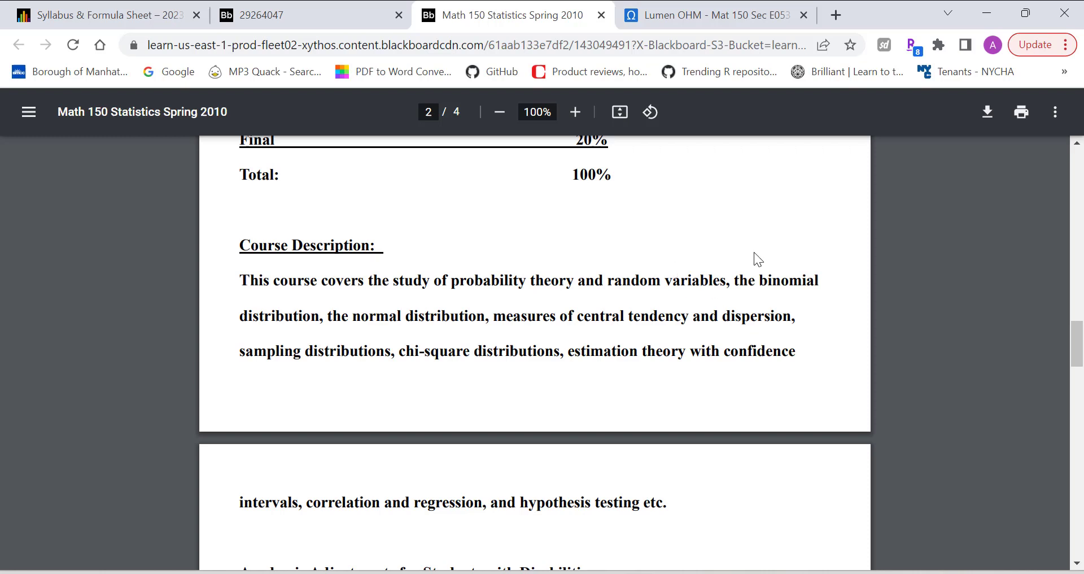
mouse_move(821, 293)
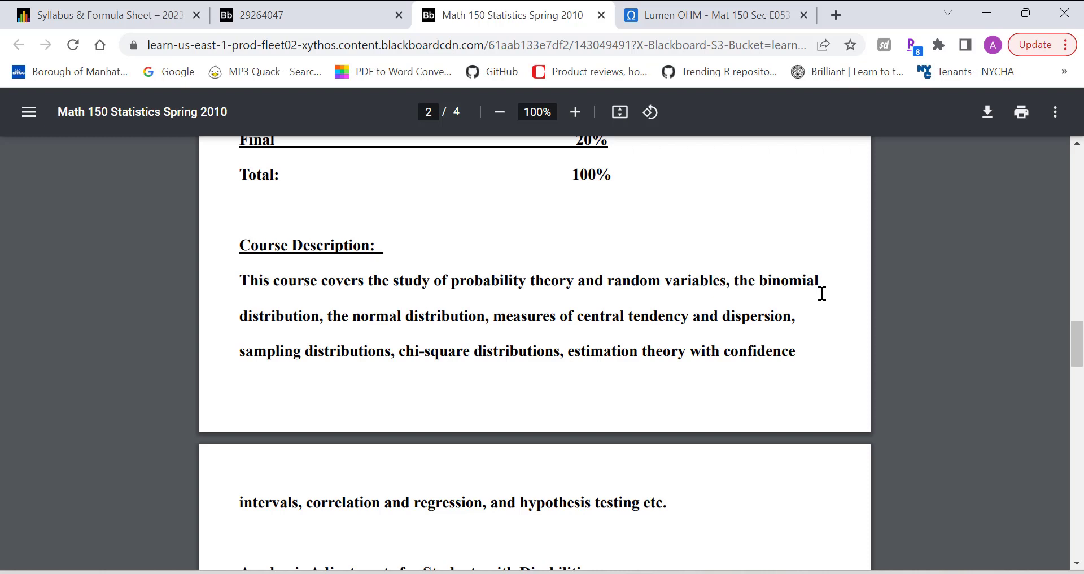
mouse_move(403, 391)
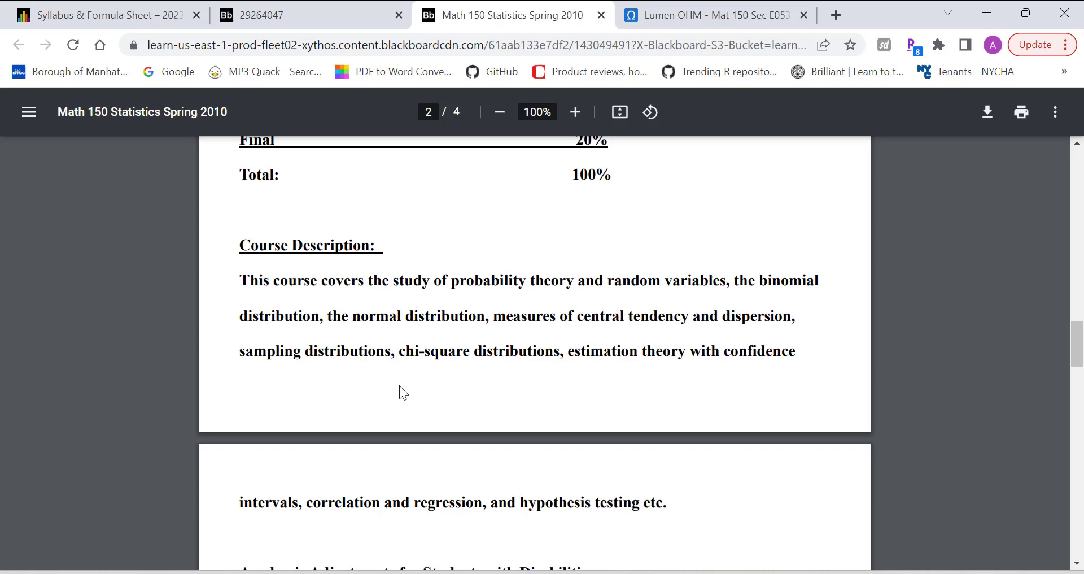
mouse_move(664, 361)
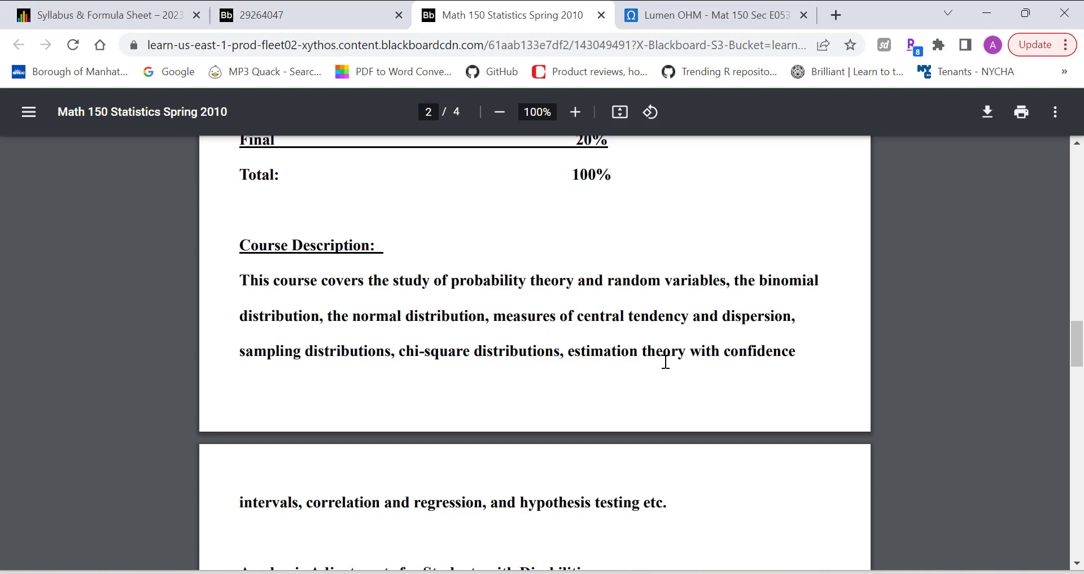
scroll(down, 3)
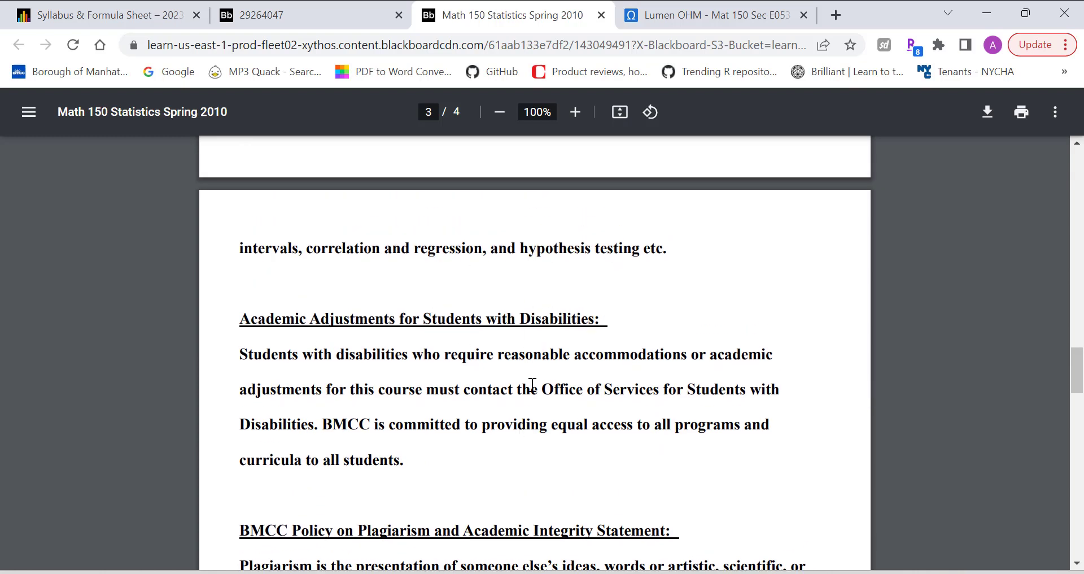
- Scroll the syllabus past Academic Adjustments and the plagiarism policy to the Chapters 1–10 outline
scroll(down, 3)
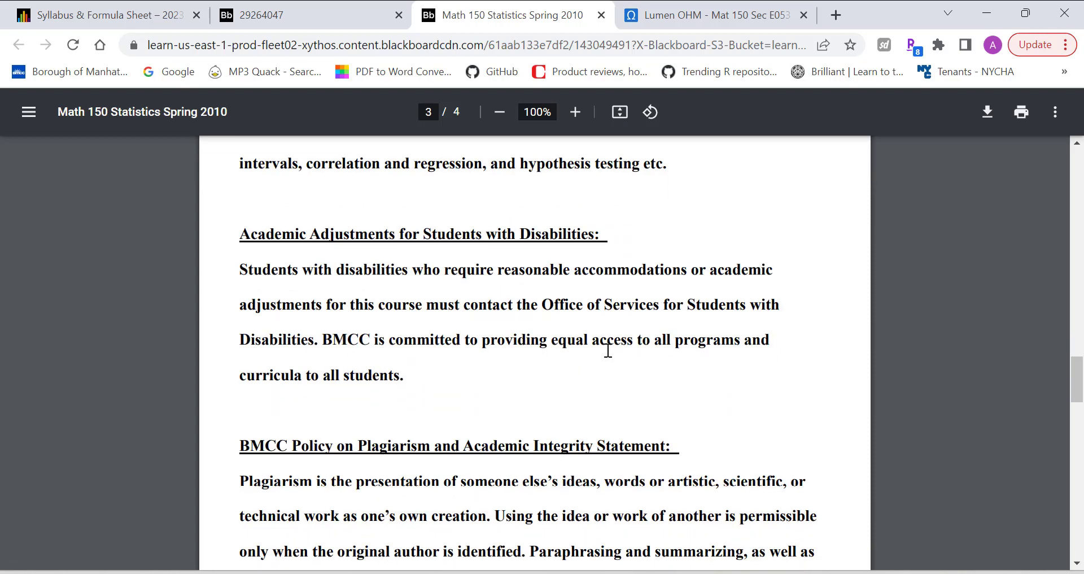
mouse_move(635, 334)
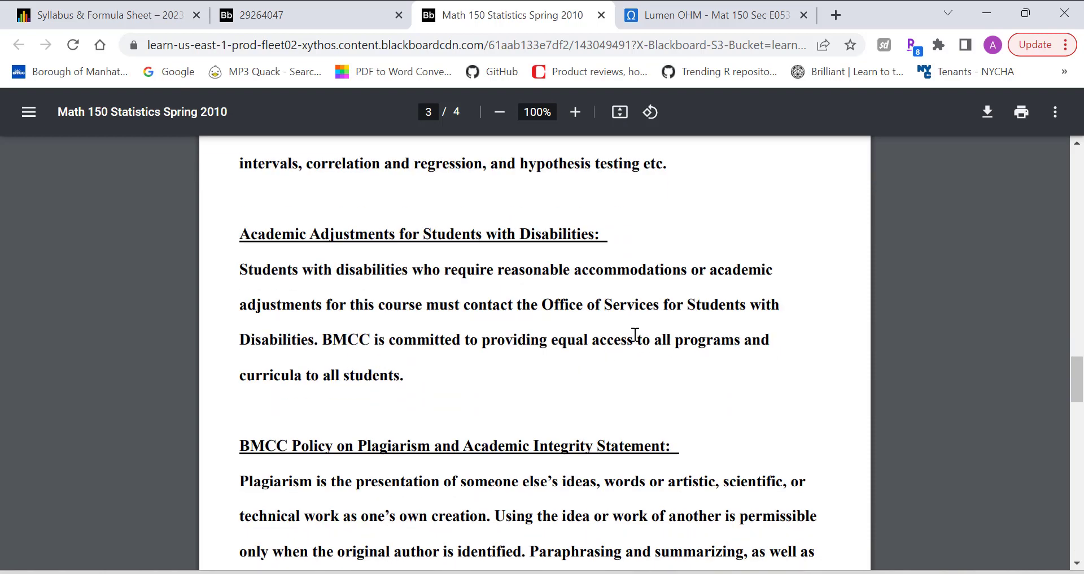
mouse_move(559, 228)
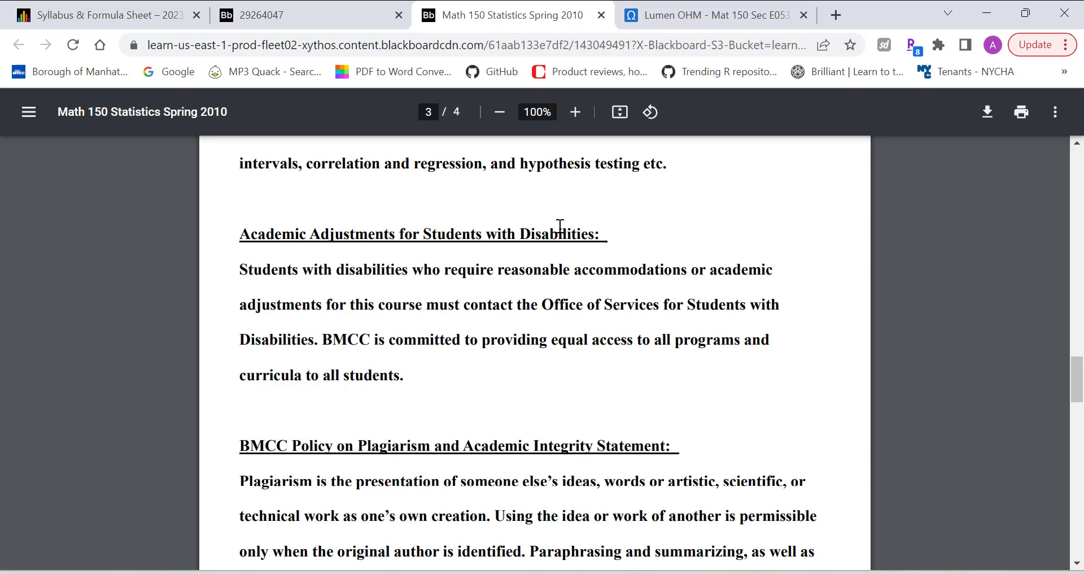
mouse_move(560, 242)
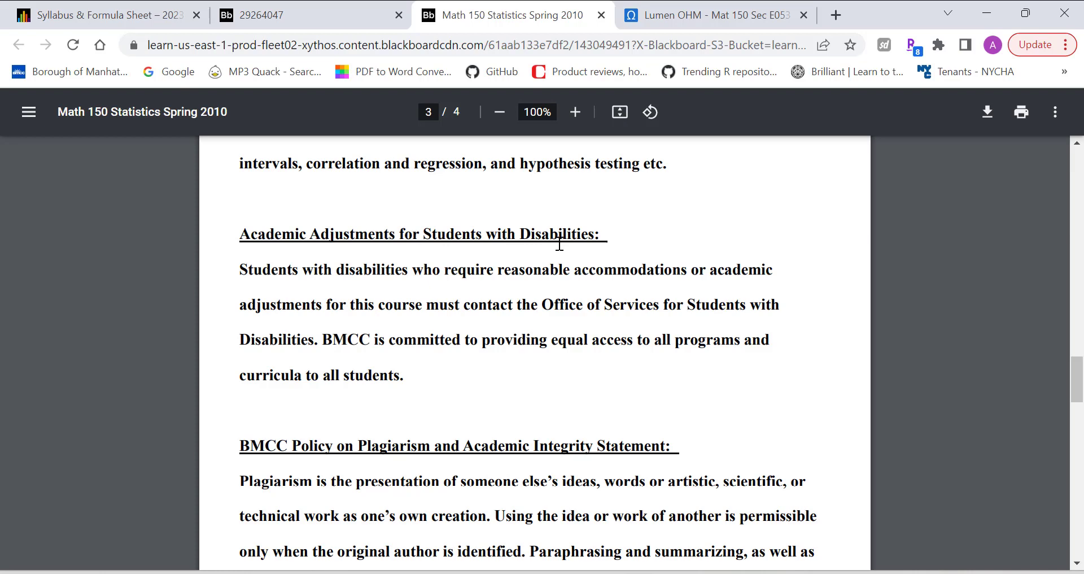
mouse_move(507, 265)
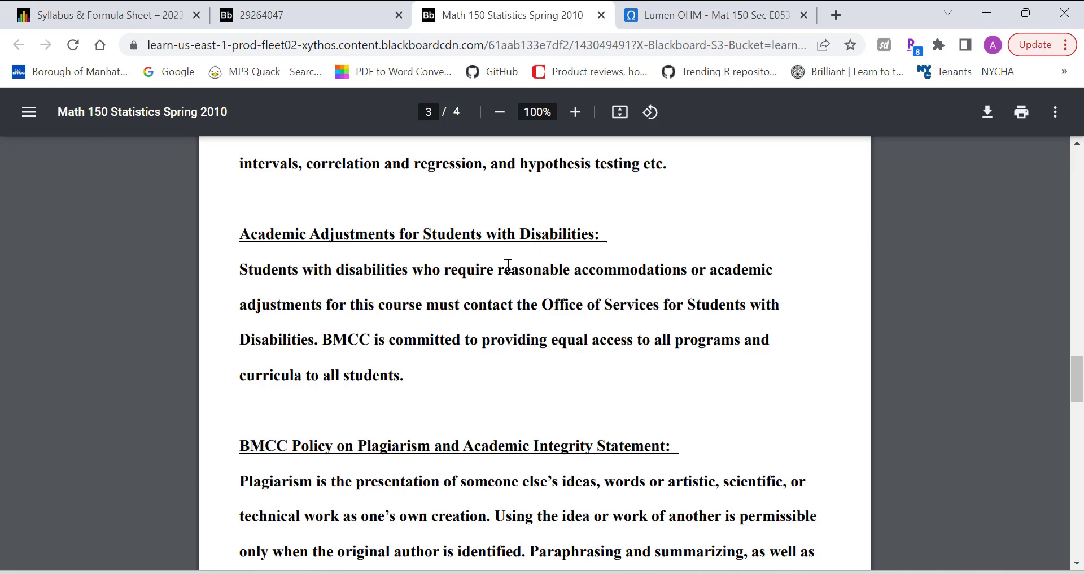
scroll(down, 3)
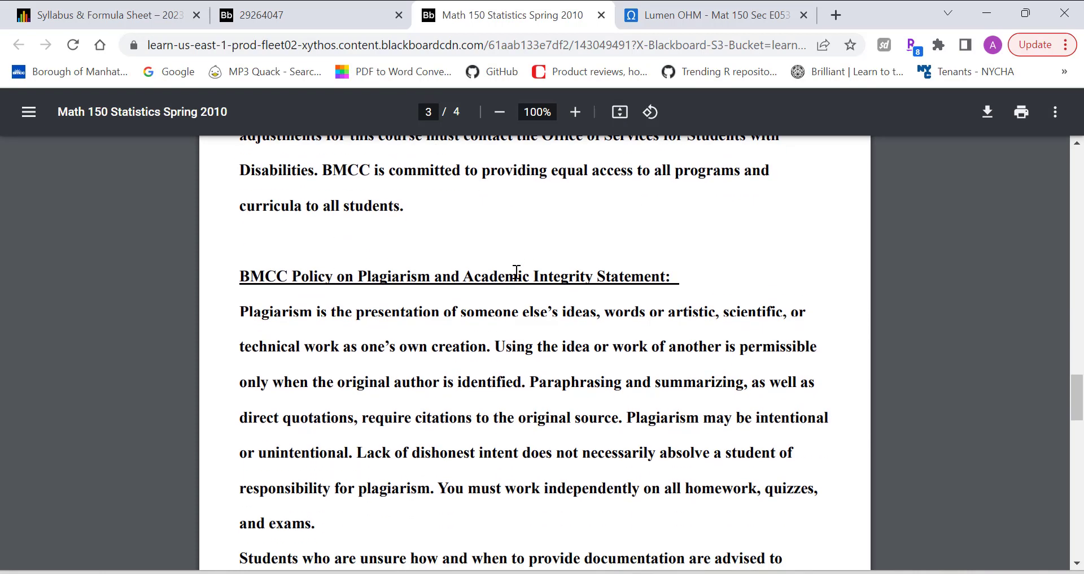
mouse_move(256, 282)
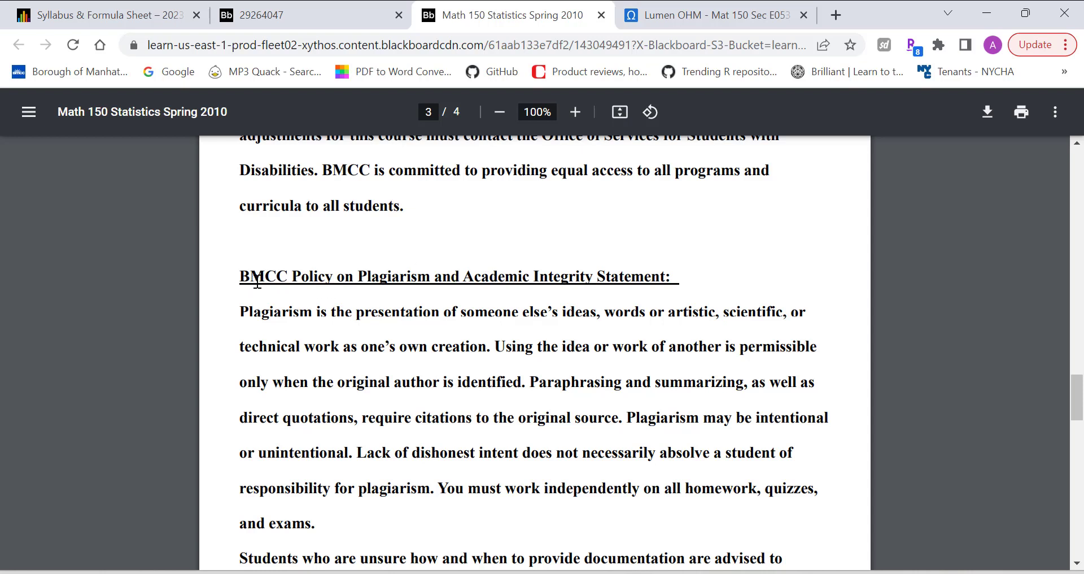
mouse_move(524, 275)
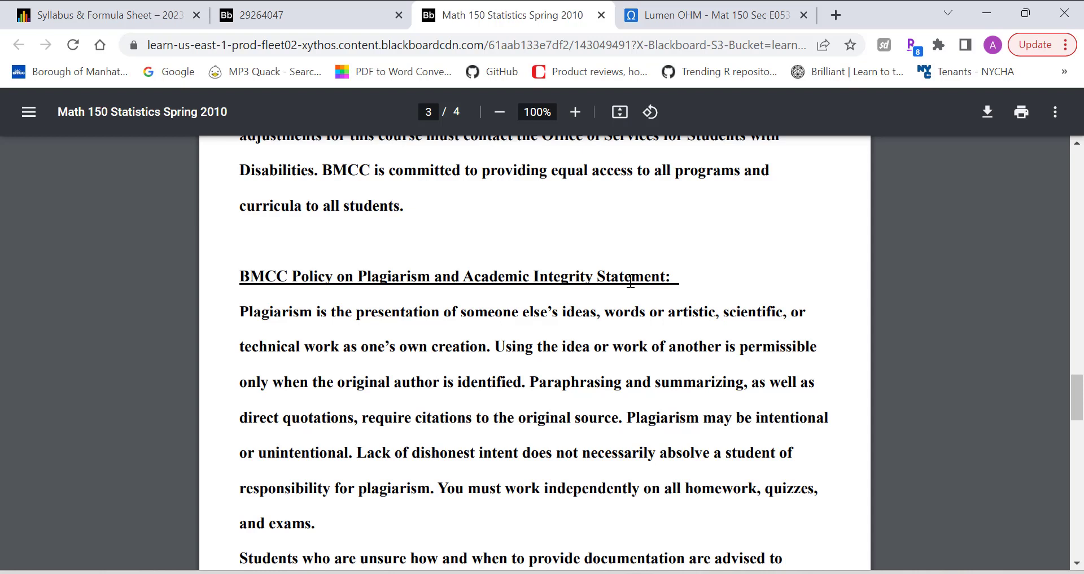
scroll(down, 3)
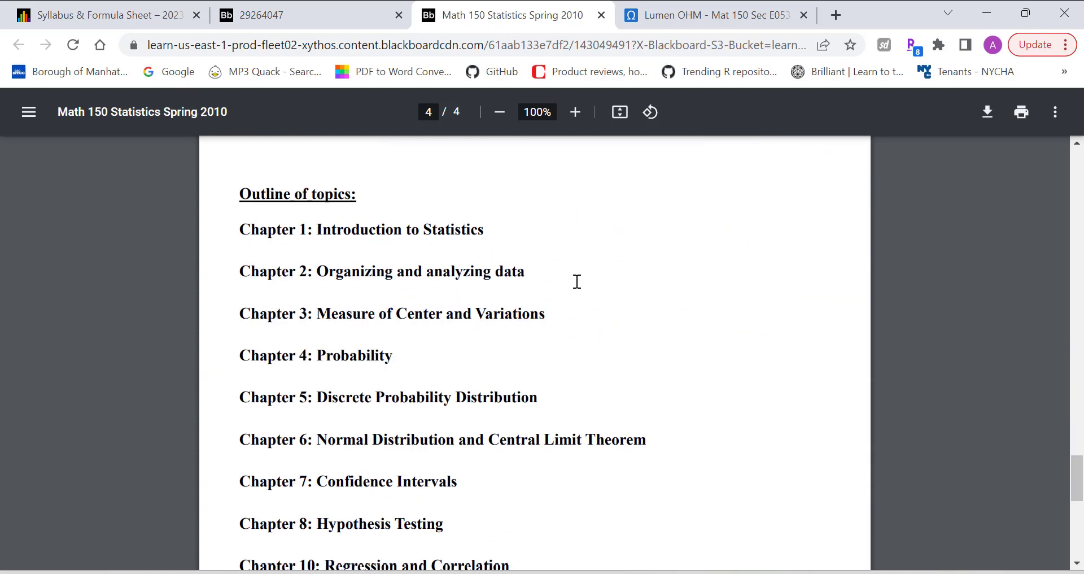
mouse_move(387, 258)
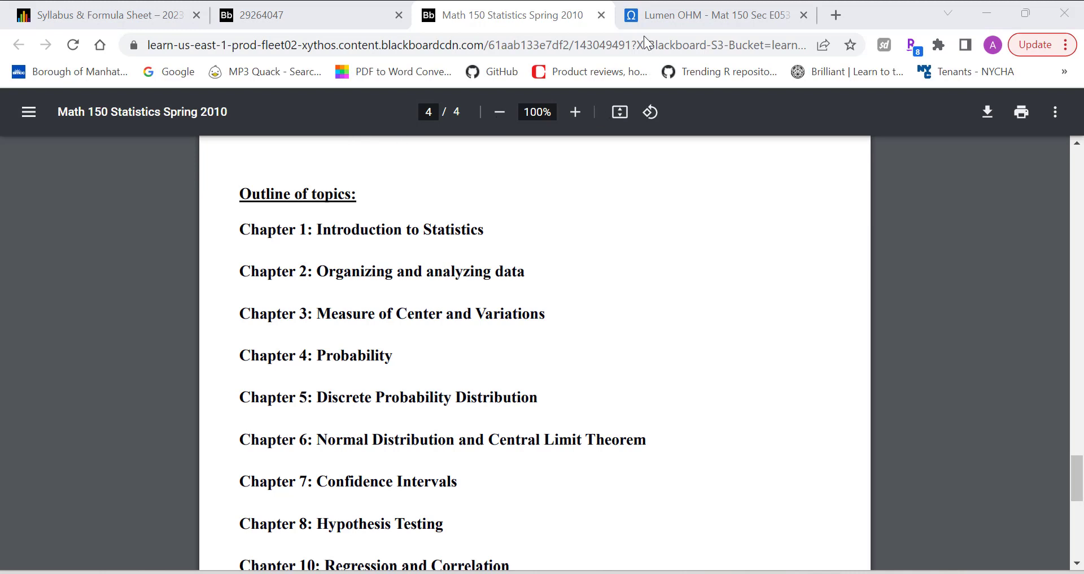
mouse_move(527, 267)
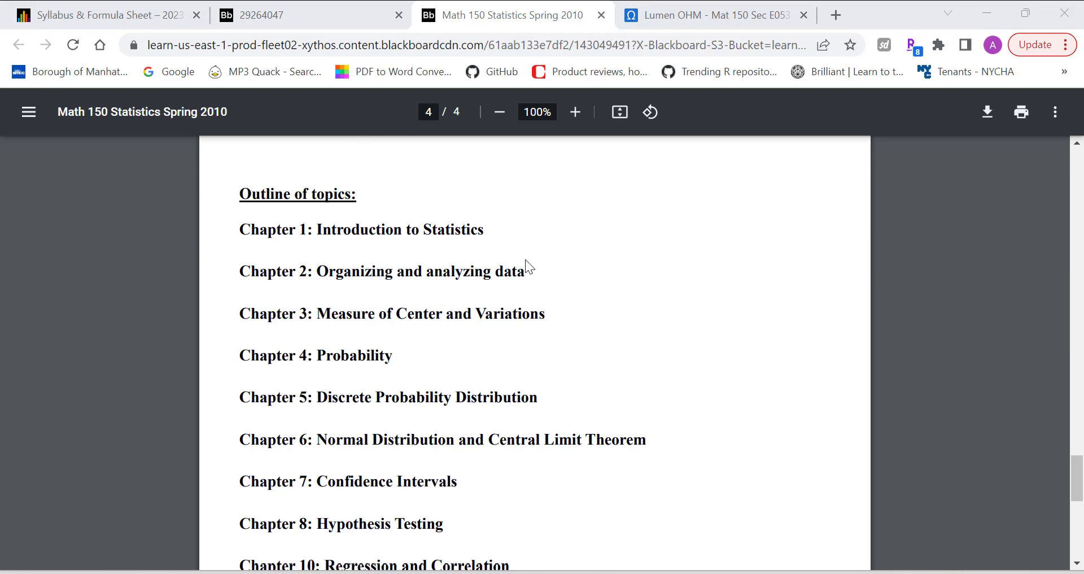
mouse_move(298, 230)
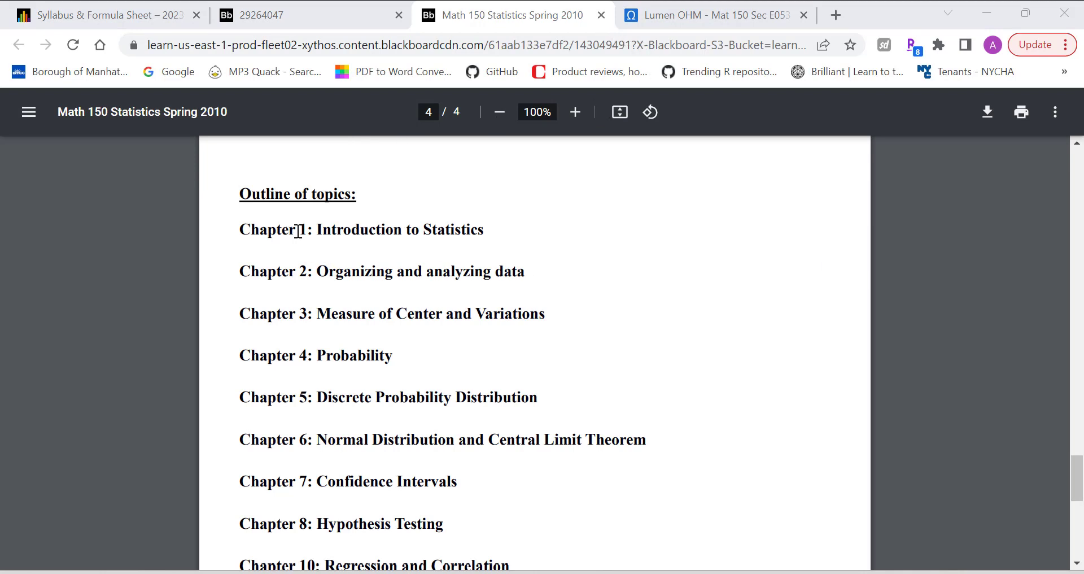
mouse_move(253, 284)
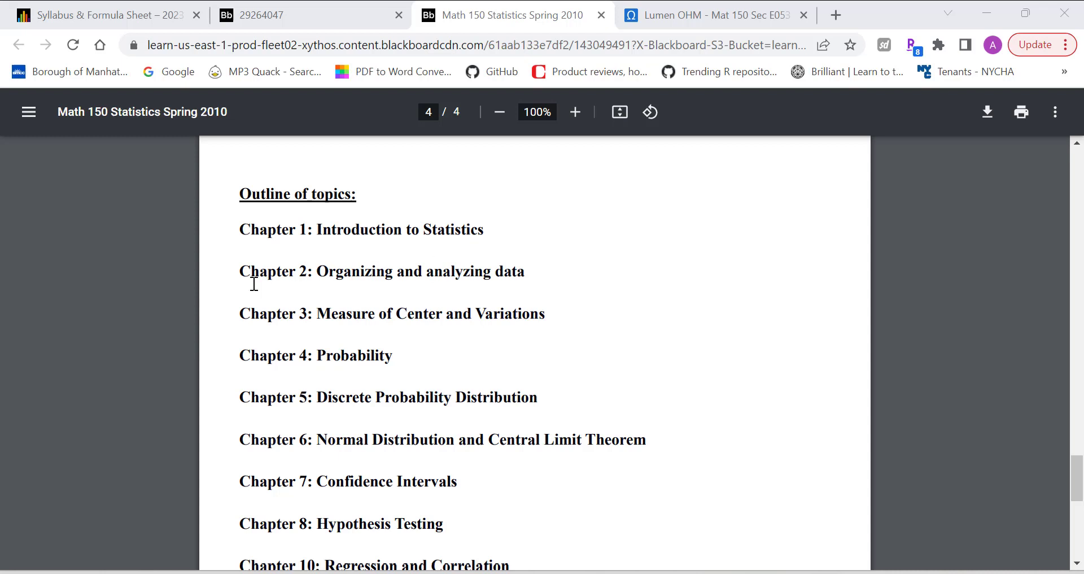
- Read the Math 150 syllabus topic outline and closing notes on page 4, then close the syllabus
scroll(down, 3)
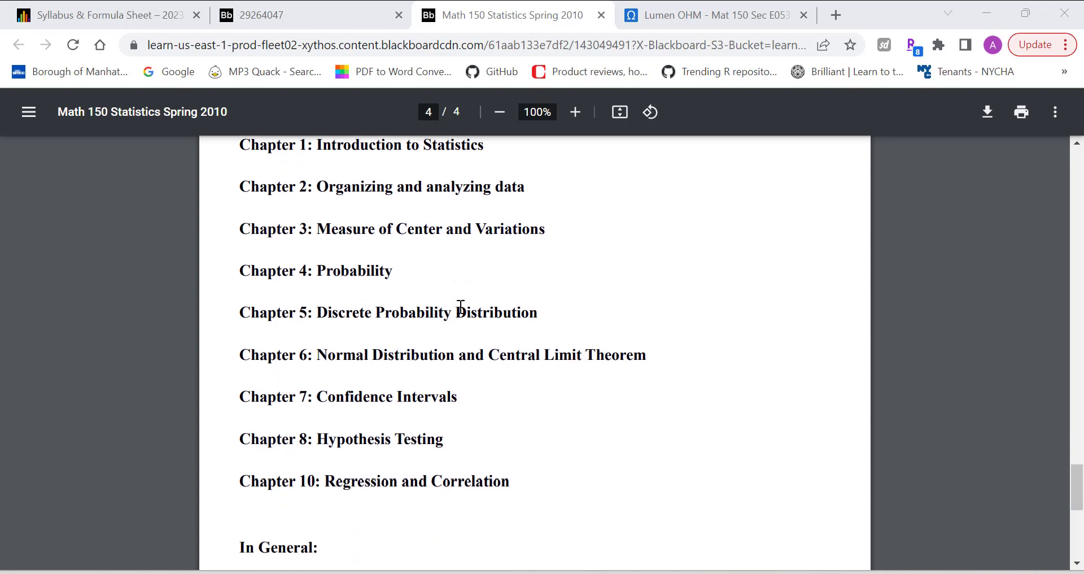
mouse_move(512, 234)
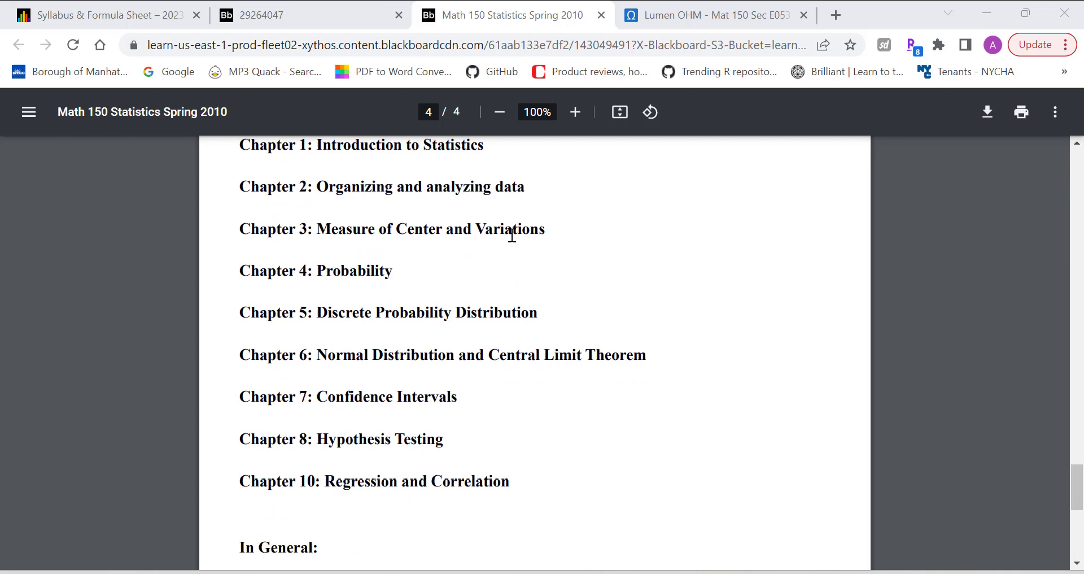
mouse_move(187, 267)
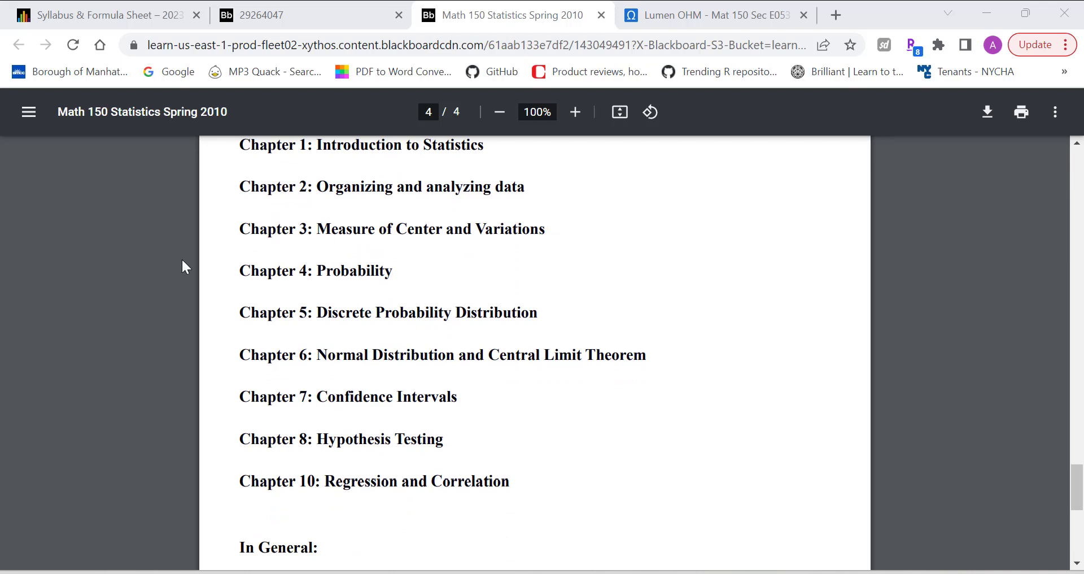
mouse_move(323, 315)
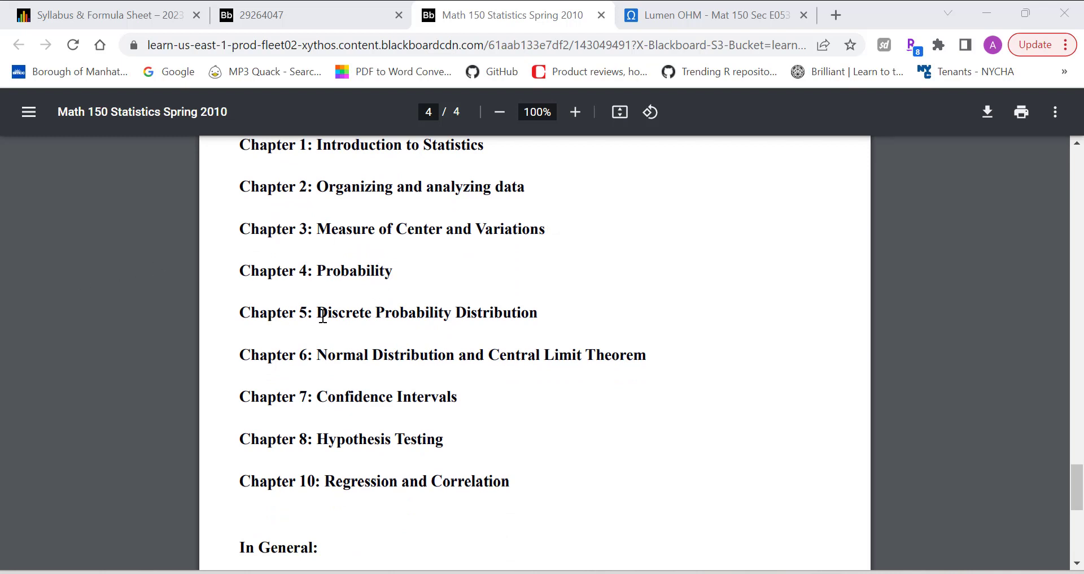
mouse_move(523, 323)
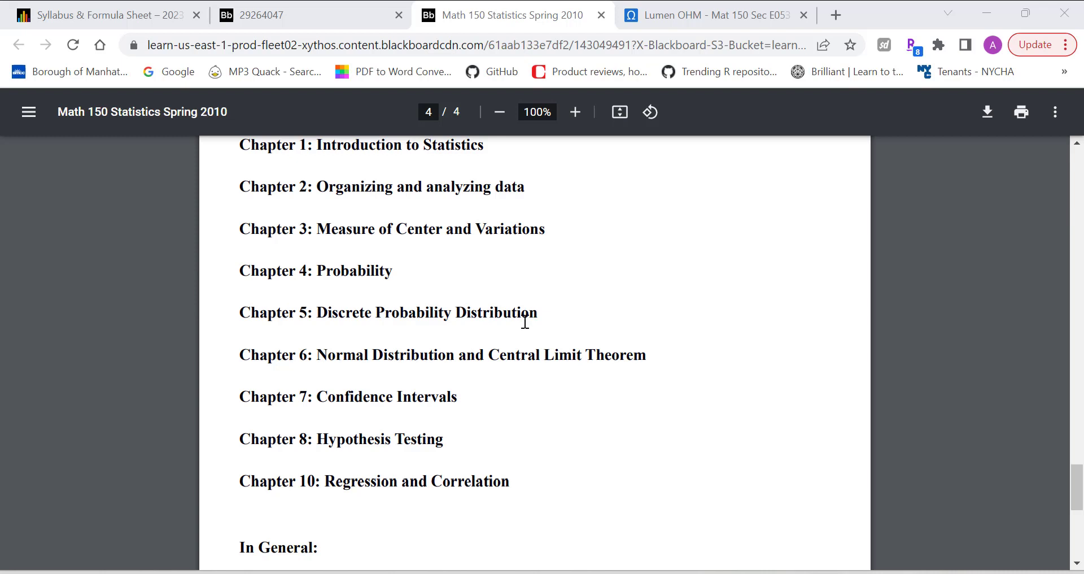
mouse_move(319, 357)
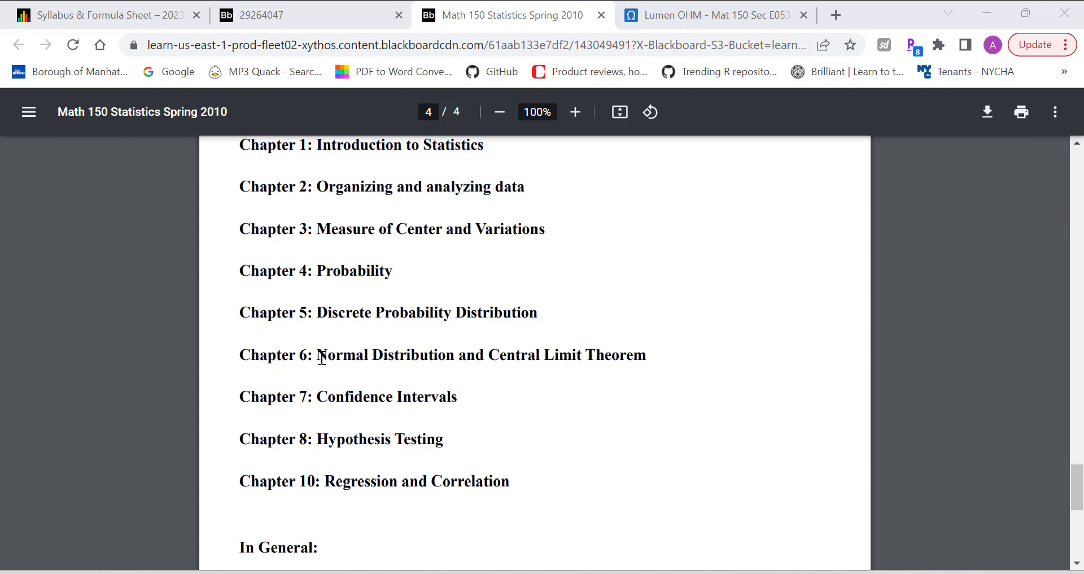
mouse_move(422, 460)
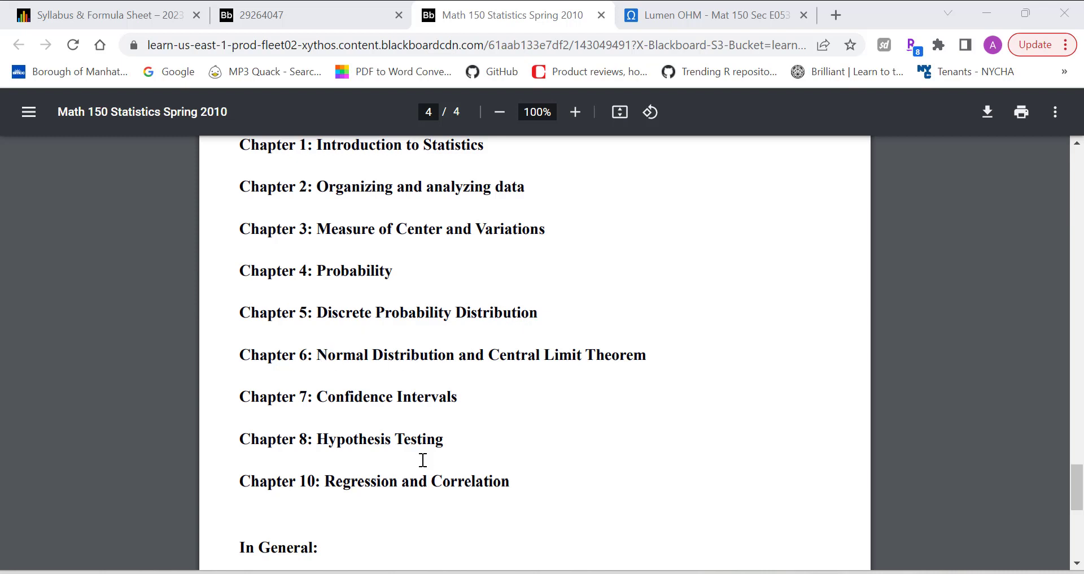
mouse_move(318, 403)
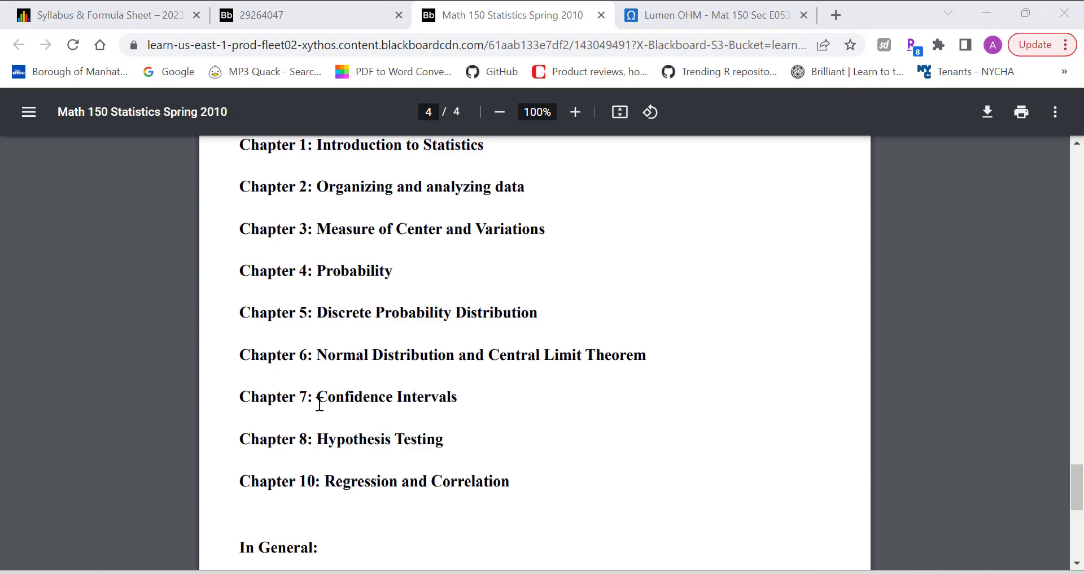
mouse_move(352, 436)
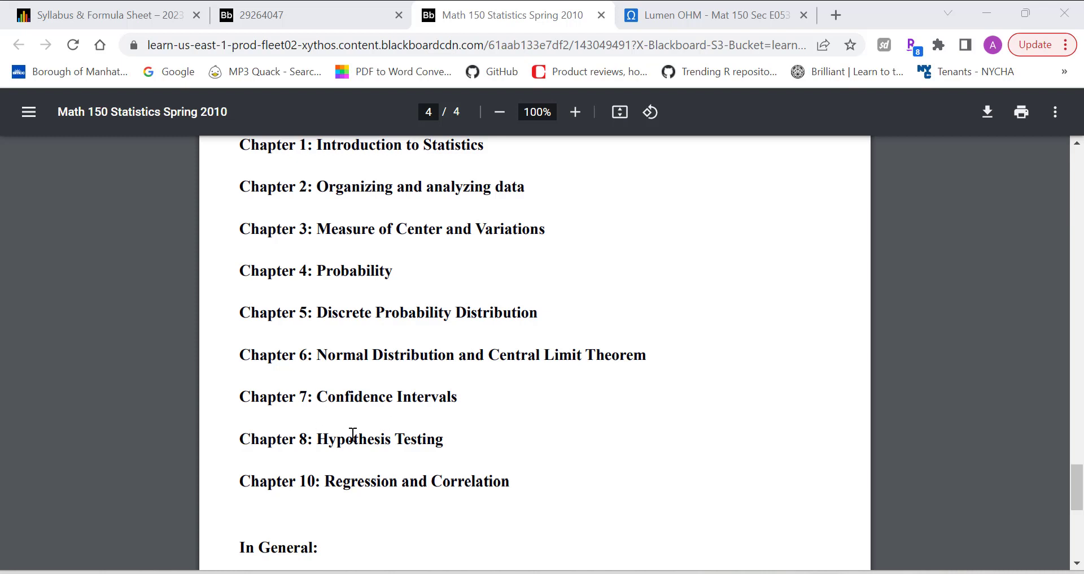
mouse_move(793, 463)
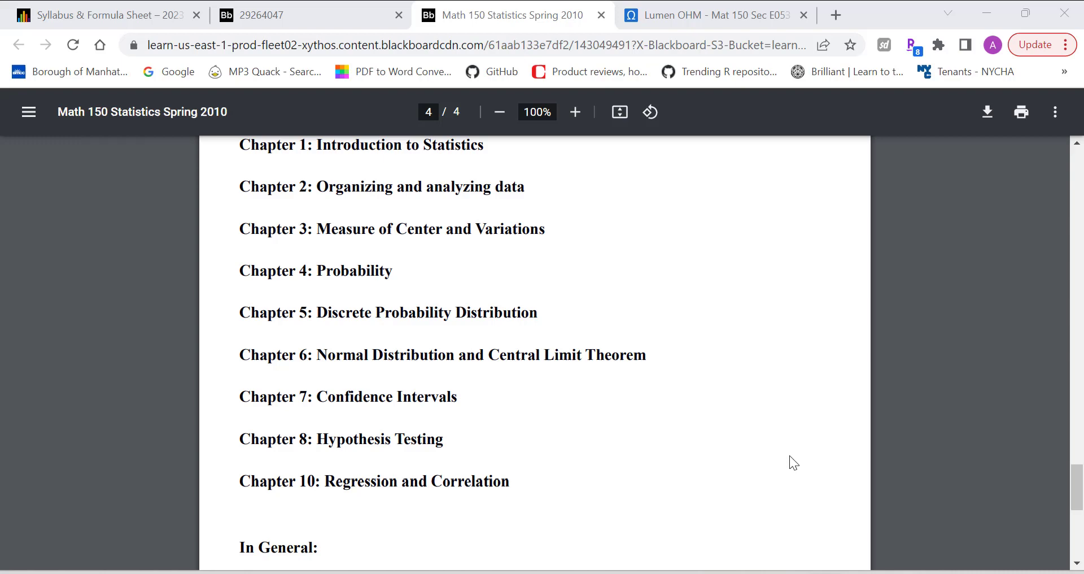
scroll(down, 3)
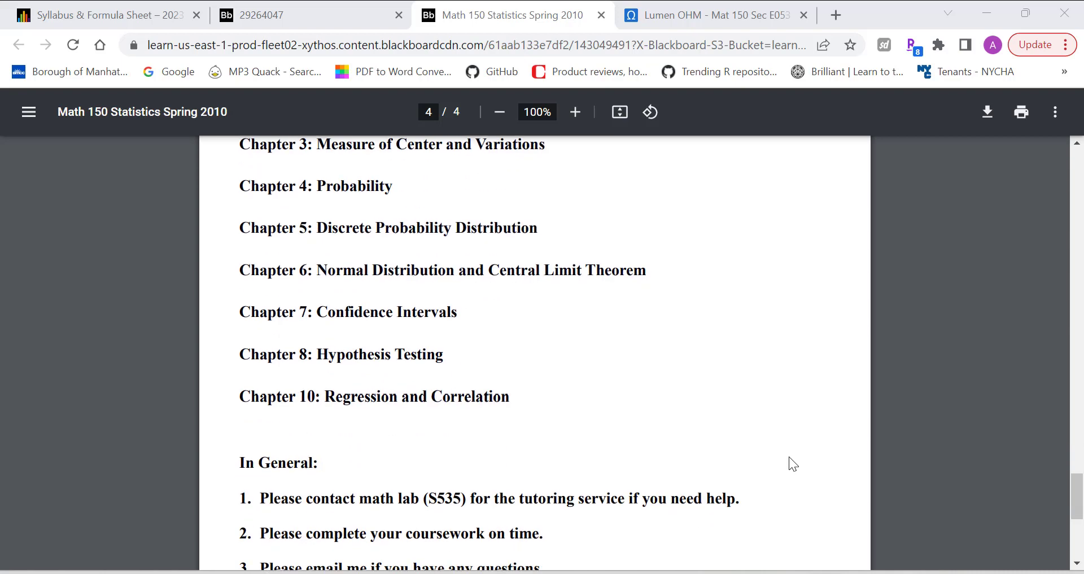
scroll(down, 3)
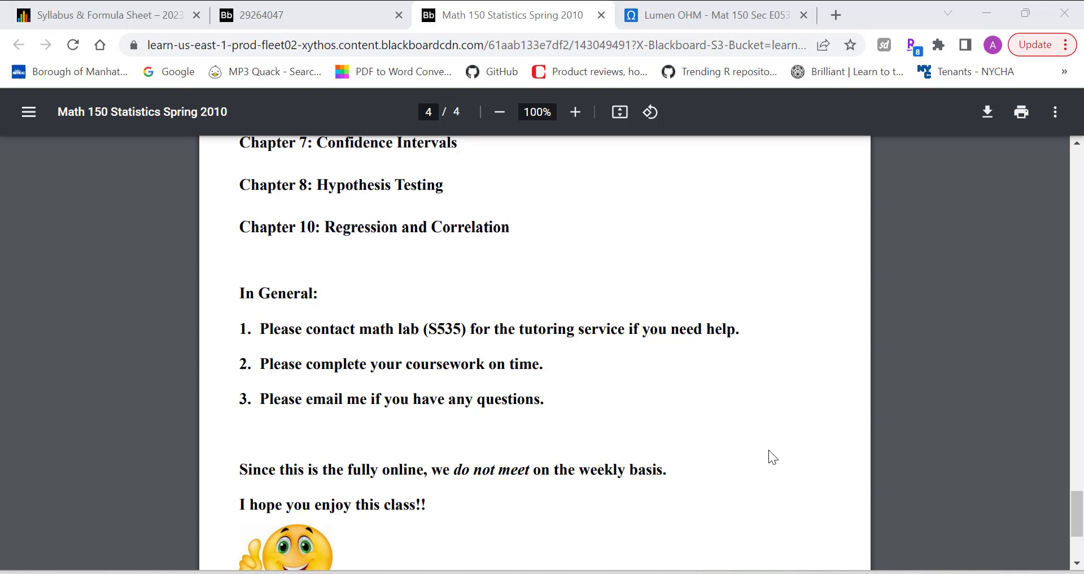
mouse_move(697, 450)
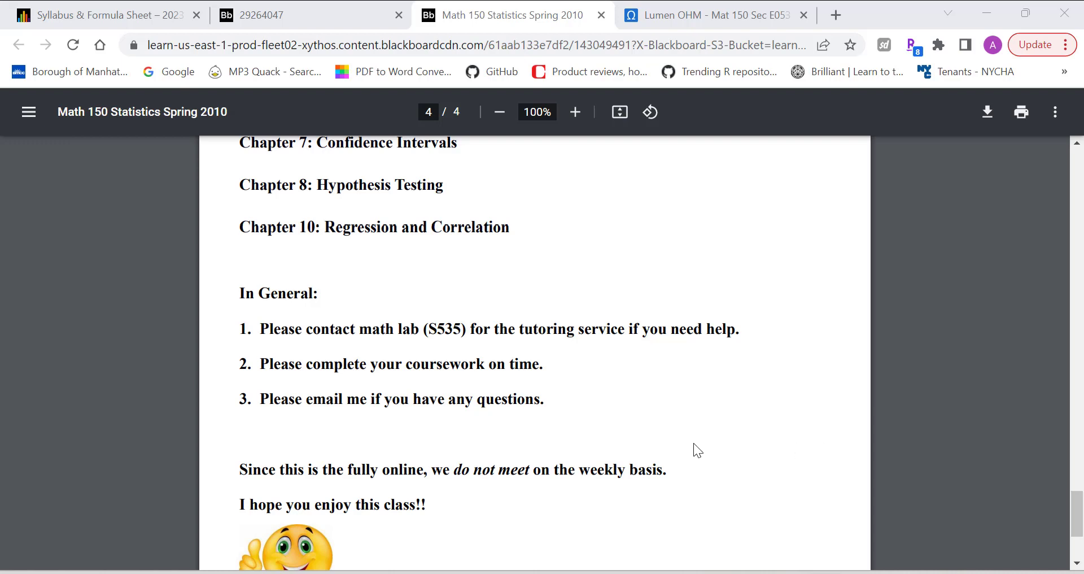
mouse_move(634, 423)
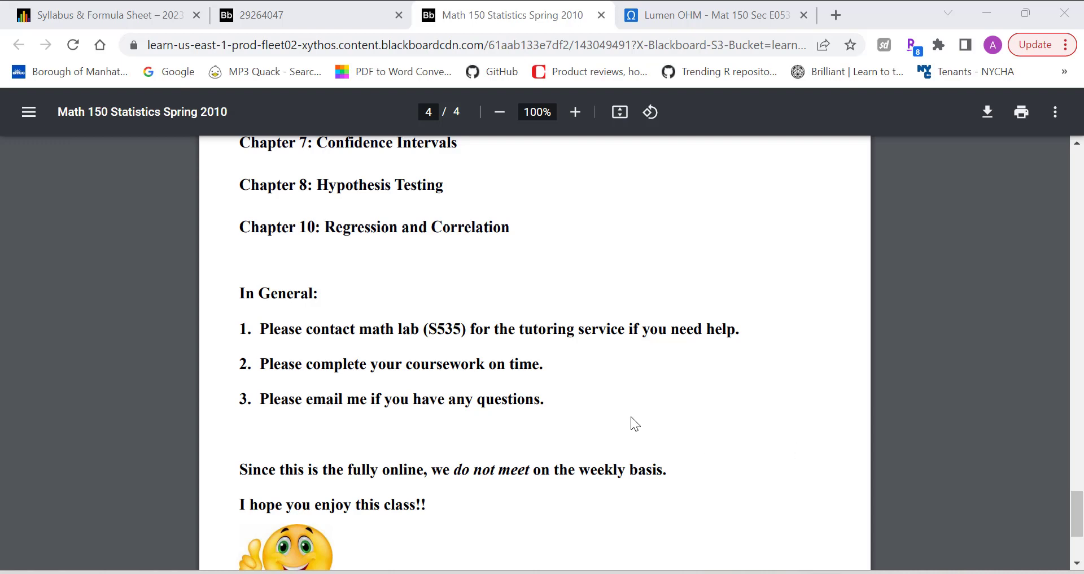
scroll(down, 3)
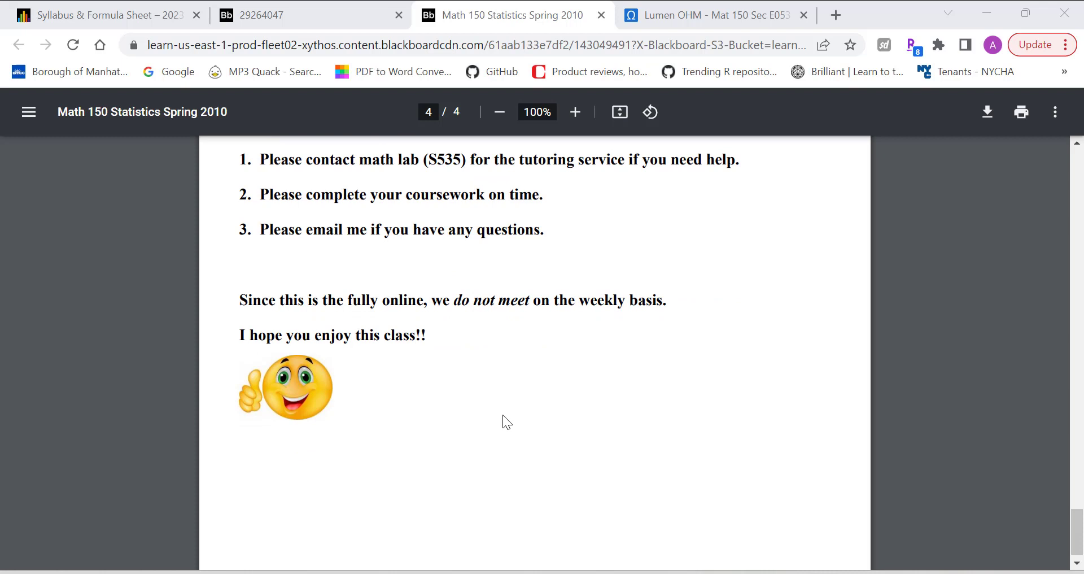
scroll(up, 3)
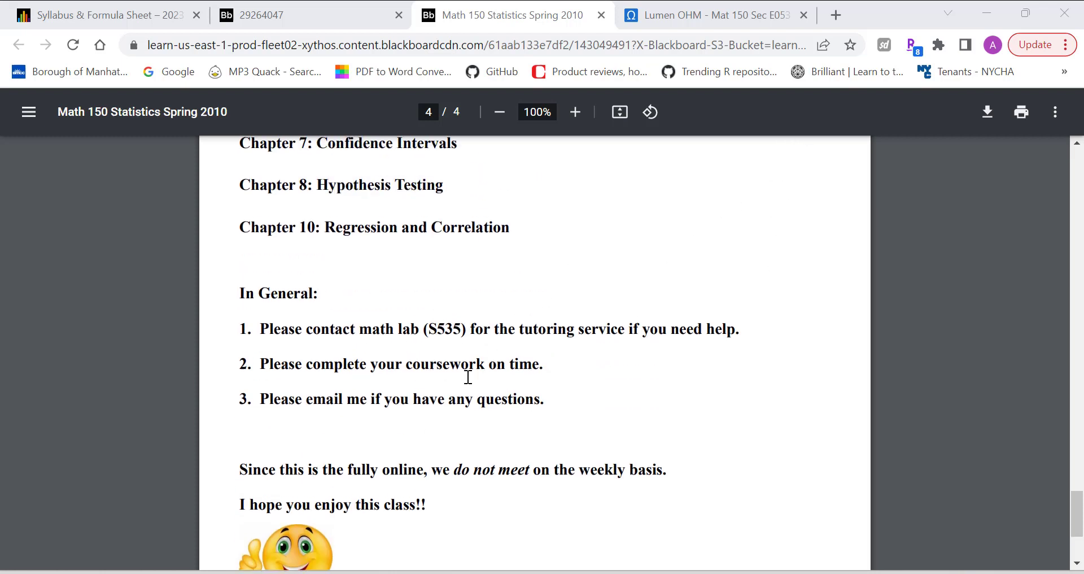
mouse_move(521, 466)
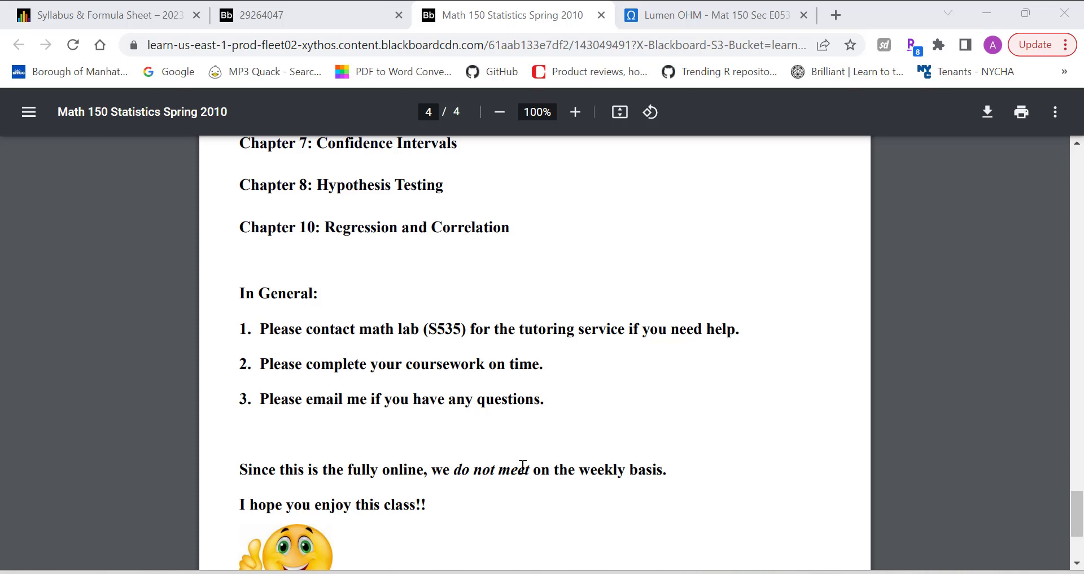
mouse_move(504, 249)
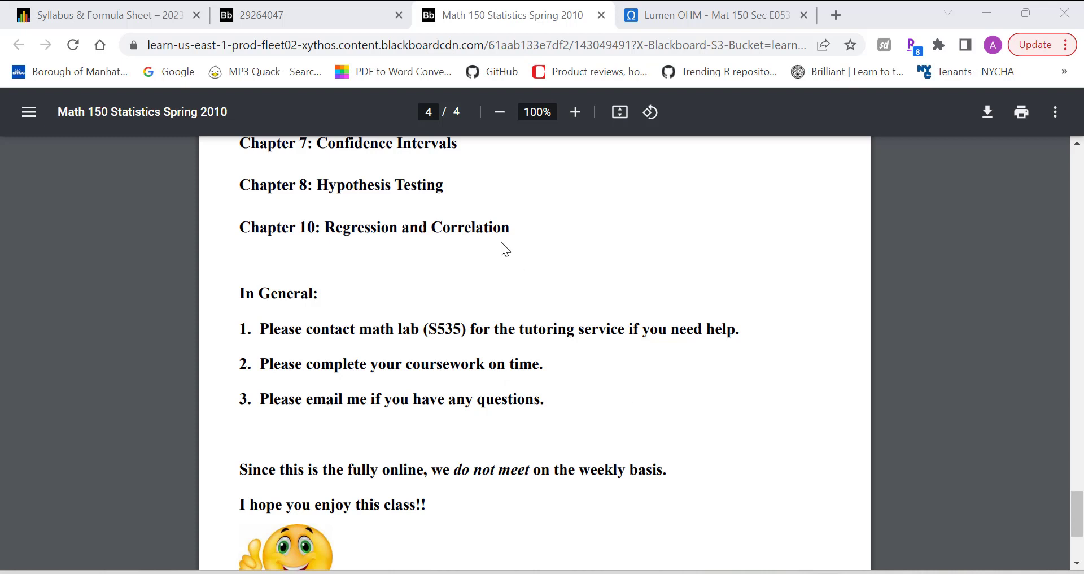
mouse_move(594, 33)
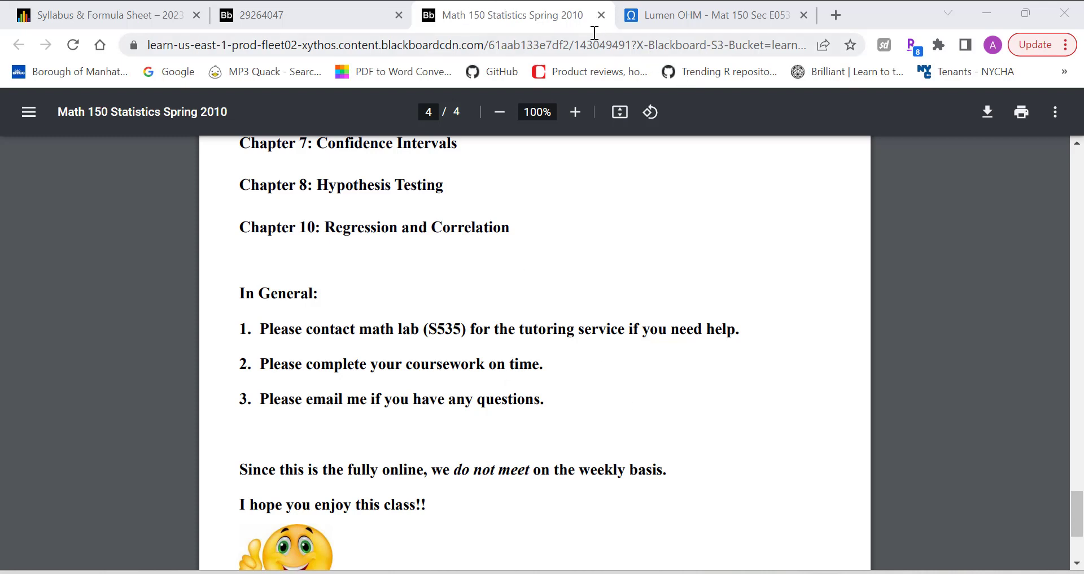
click(598, 15)
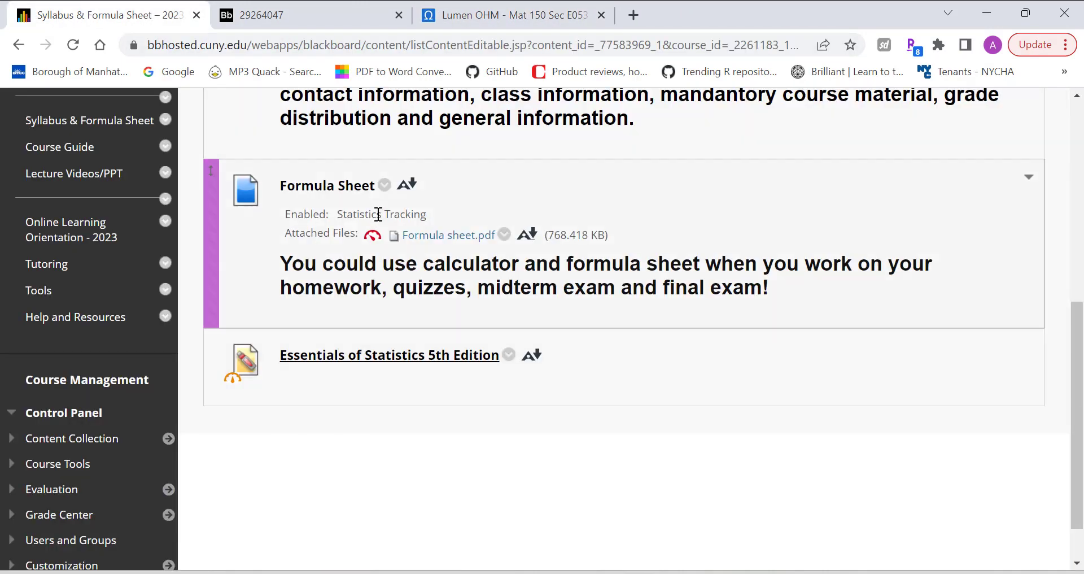
- Open the attached Formula Sheet PDF and enlarge it for reading
scroll(up, 3)
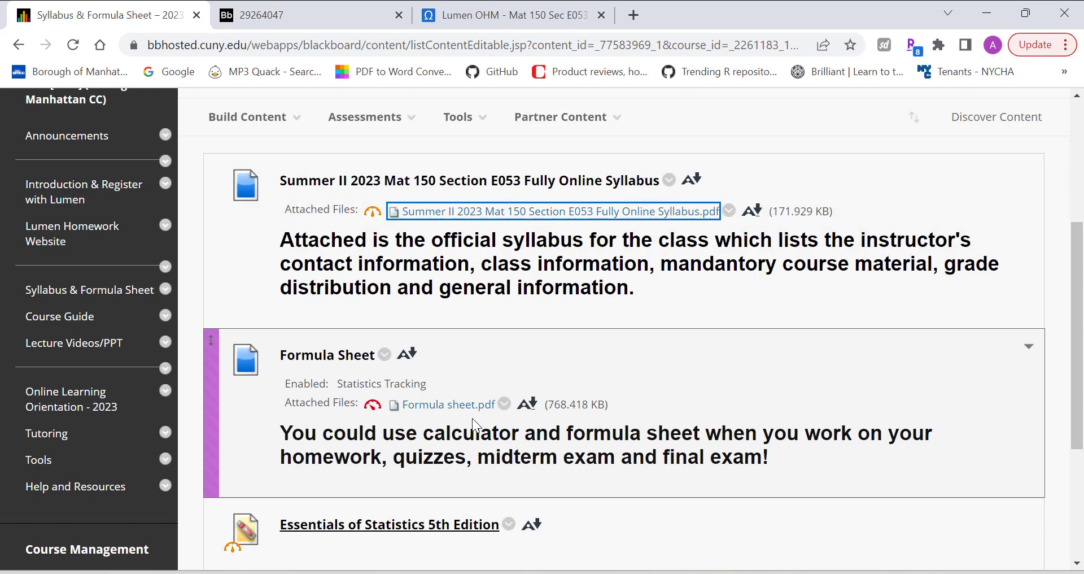
click(447, 405)
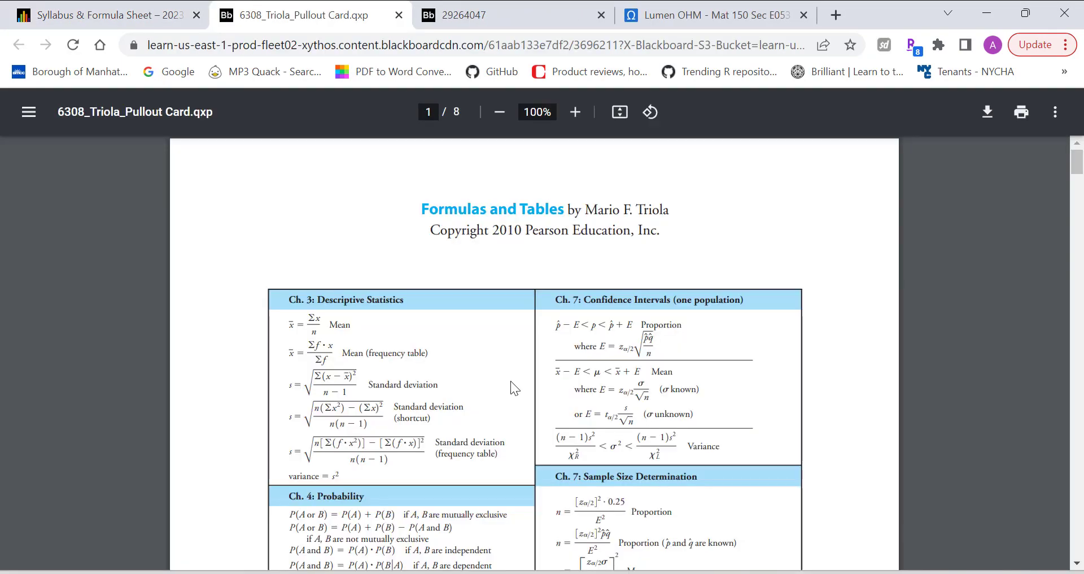
click(575, 111)
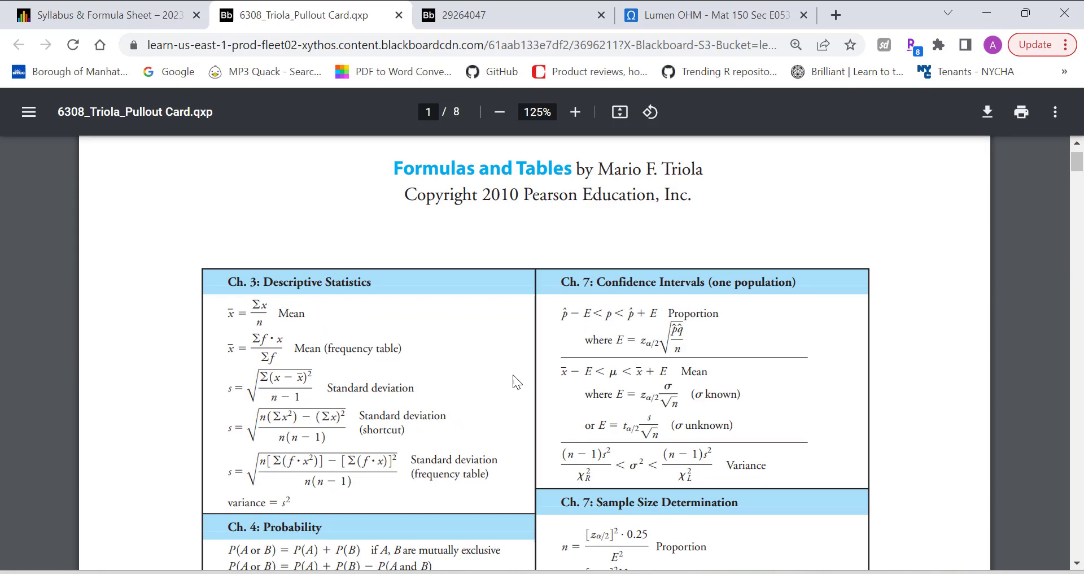
mouse_move(290, 15)
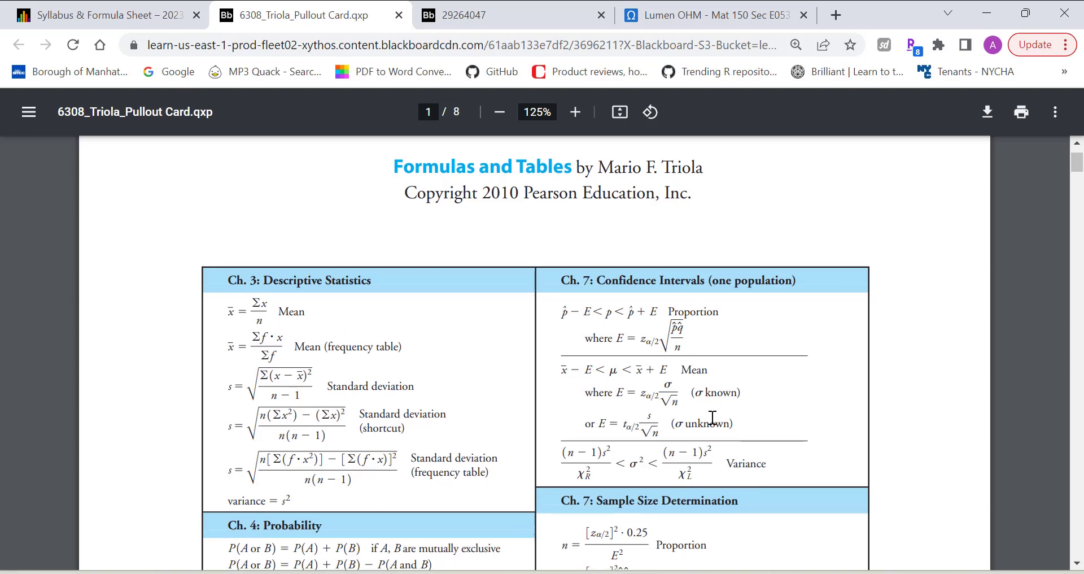
- Scroll the Triola Formulas and Tables card from page 2 to the t-distribution table on page 7
scroll(down, 3)
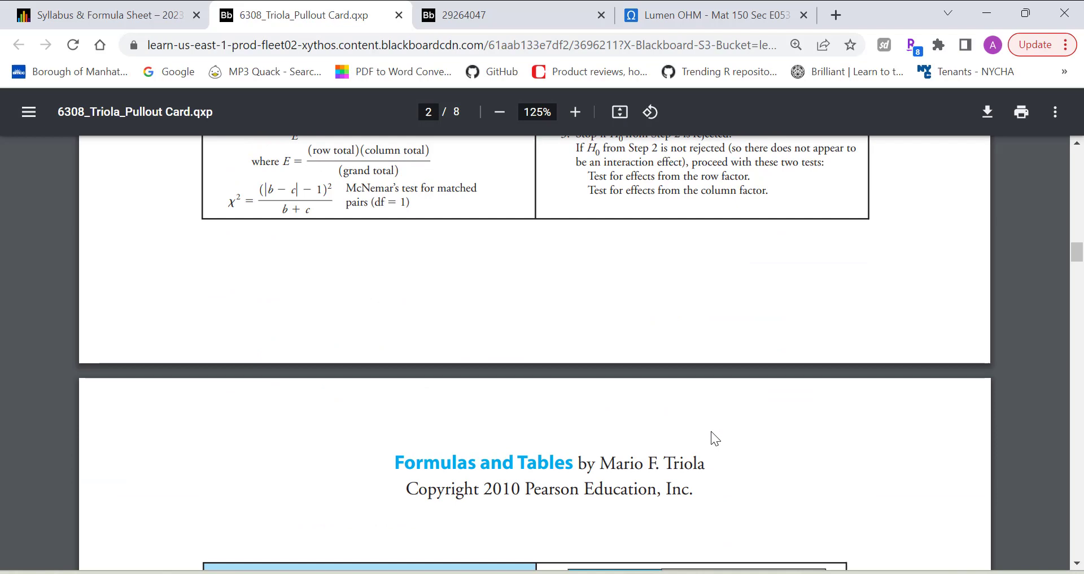
scroll(down, 3)
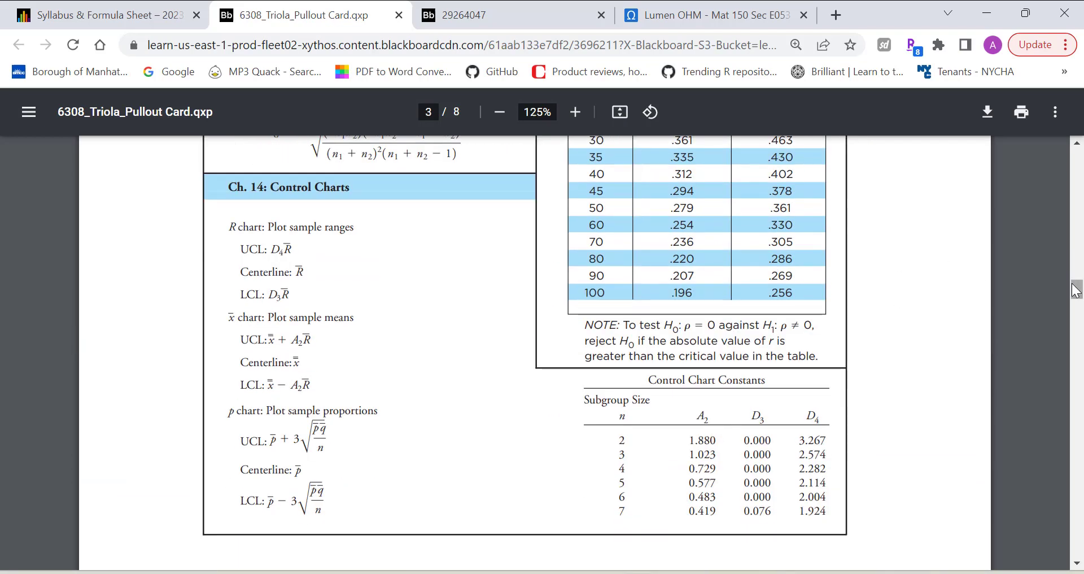
scroll(down, 3)
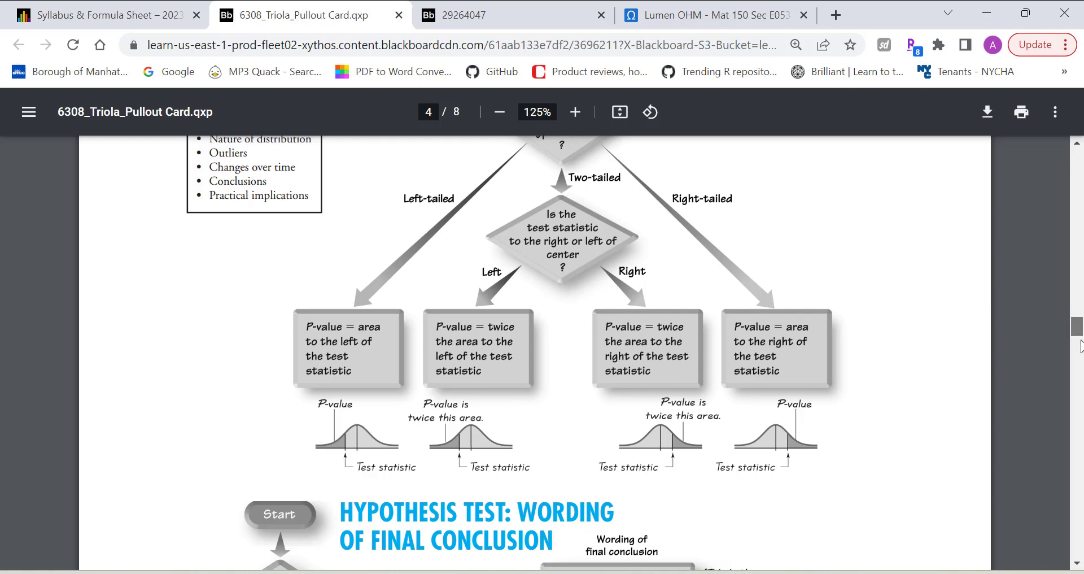
scroll(down, 3)
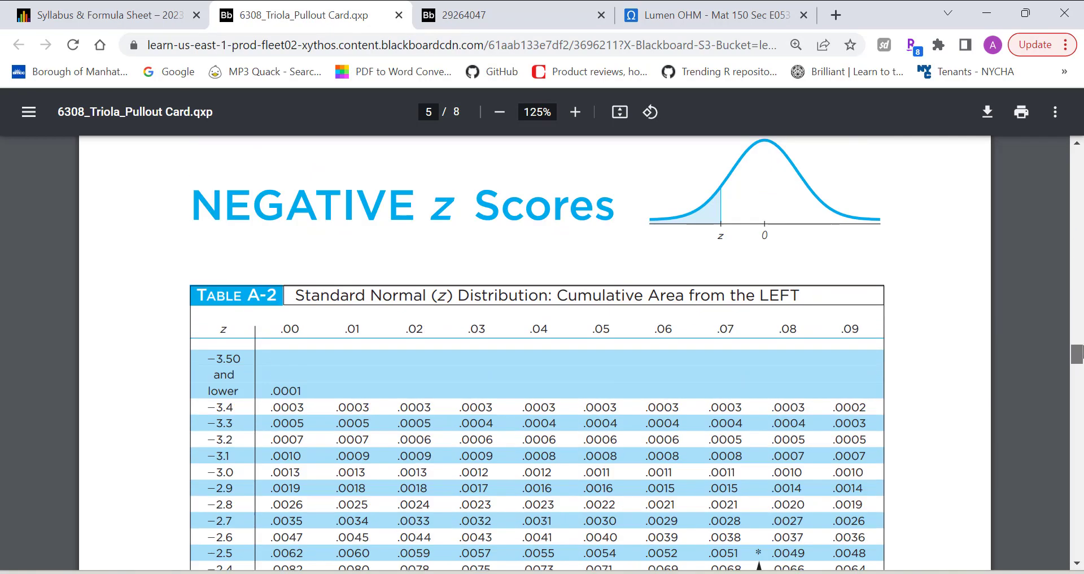
scroll(down, 3)
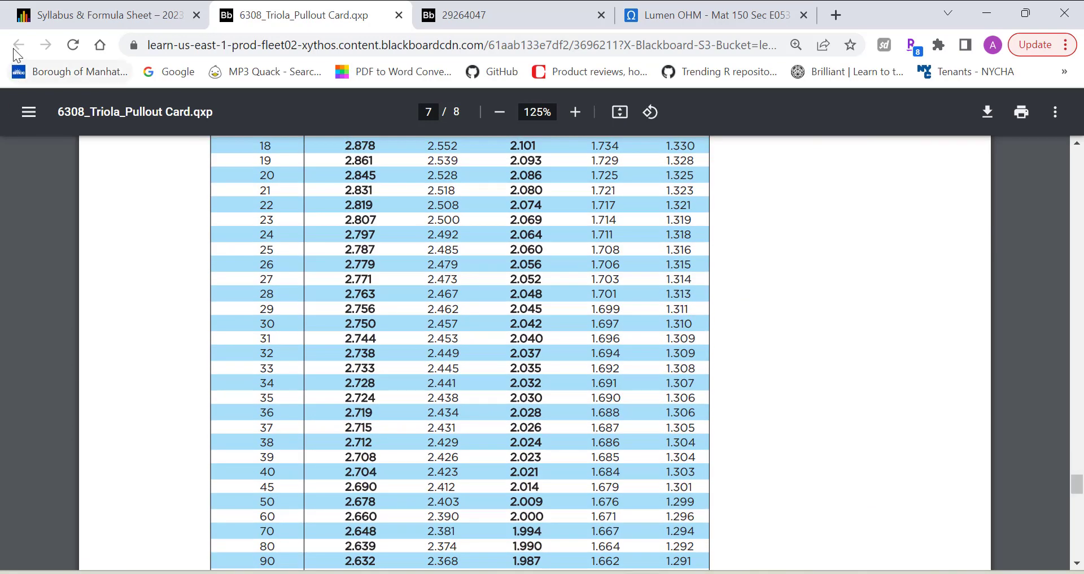
mouse_move(139, 21)
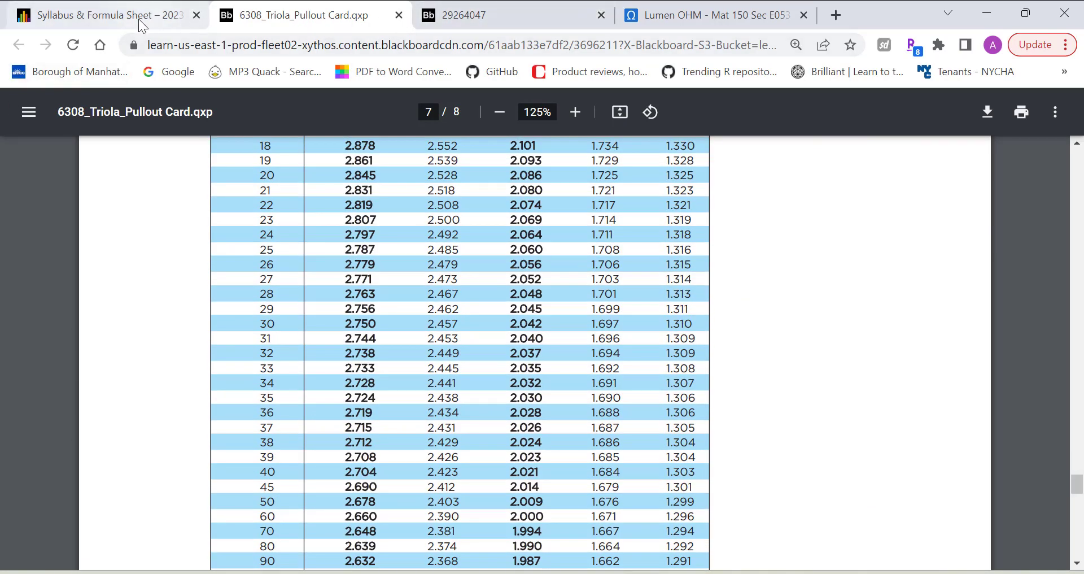
mouse_move(399, 15)
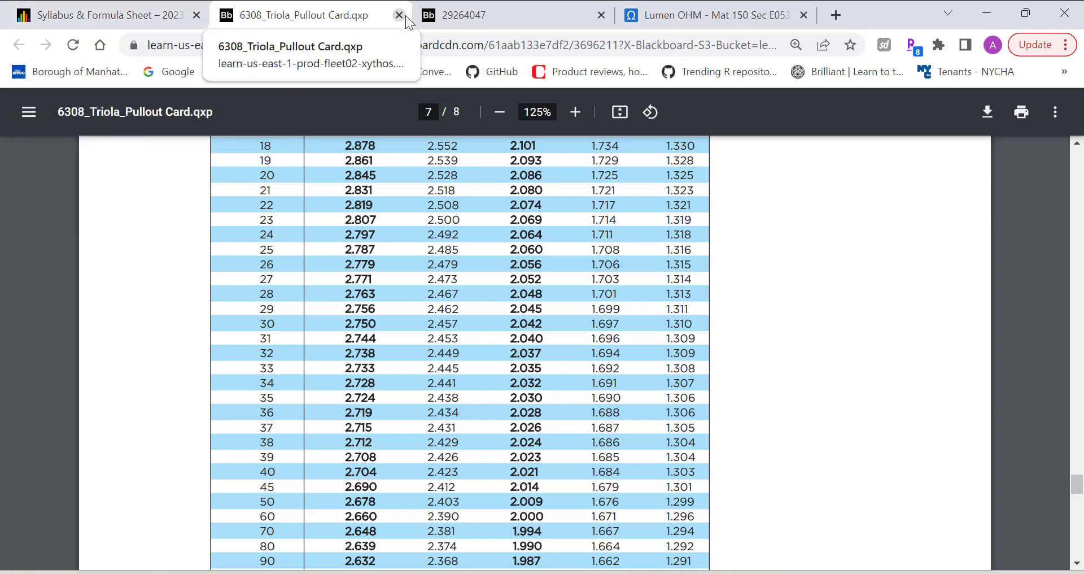
- Close the formula card and open the attached PDF on the Course Guide page
click(400, 14)
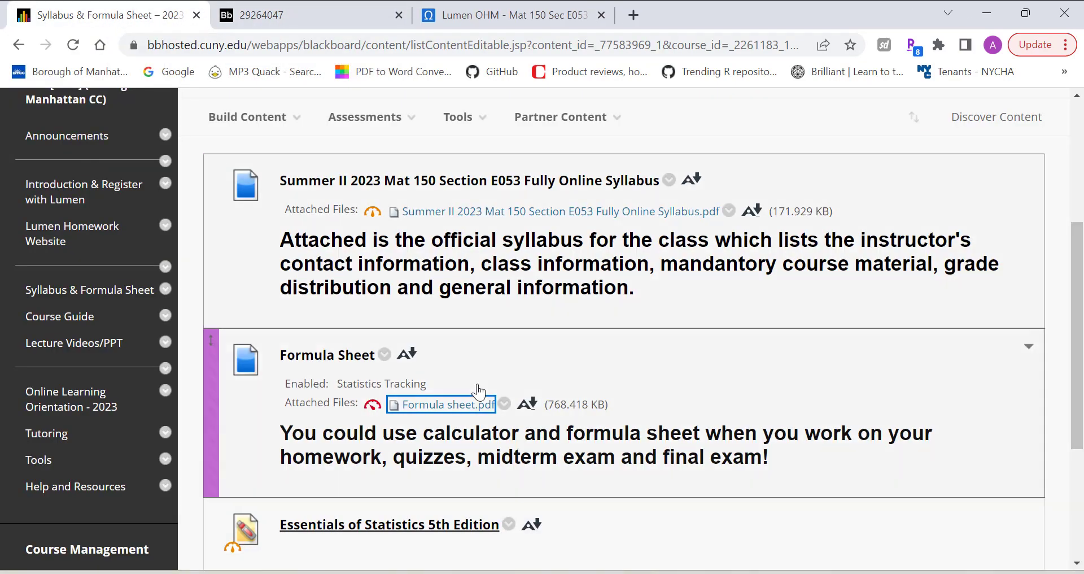
click(59, 316)
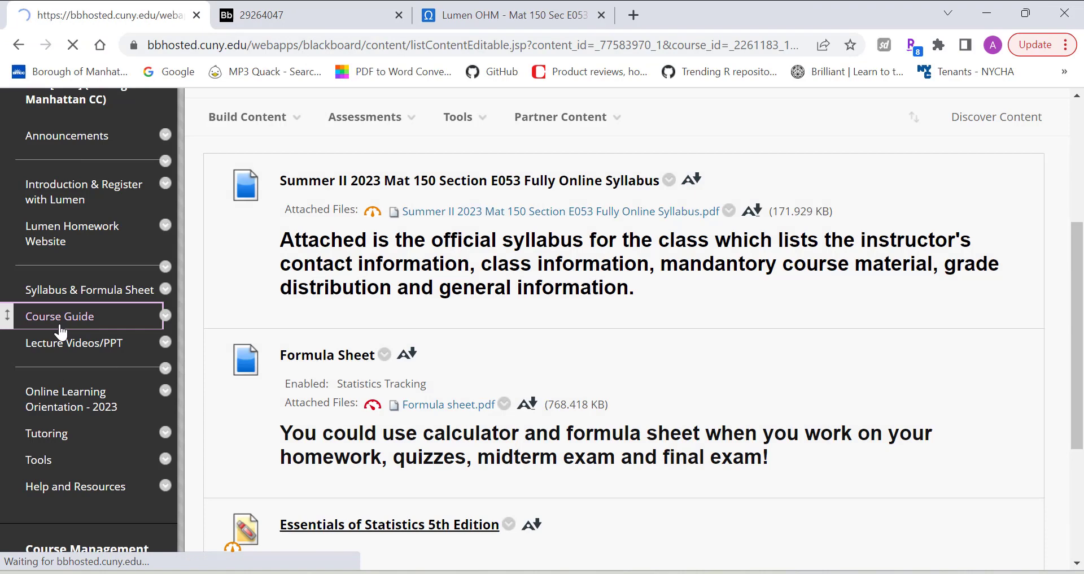
click(59, 316)
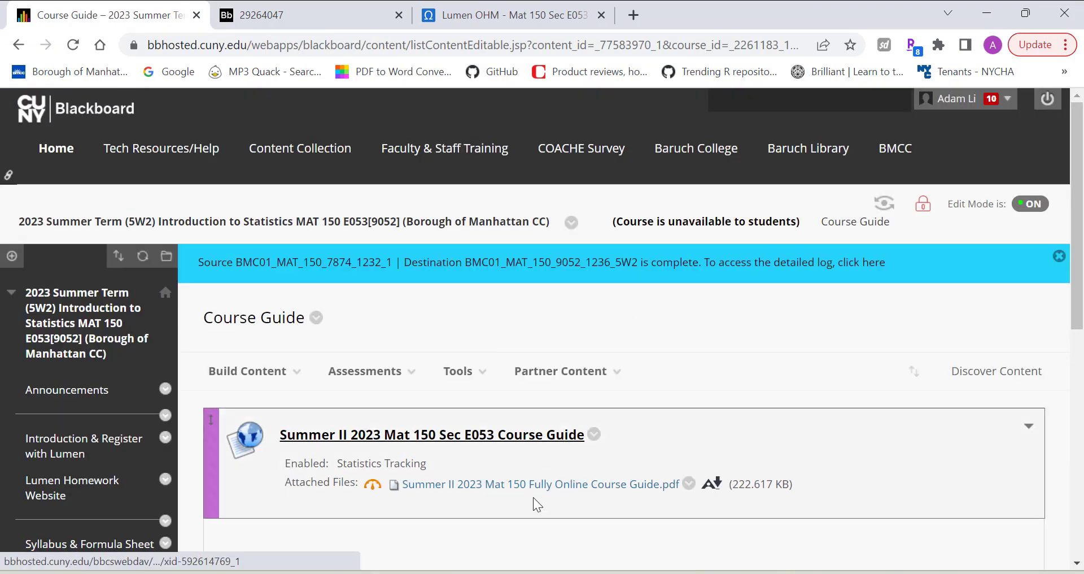
click(539, 483)
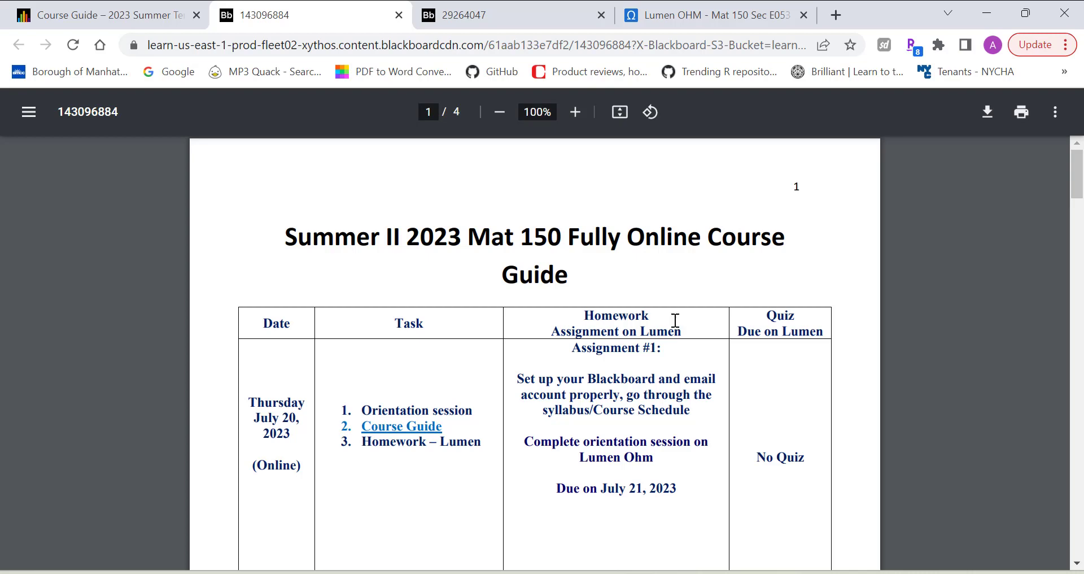
- Scroll the Summer II 2023 Mat 150 course guide to page 4, Chapter 10 and the Final Exam
scroll(down, 3)
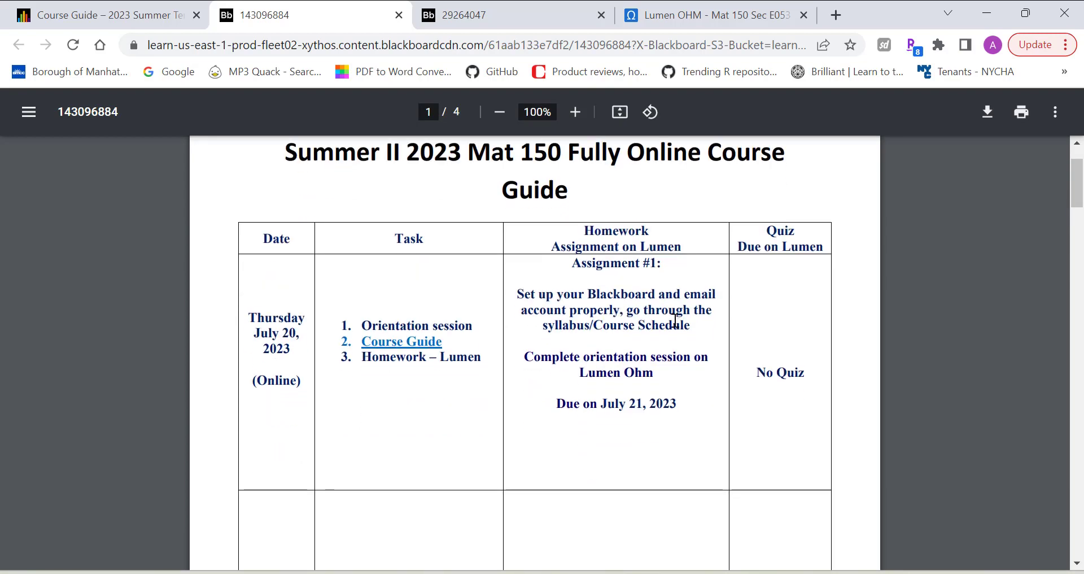
scroll(down, 3)
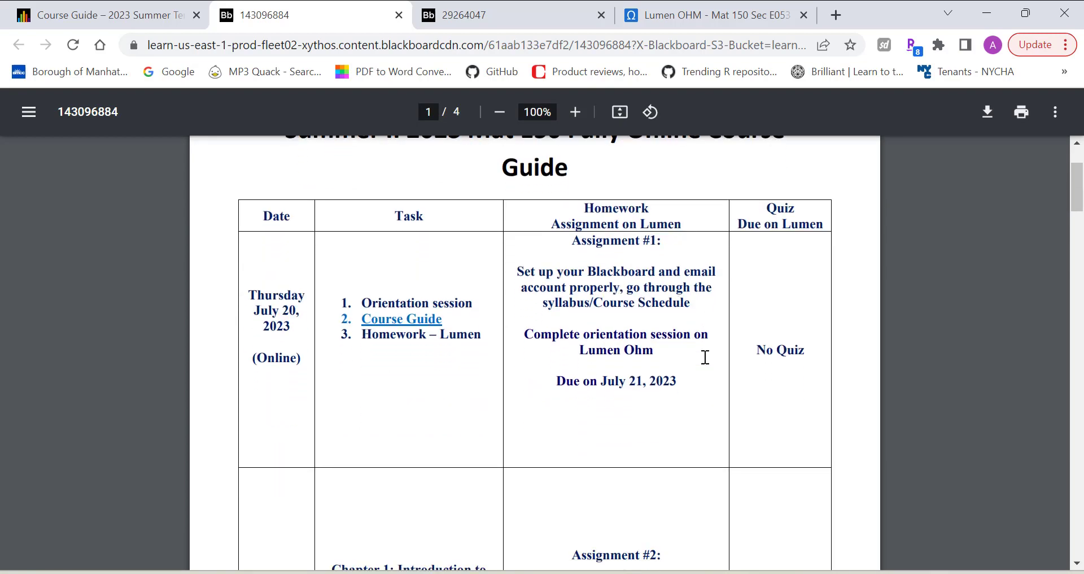
scroll(down, 3)
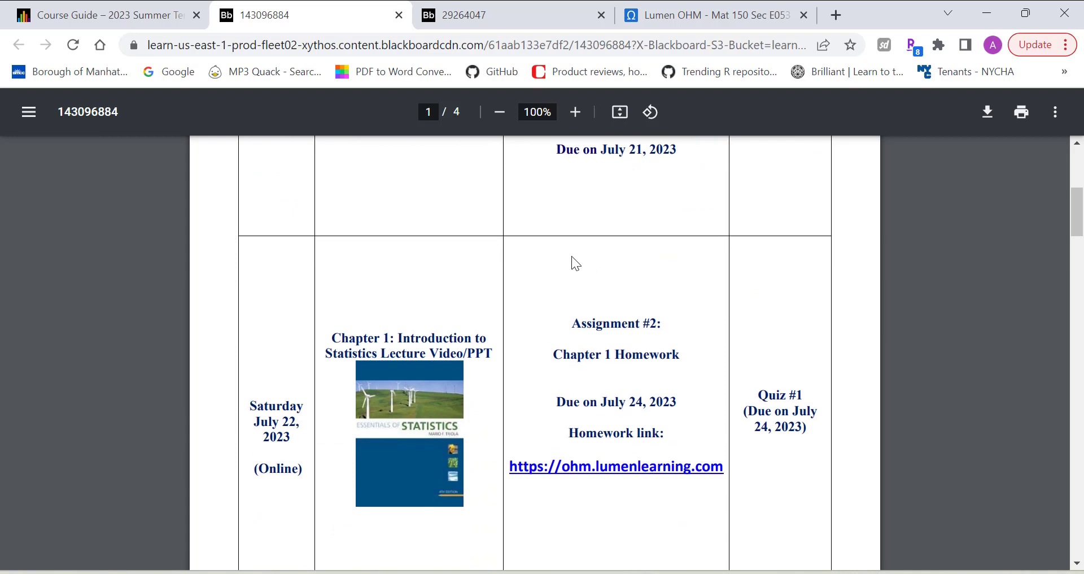
scroll(down, 3)
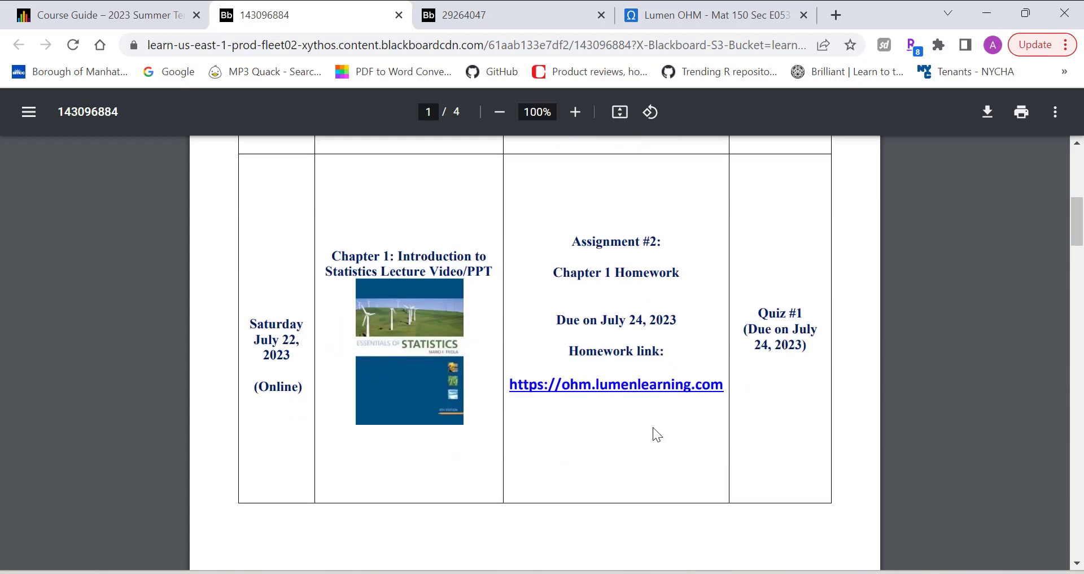
scroll(down, 3)
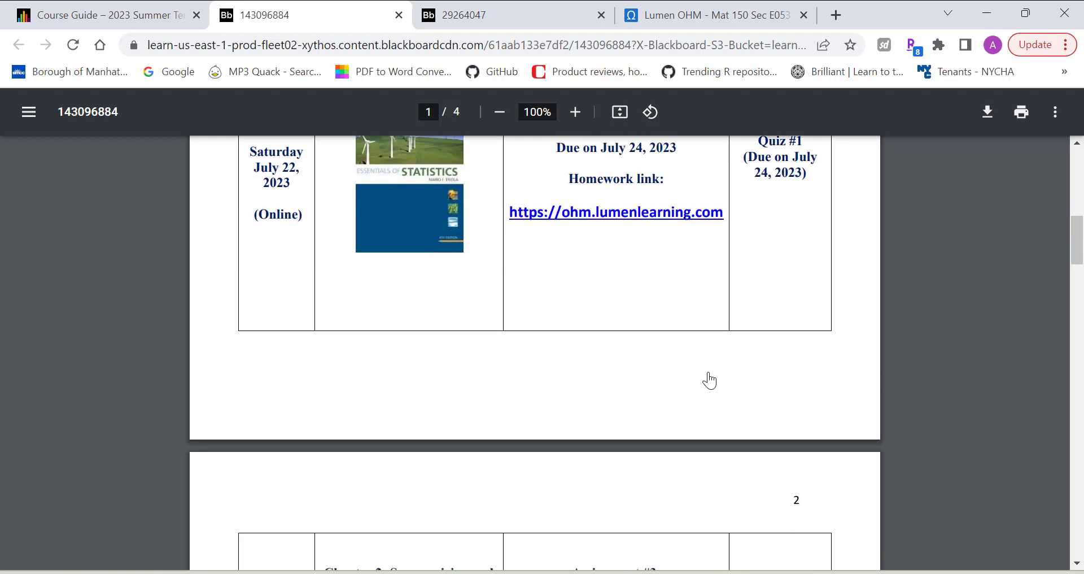
scroll(down, 3)
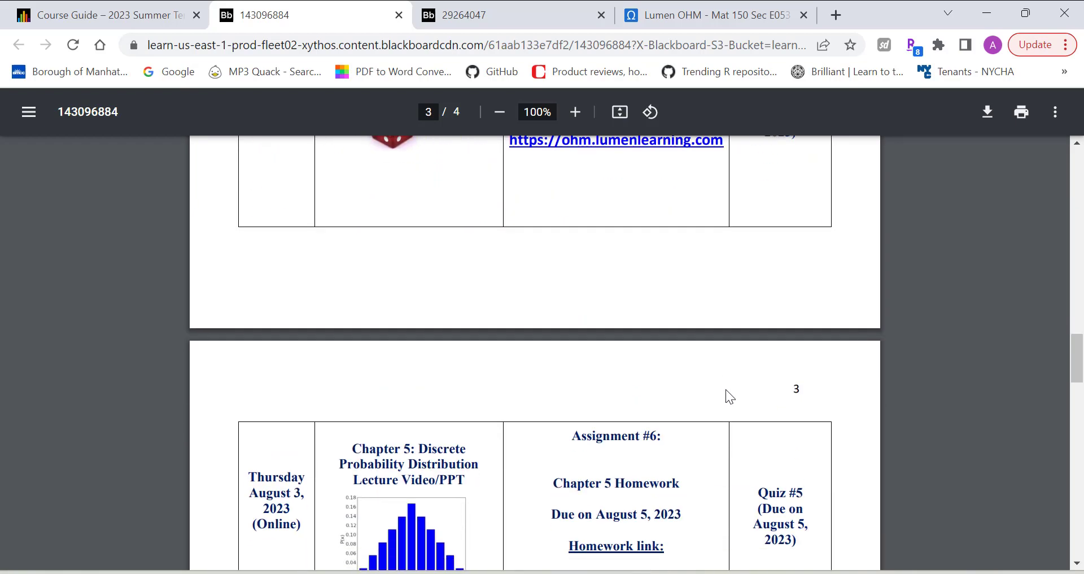
scroll(down, 3)
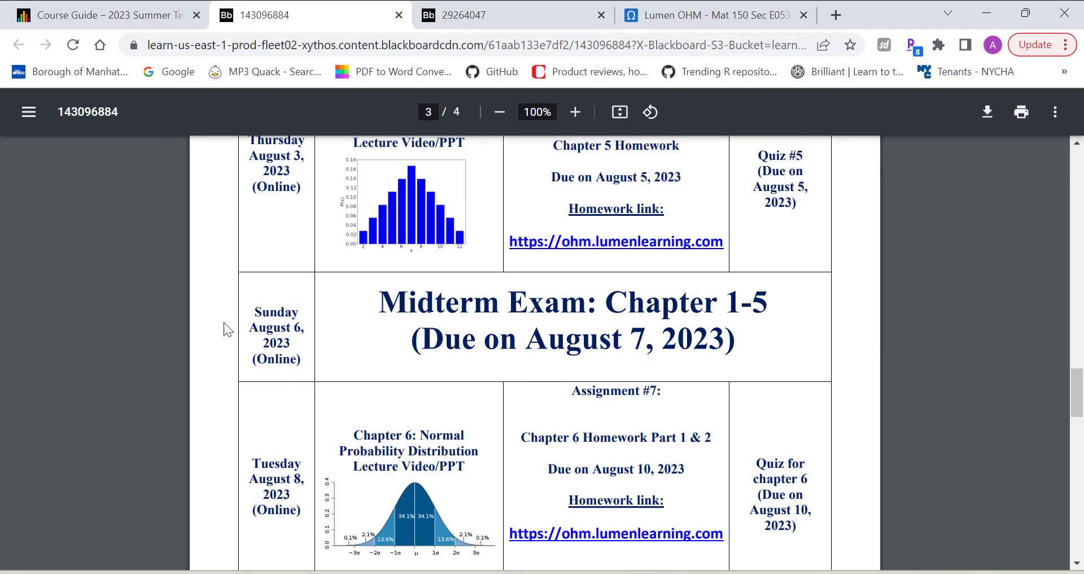
scroll(down, 3)
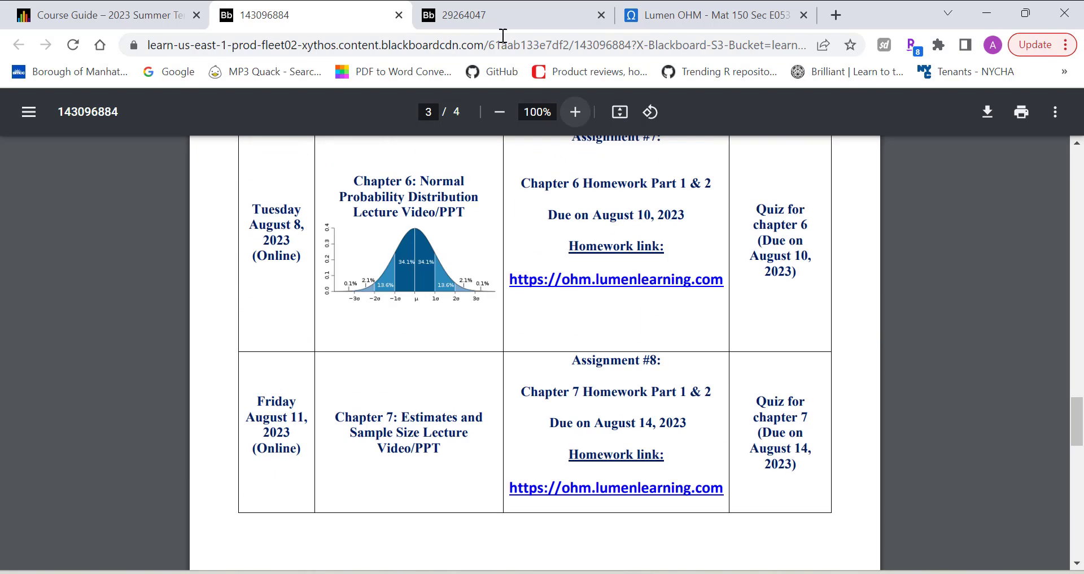
scroll(down, 3)
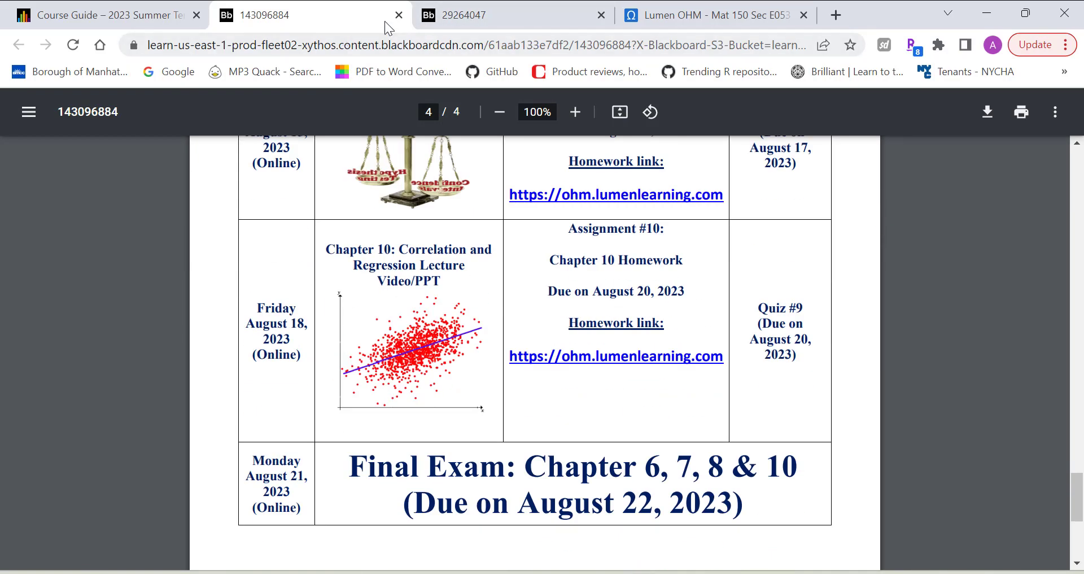
- Close the course guide and open Lecture Videos/PPT, scrolling to the July 20, 22 and 25 folders
click(397, 14)
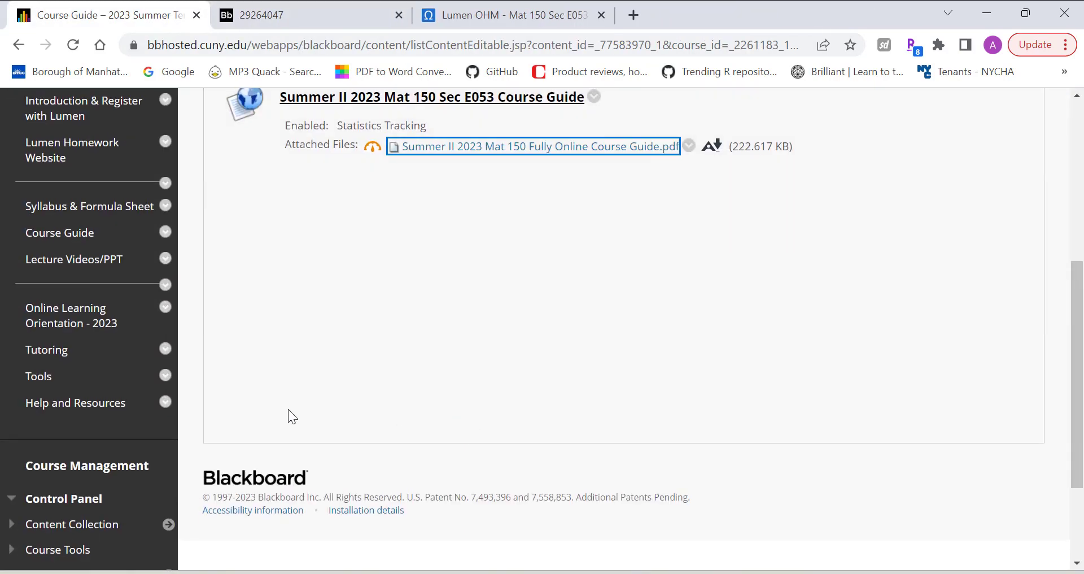
scroll(up, 3)
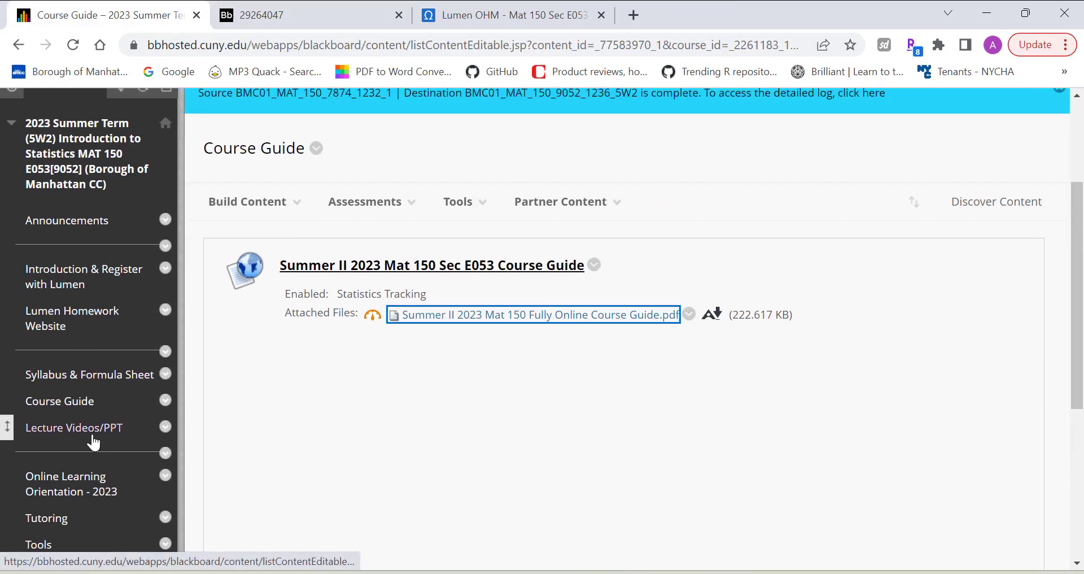
click(73, 427)
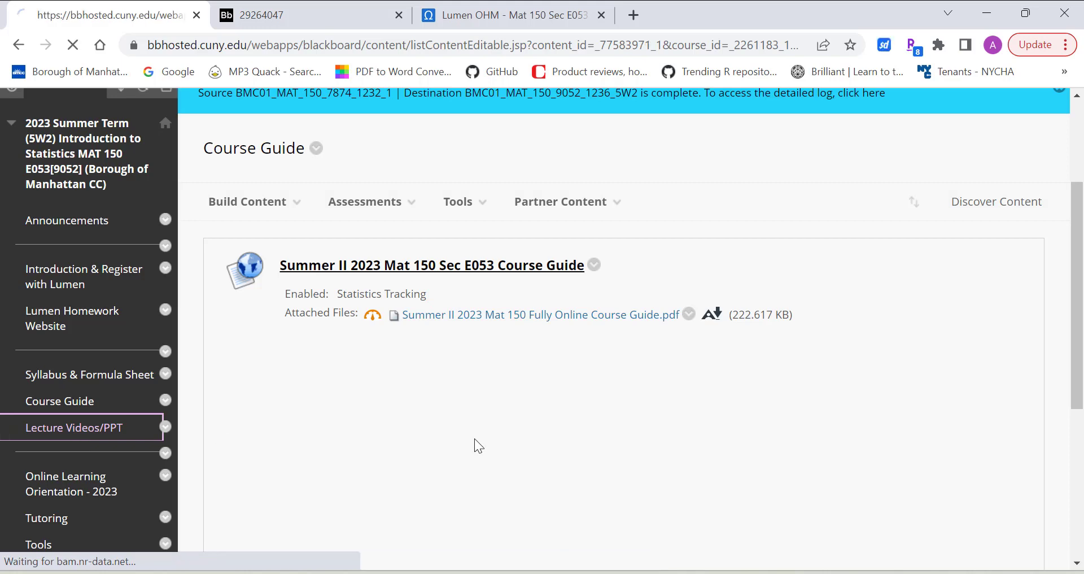
click(71, 427)
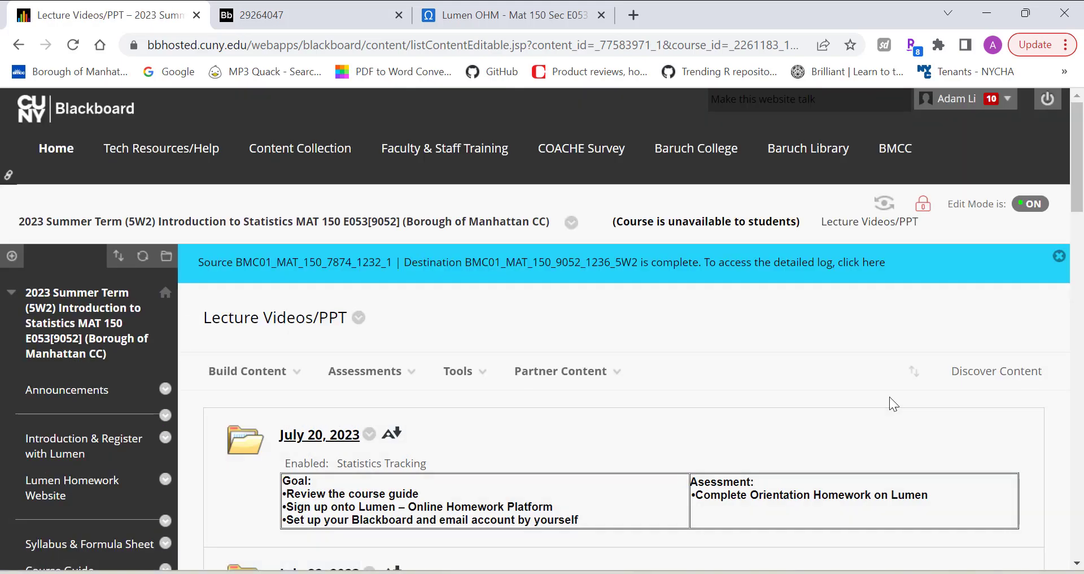
mouse_move(800, 329)
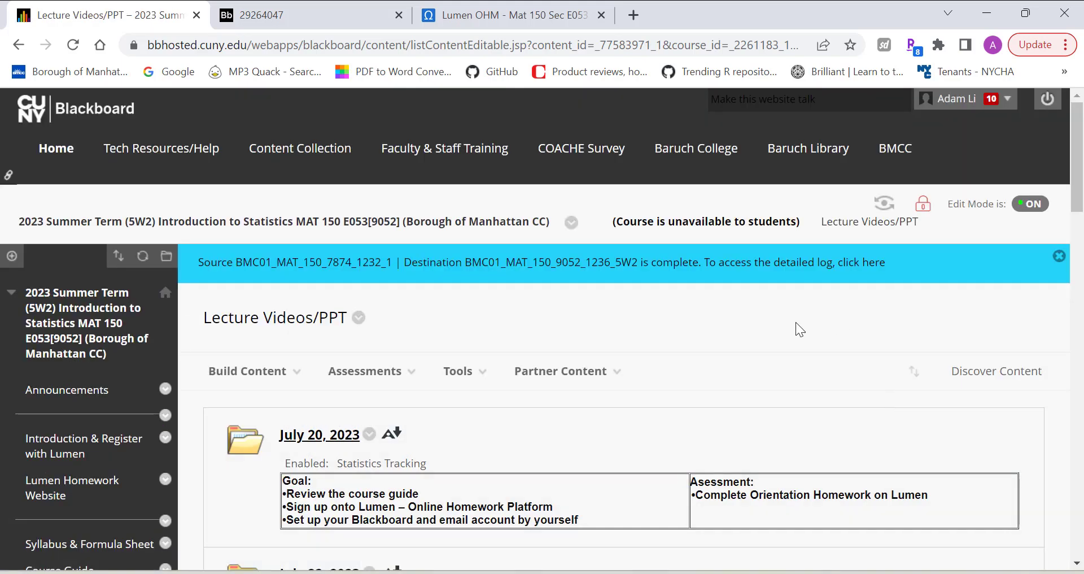
scroll(down, 3)
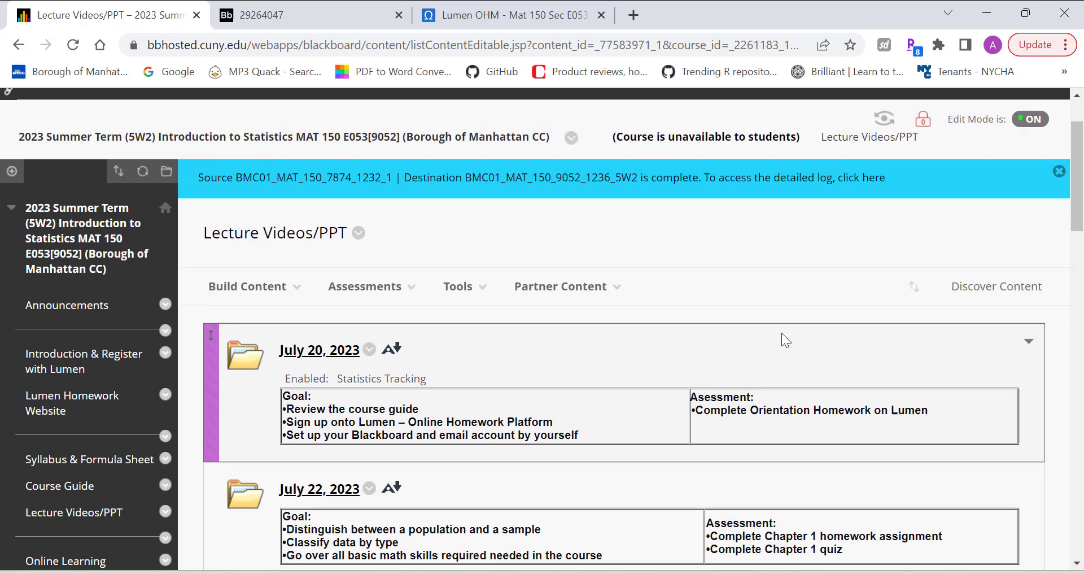
scroll(down, 3)
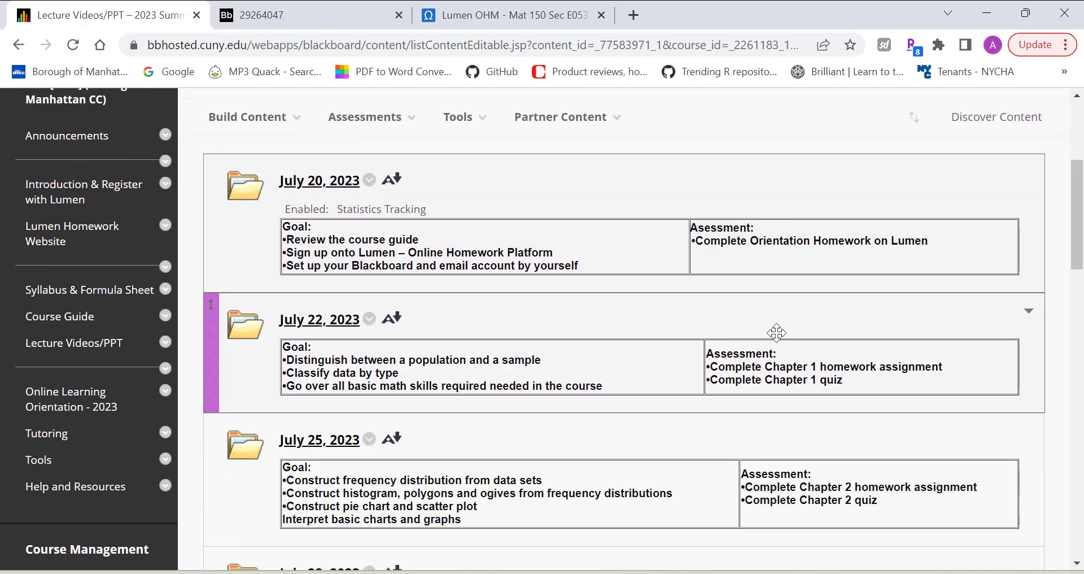
mouse_move(339, 346)
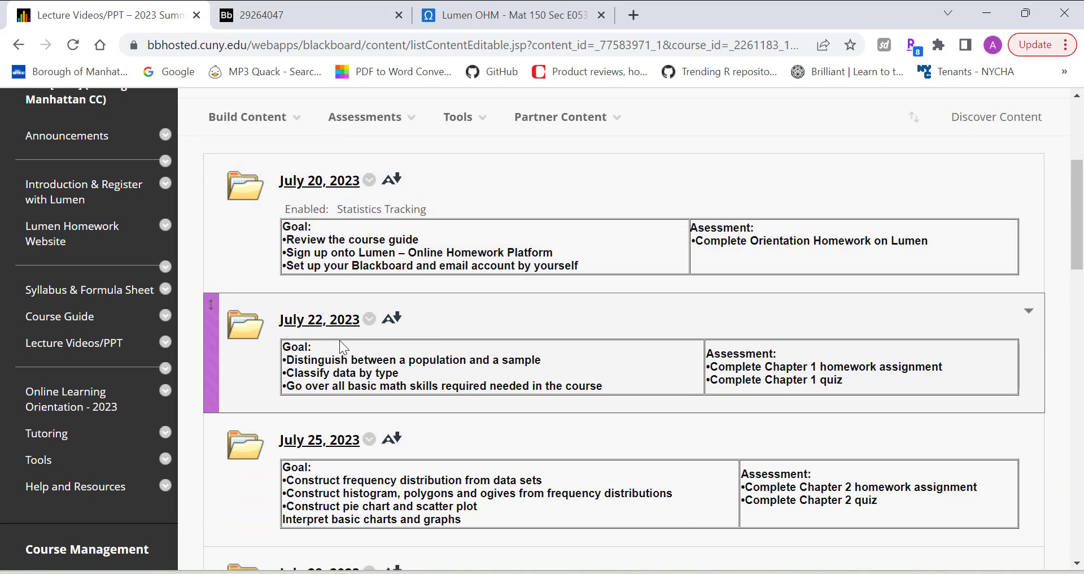
- Browse the July 22, 2023 folder's Chapter 1 Parts 1–3 videos, then go back to the folder list
click(319, 318)
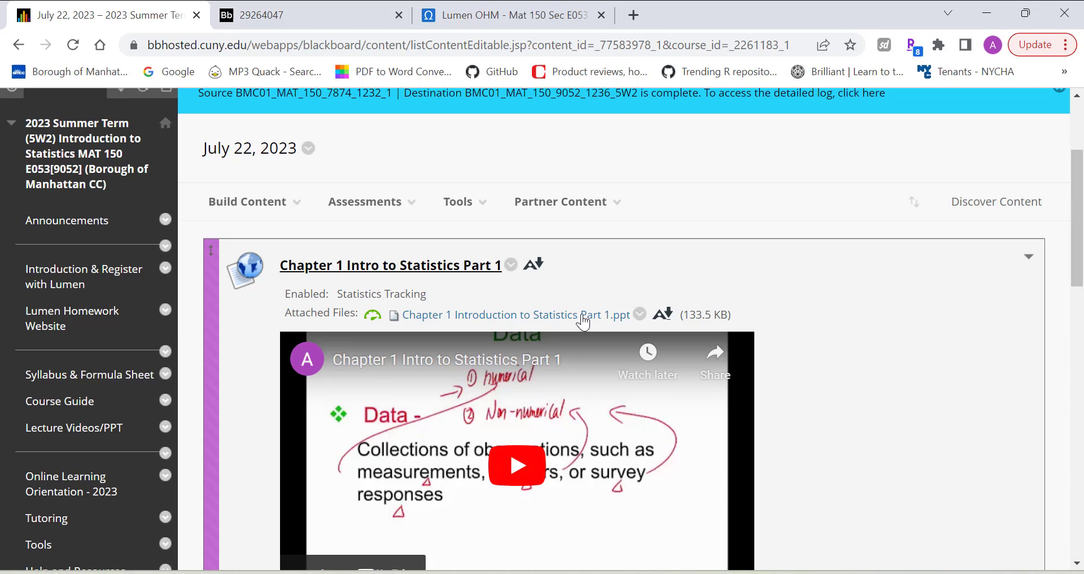
scroll(down, 3)
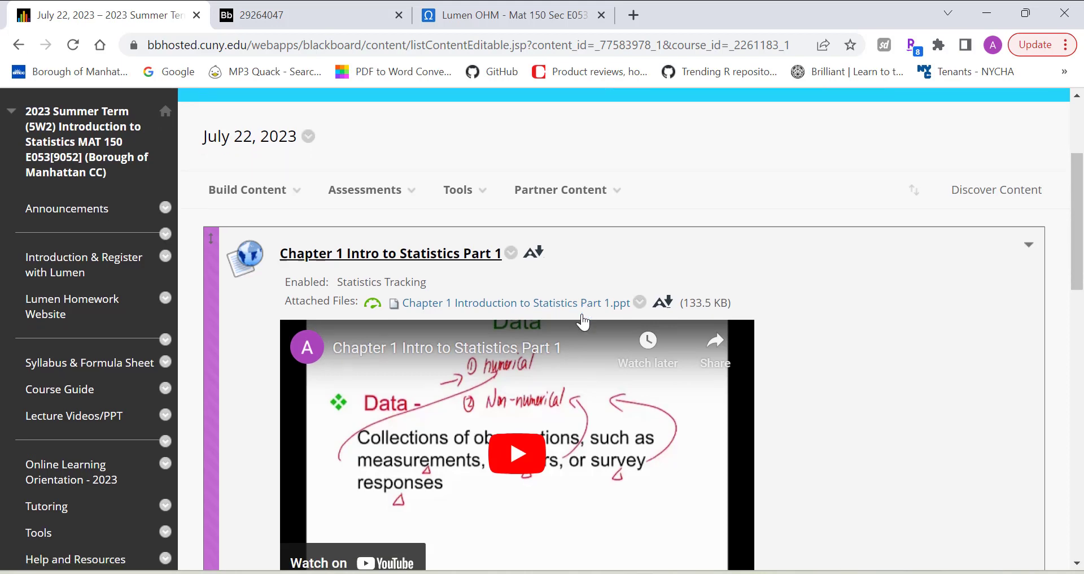
scroll(down, 3)
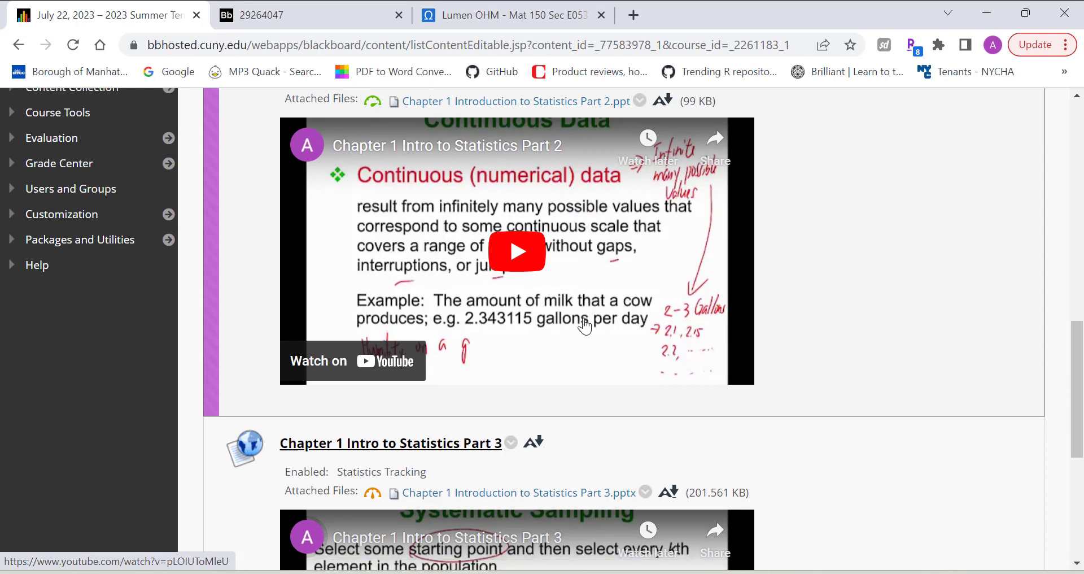
scroll(up, 3)
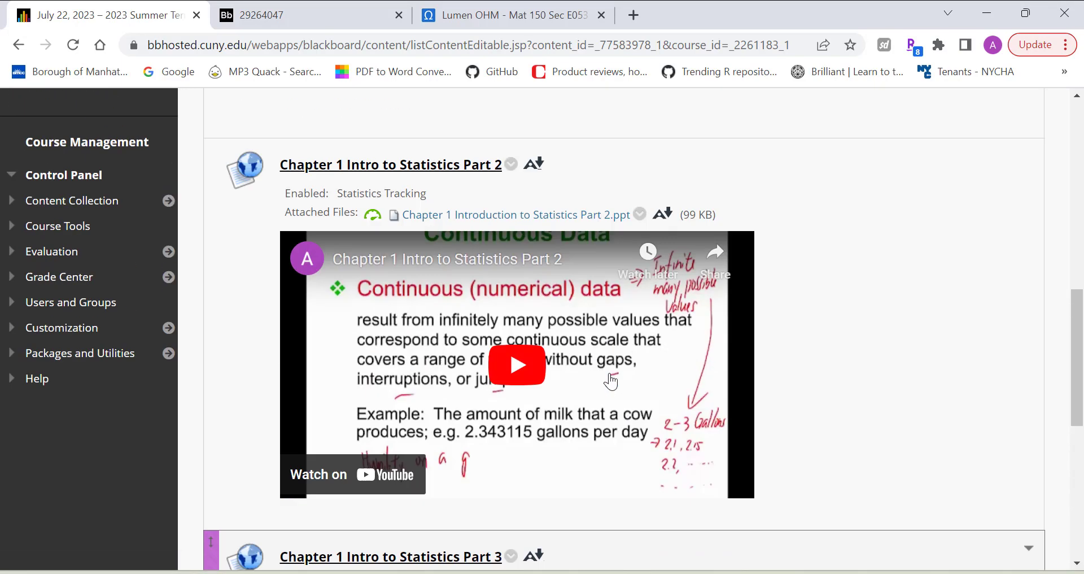
scroll(down, 3)
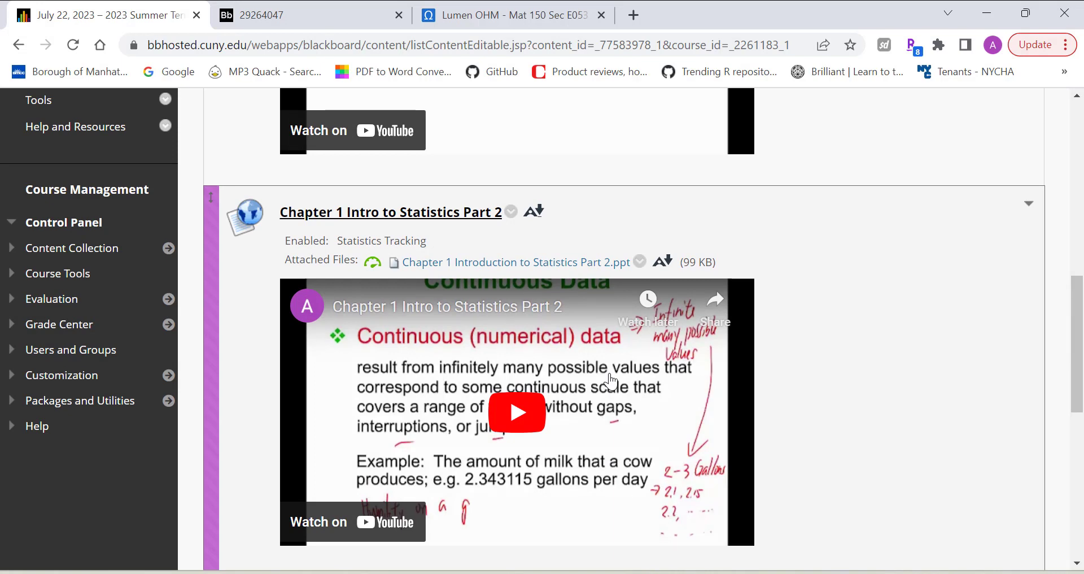
scroll(up, 3)
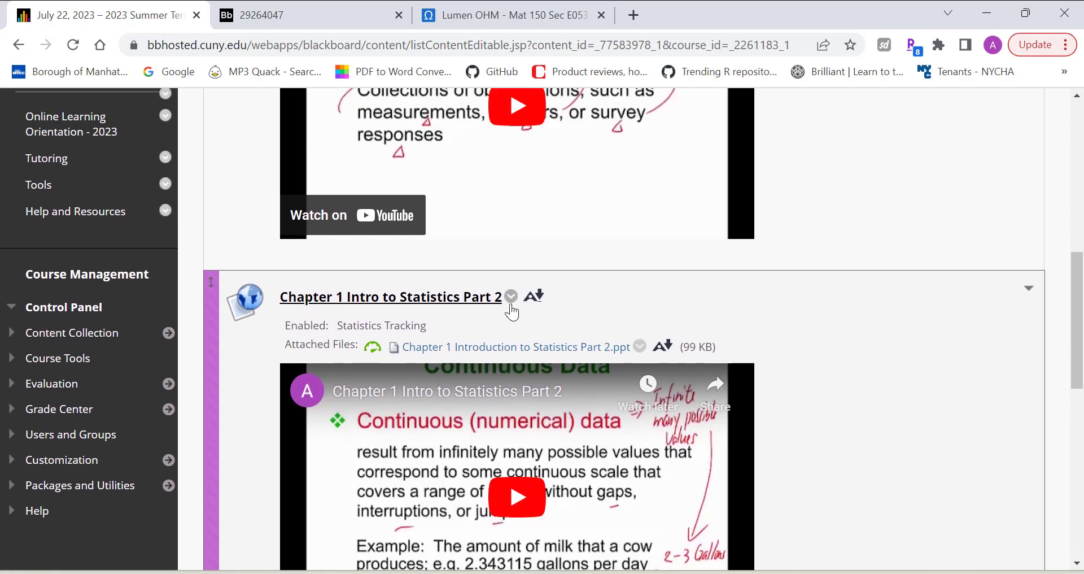
scroll(up, 3)
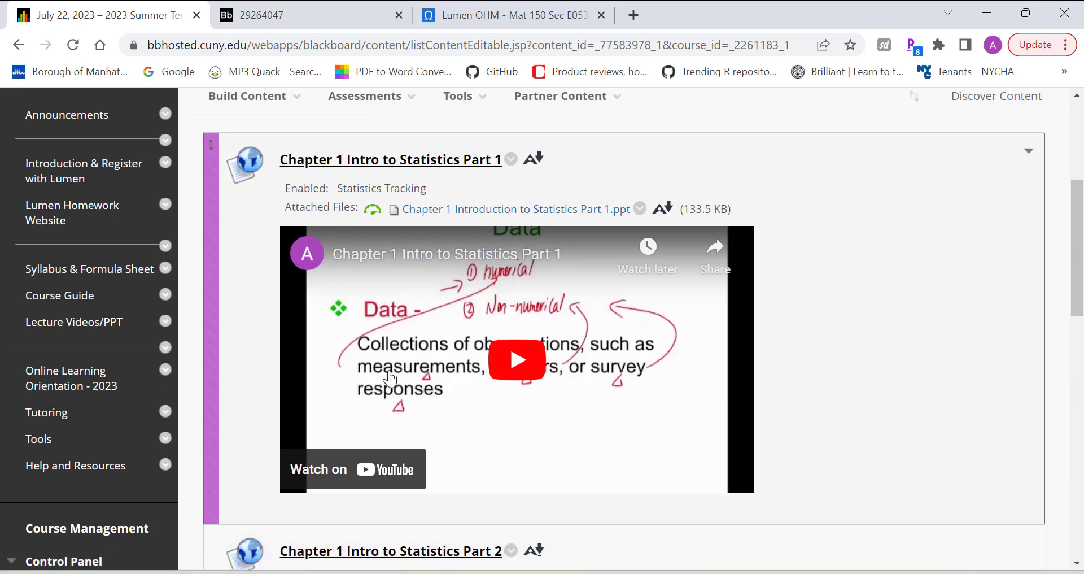
click(247, 95)
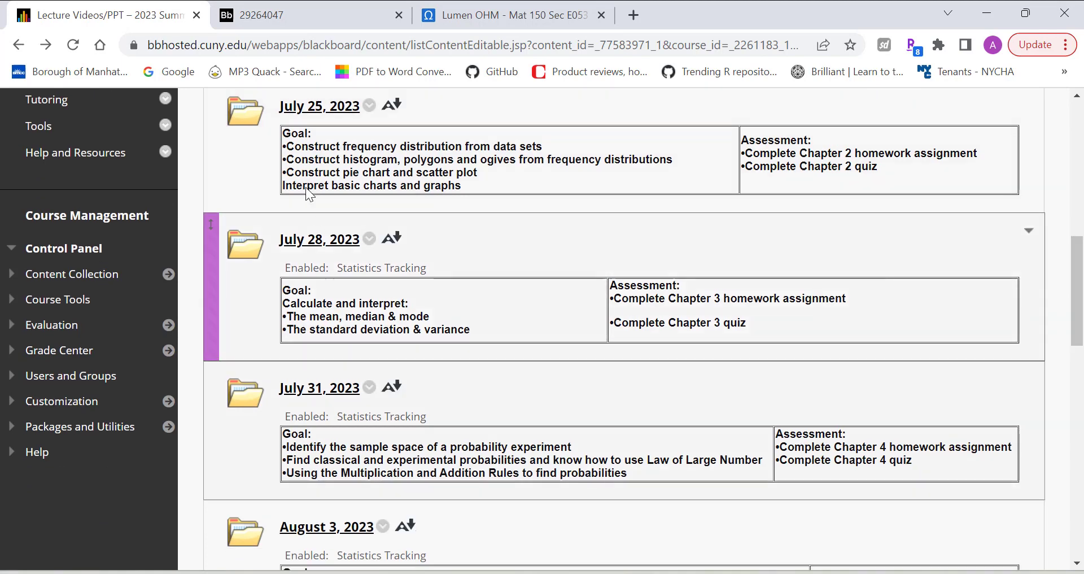
- Open the July 25, 2023 folder and scroll through its Chapter 2 Parts 1–3 videos and slides
click(319, 106)
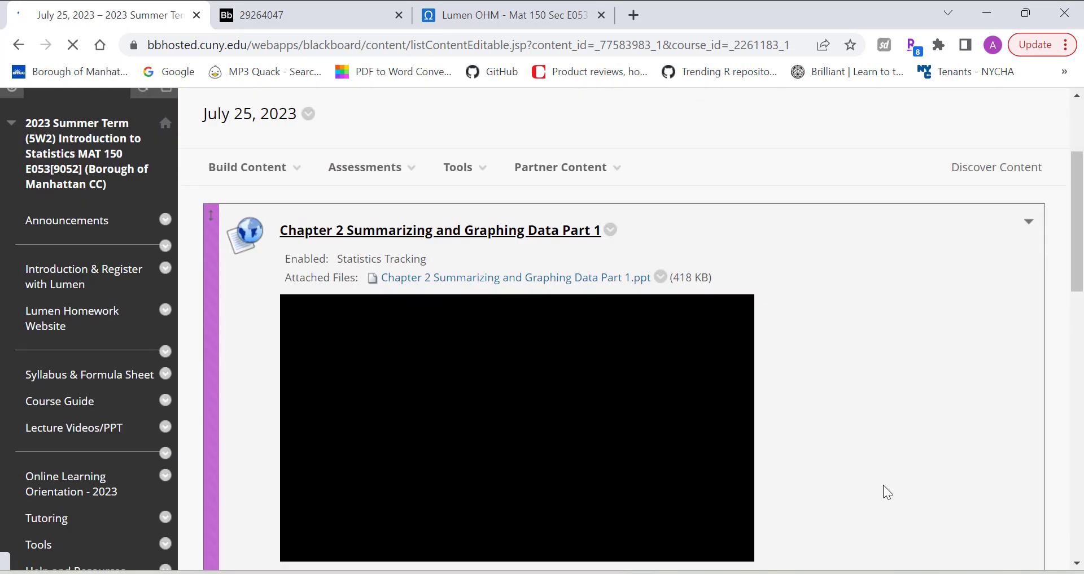
scroll(down, 3)
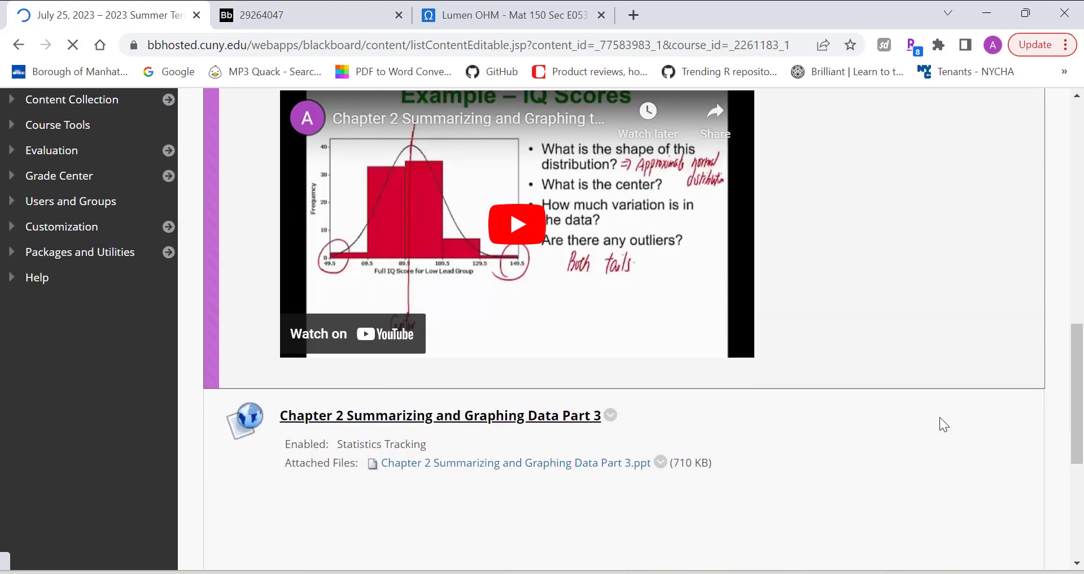
scroll(down, 3)
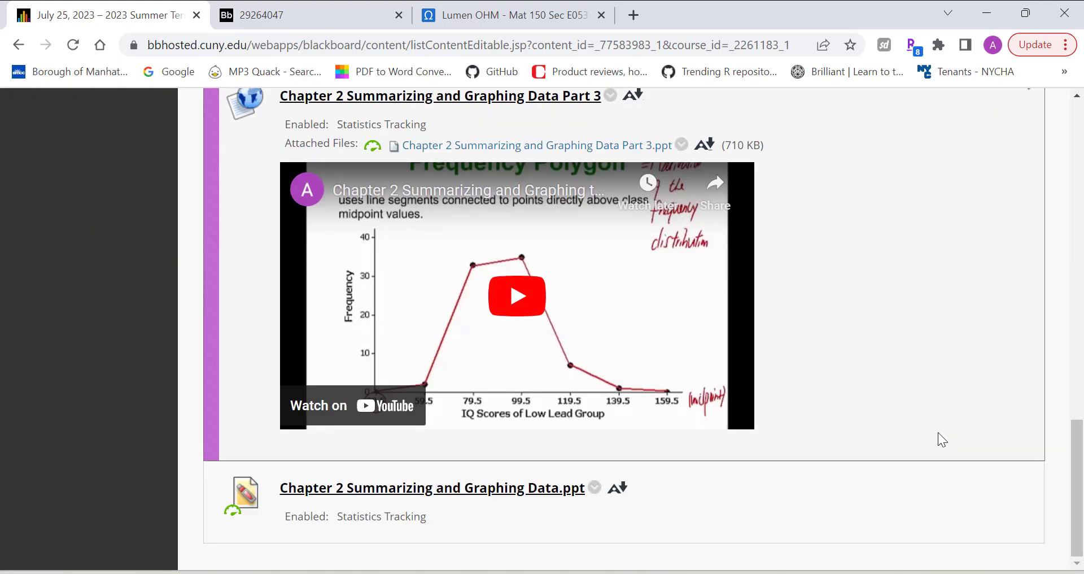
scroll(up, 3)
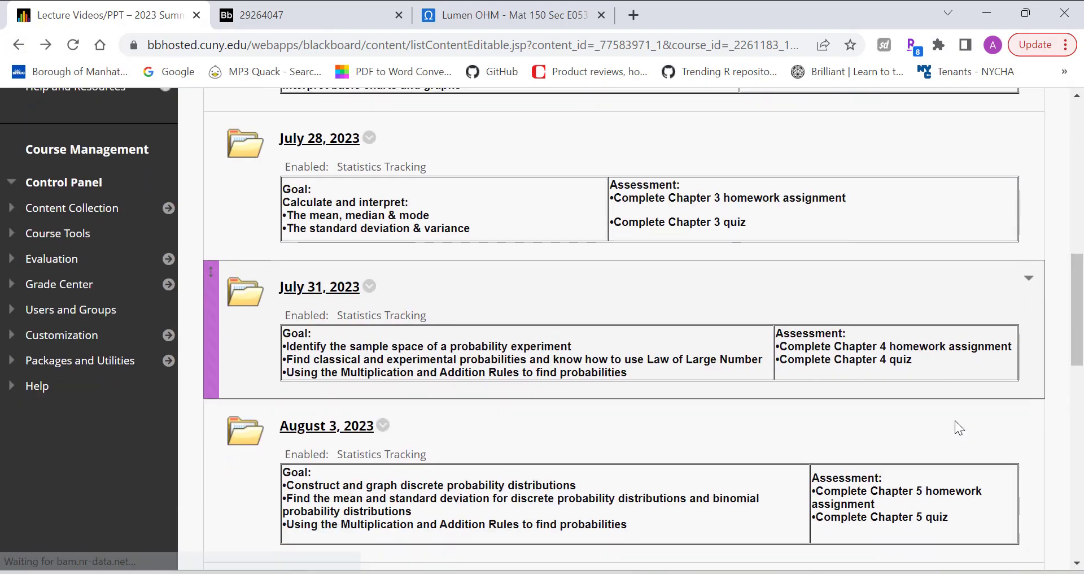
- Scroll the lecture folder list down to the August 21 Final Exam entry and back to the top
scroll(down, 3)
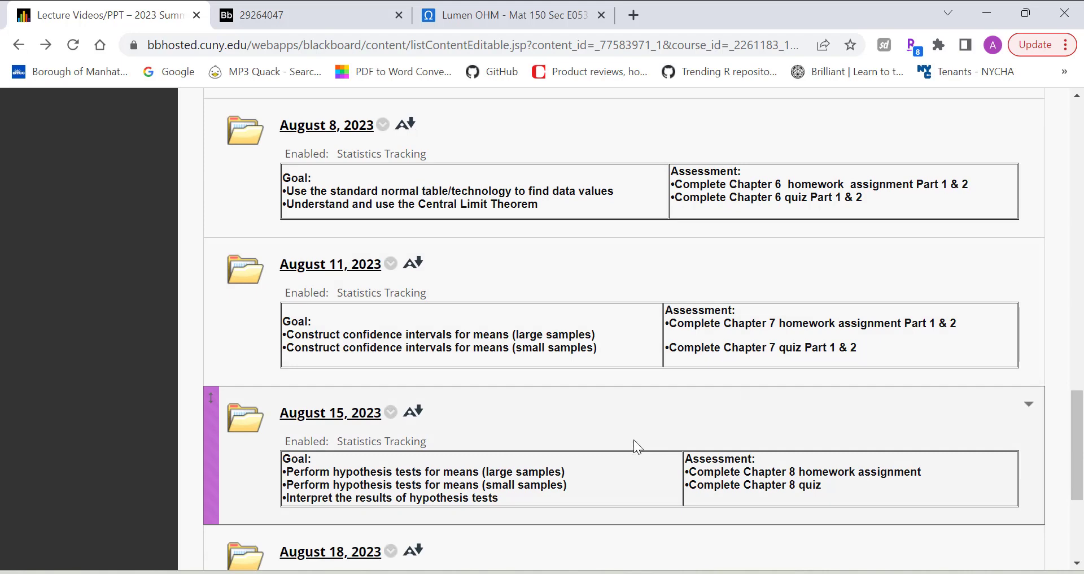
scroll(down, 3)
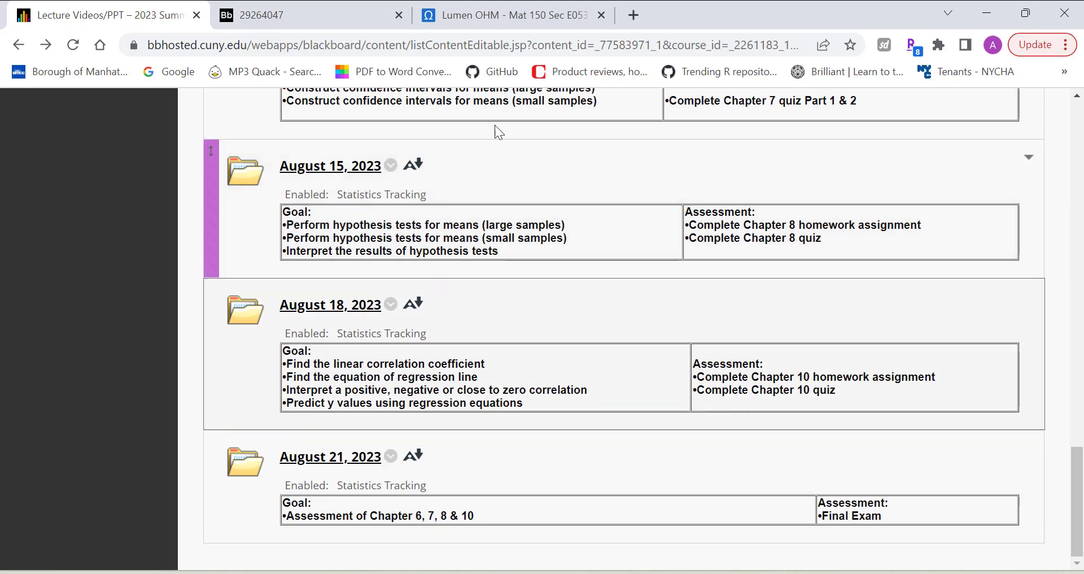
mouse_move(316, 187)
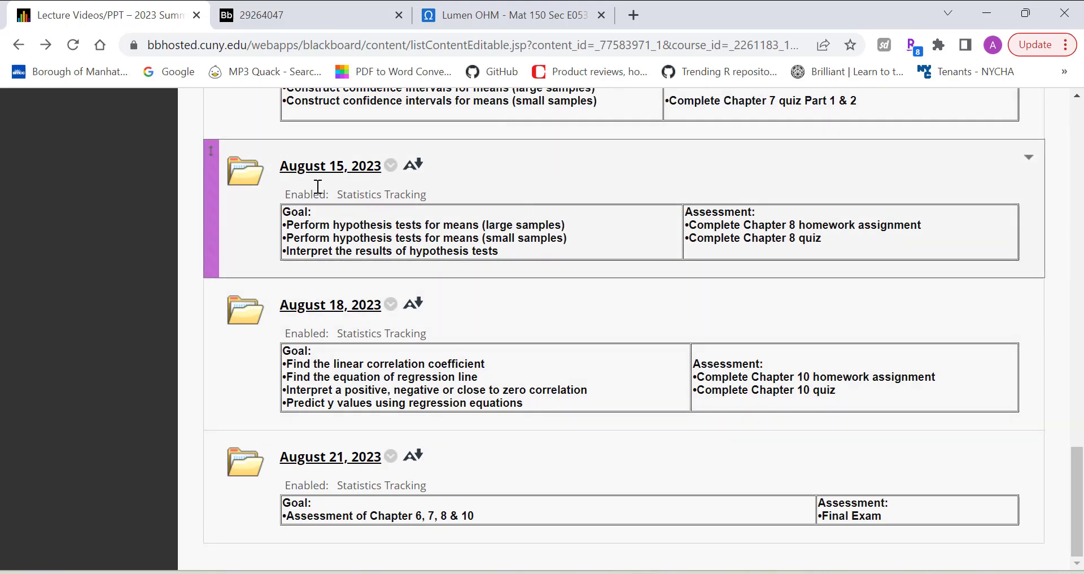
mouse_move(598, 196)
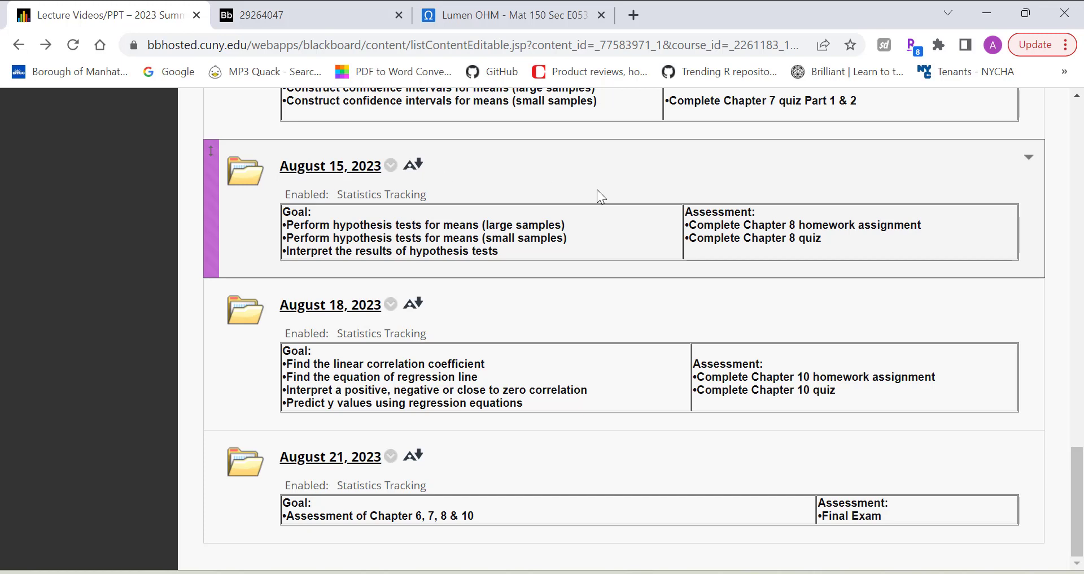
mouse_move(810, 234)
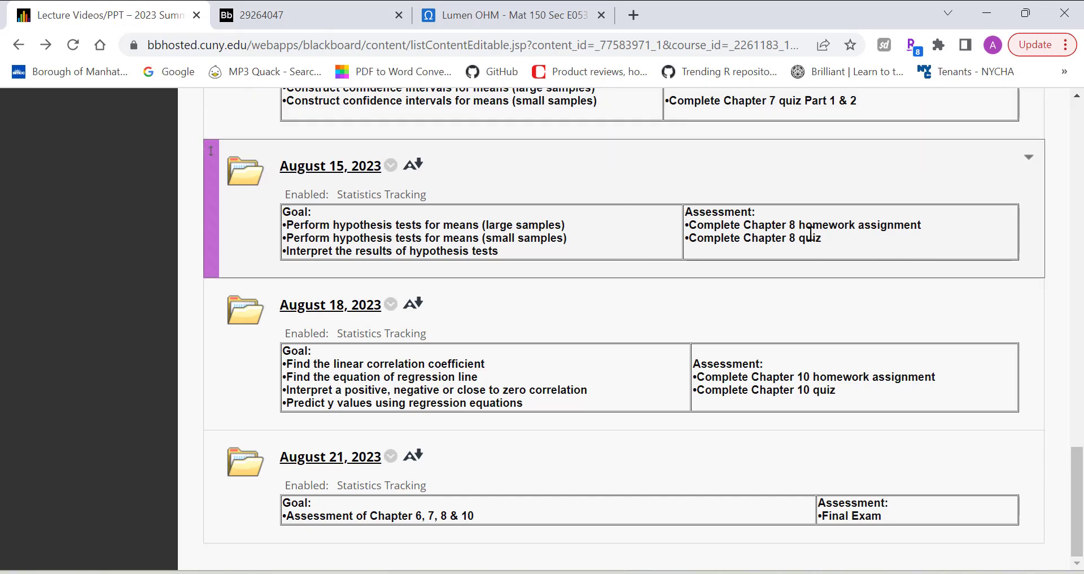
mouse_move(456, 200)
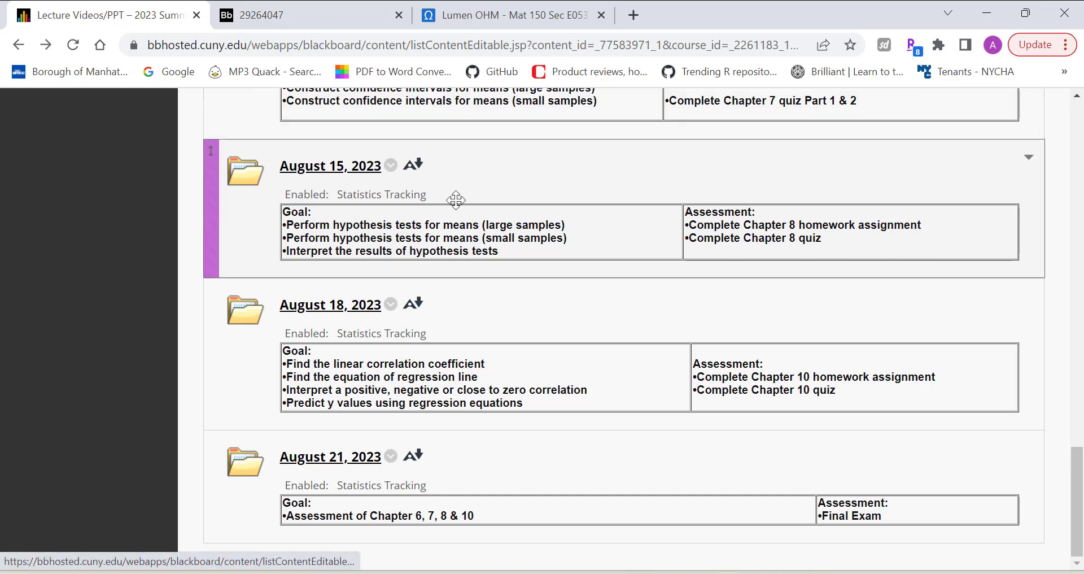
mouse_move(367, 282)
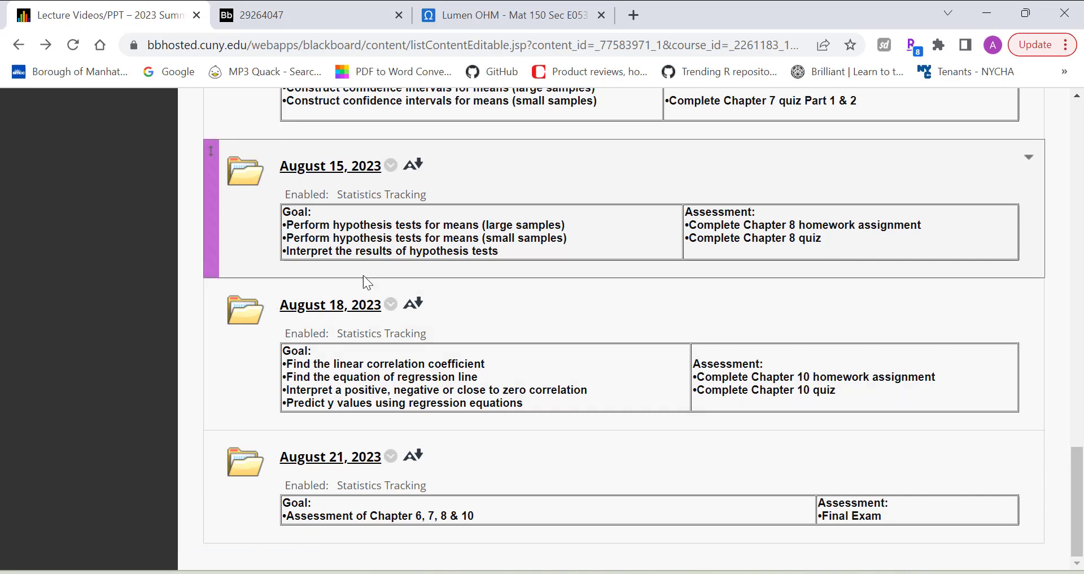
mouse_move(330, 188)
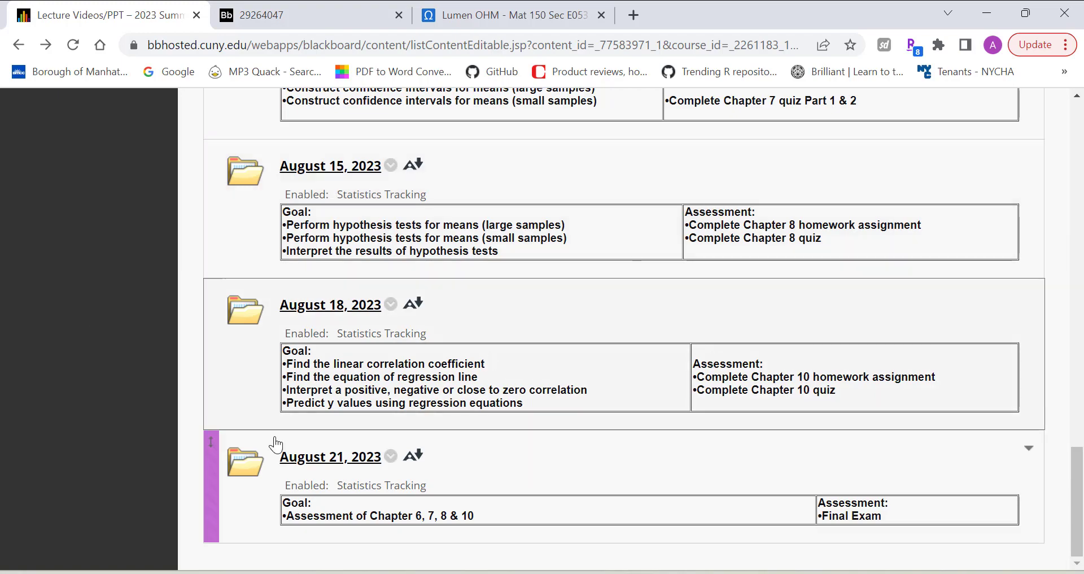
scroll(up, 3)
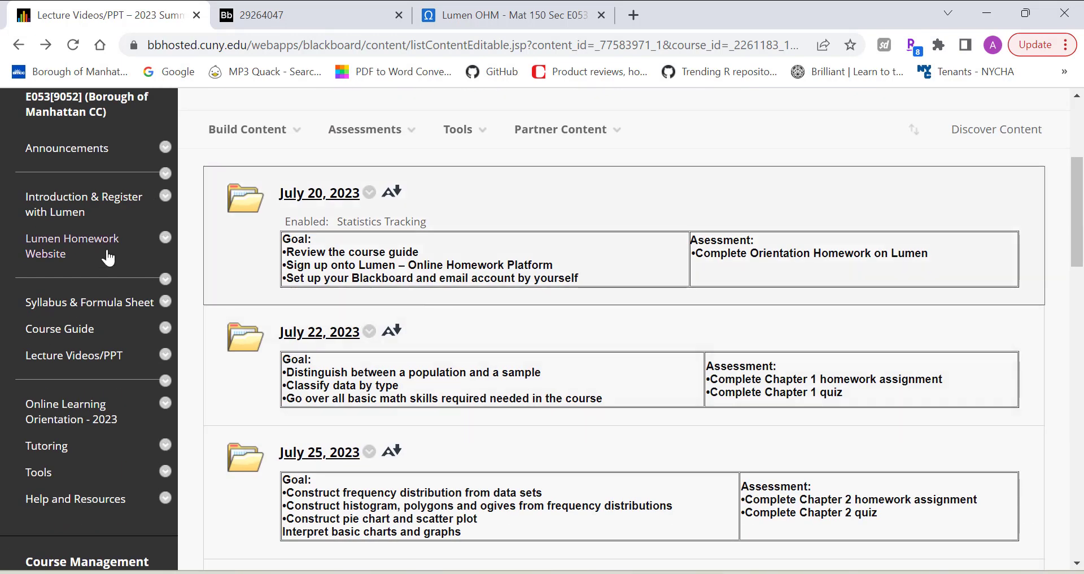
mouse_move(72, 246)
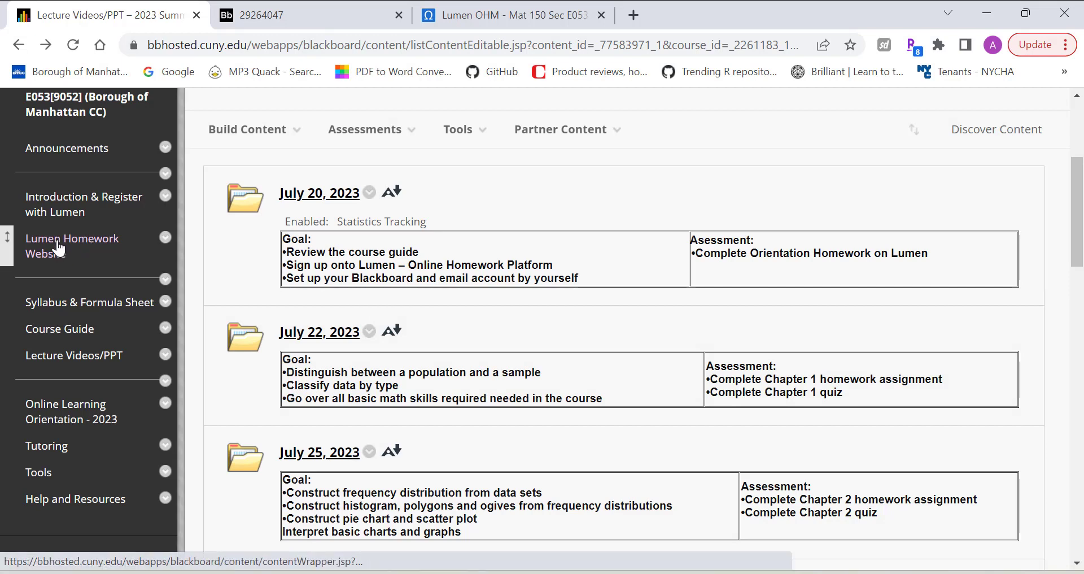
- Open the Lumen Homework Website link to load the Lumen OHM welcome page
click(72, 245)
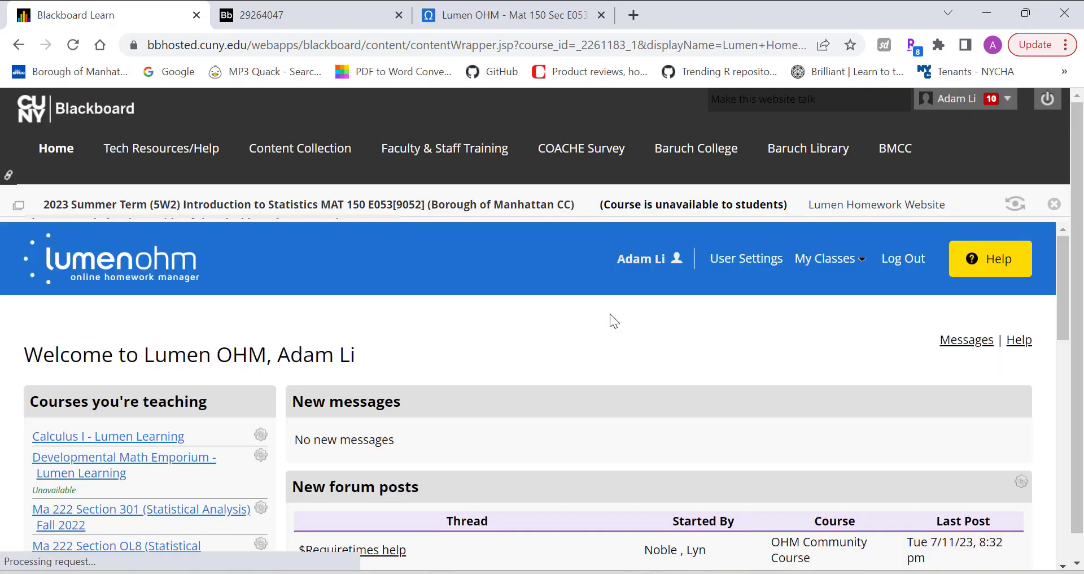
scroll(down, 3)
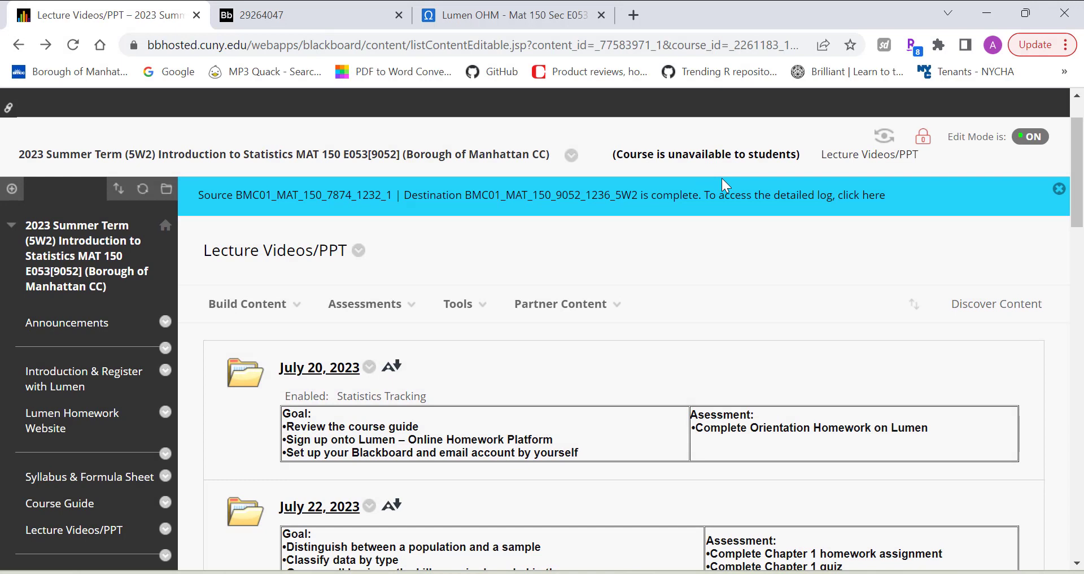
mouse_move(936, 163)
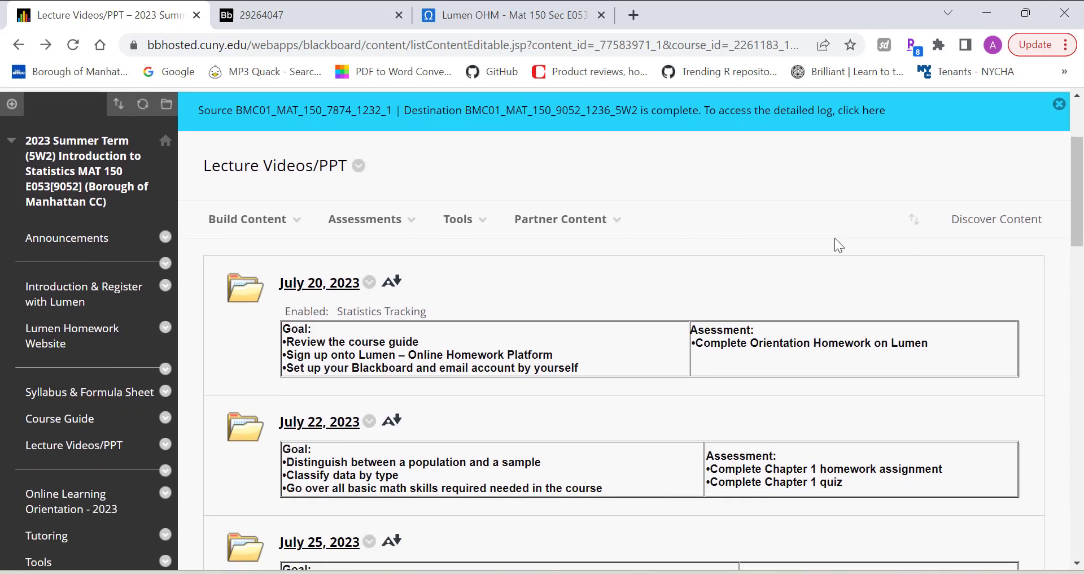
mouse_move(1057, 103)
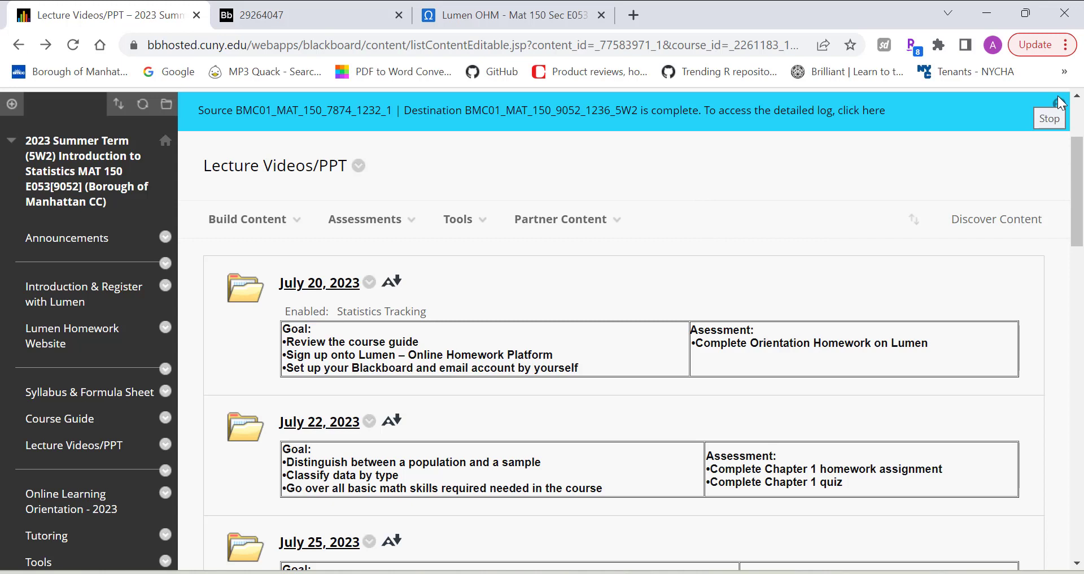
mouse_move(1072, 100)
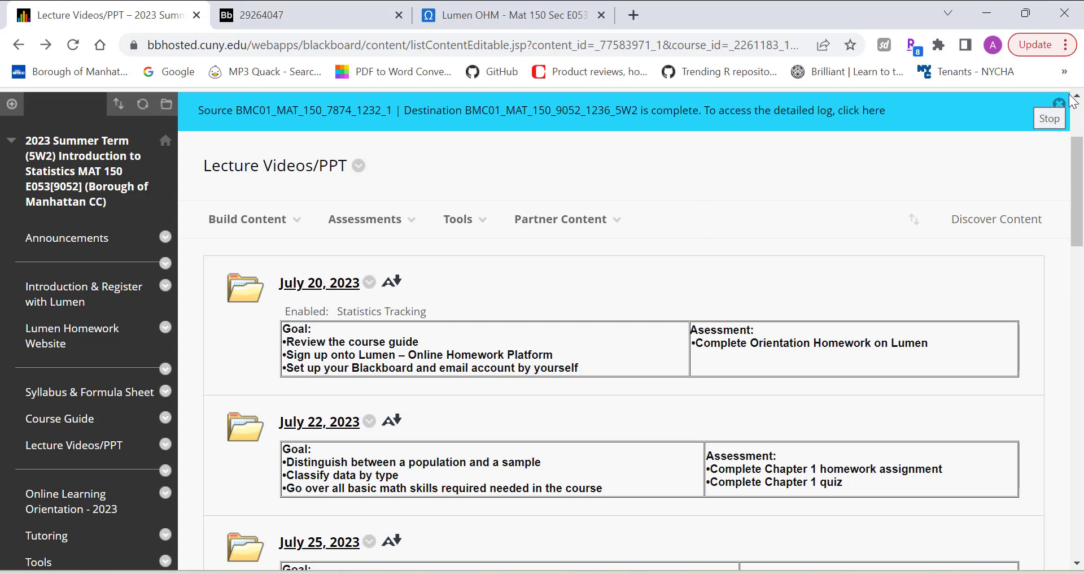